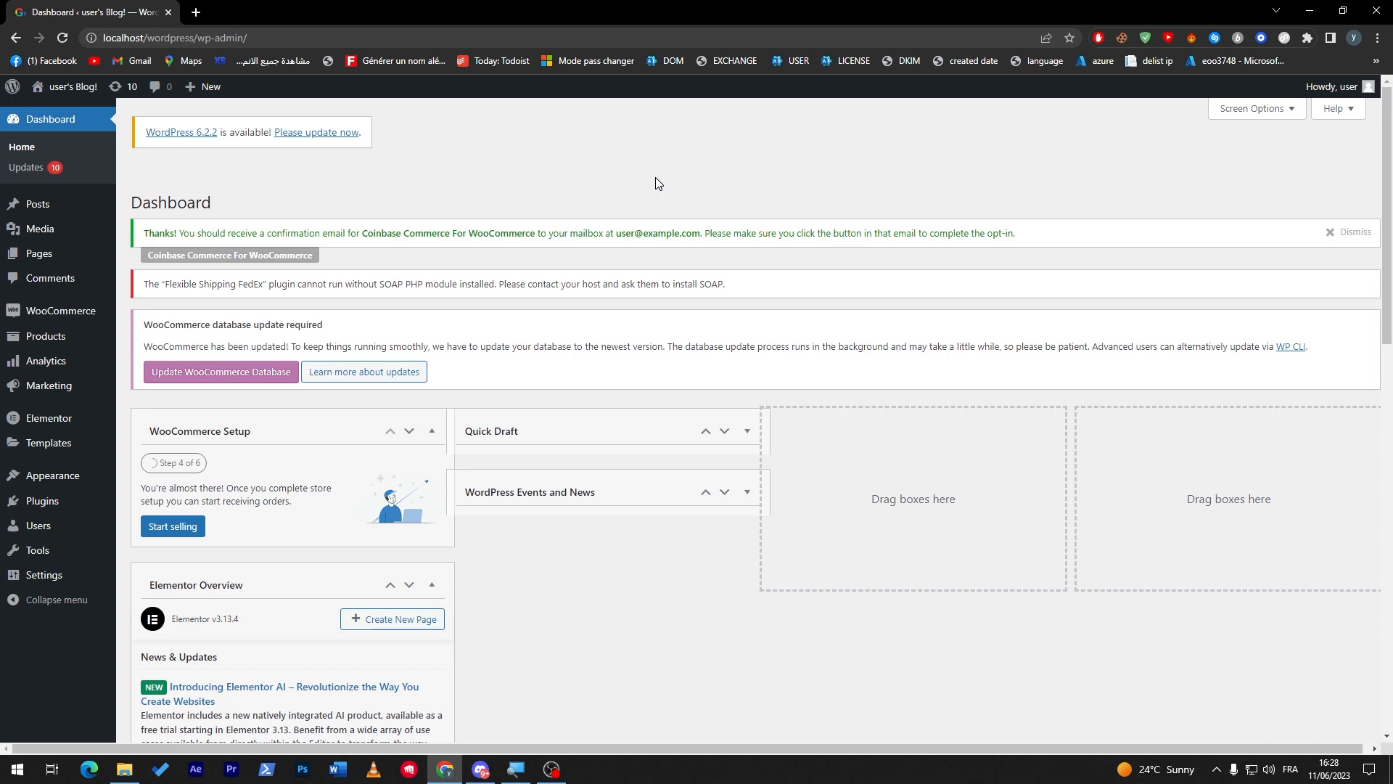
{"action": "mouse_move", "coordinate": [404, 197]}
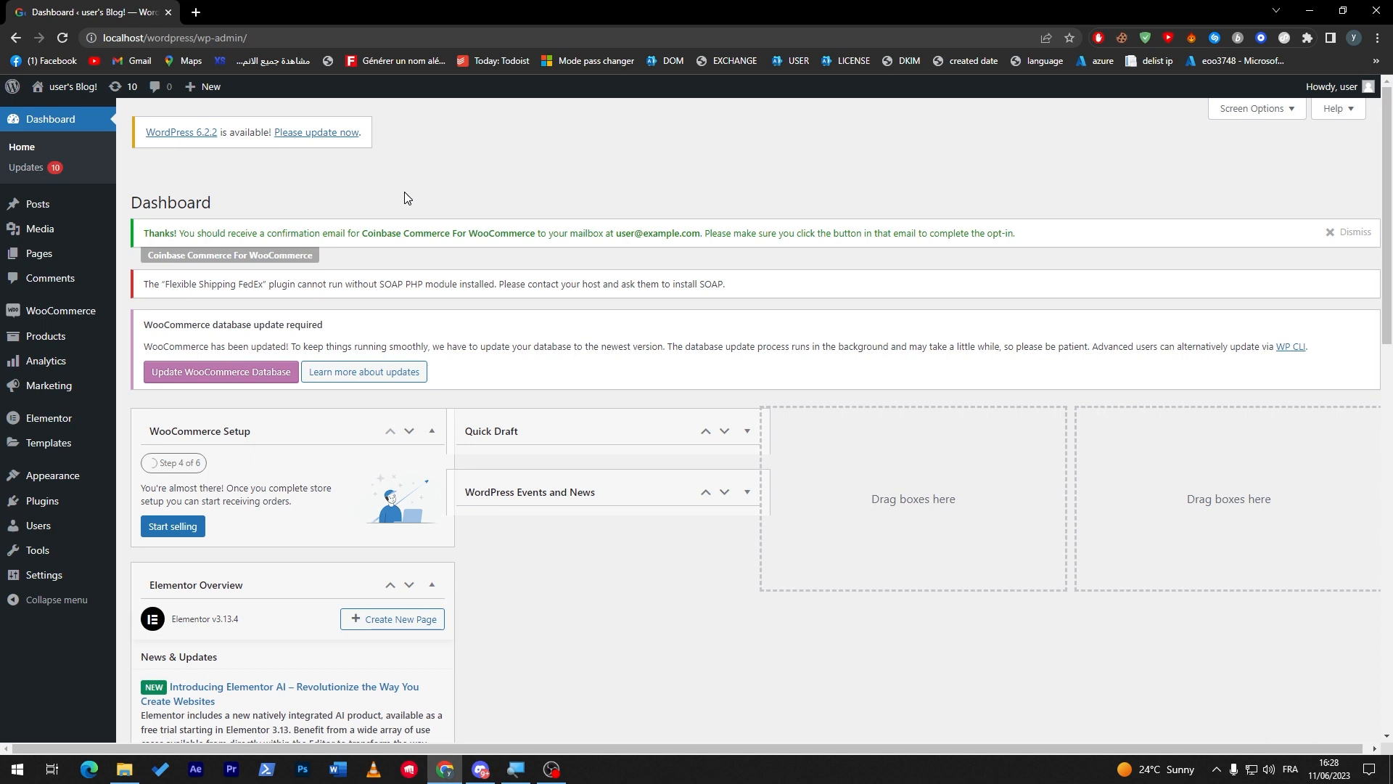
{"action": "mouse_move", "coordinate": [122, 451]}
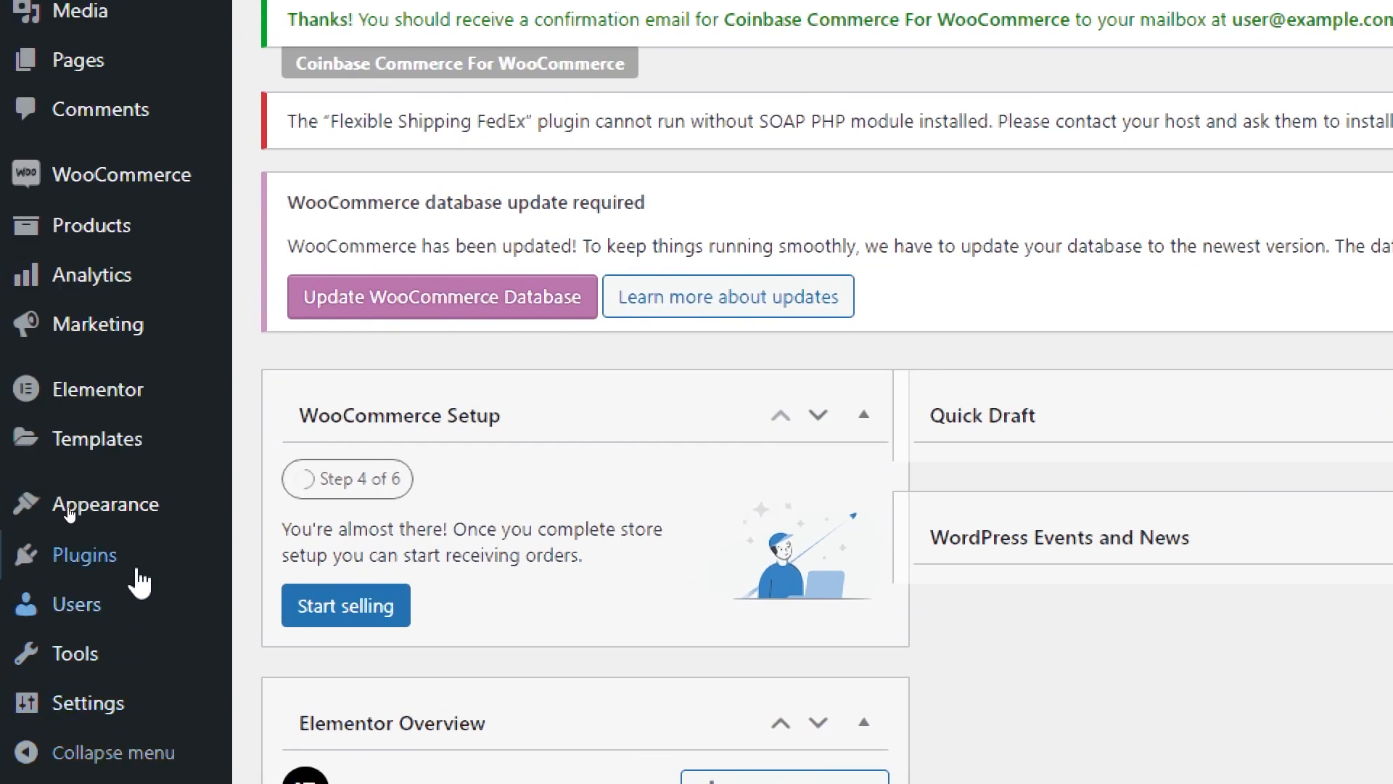
{"action": "mouse_move", "coordinate": [84, 555]}
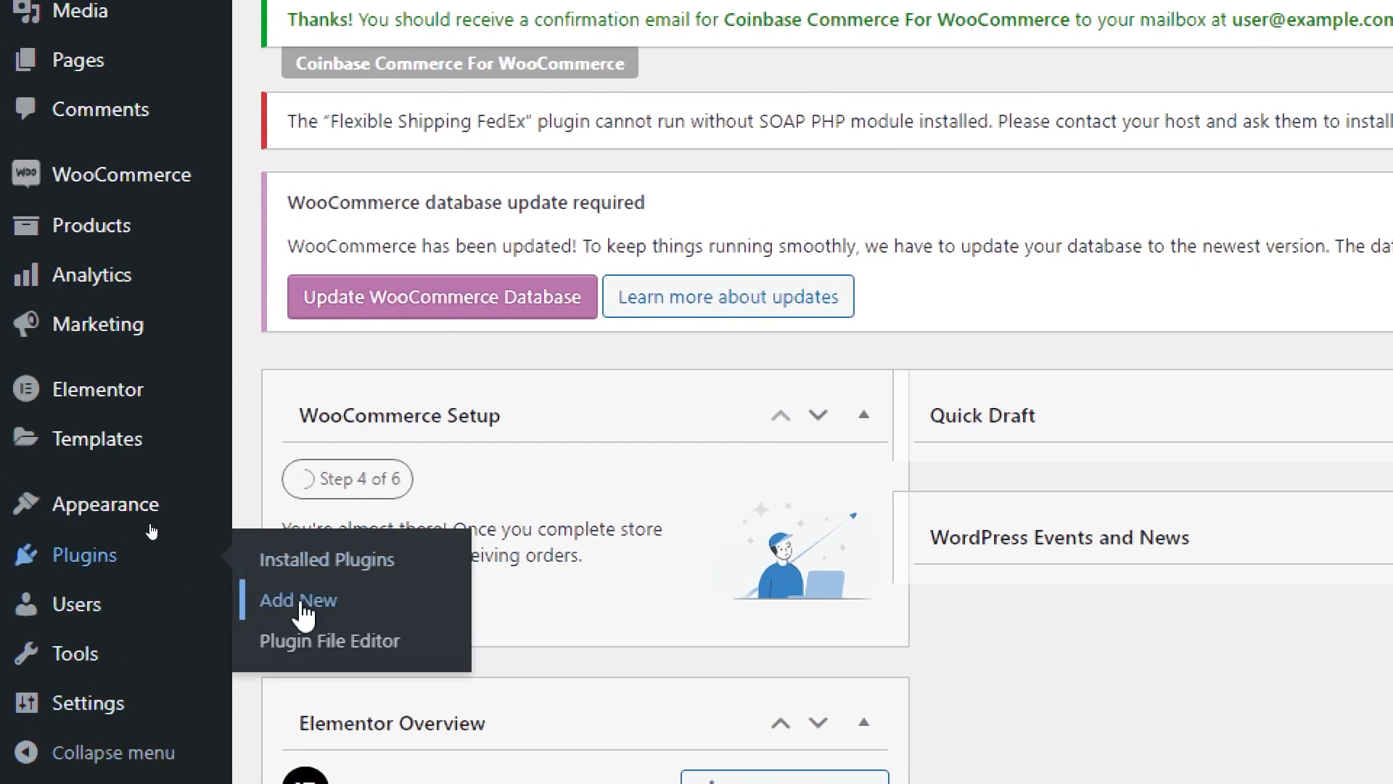
Go to the Add Plugins page from the WordPress admin Plugins menu
{"action": "left_click", "coordinate": [299, 601]}
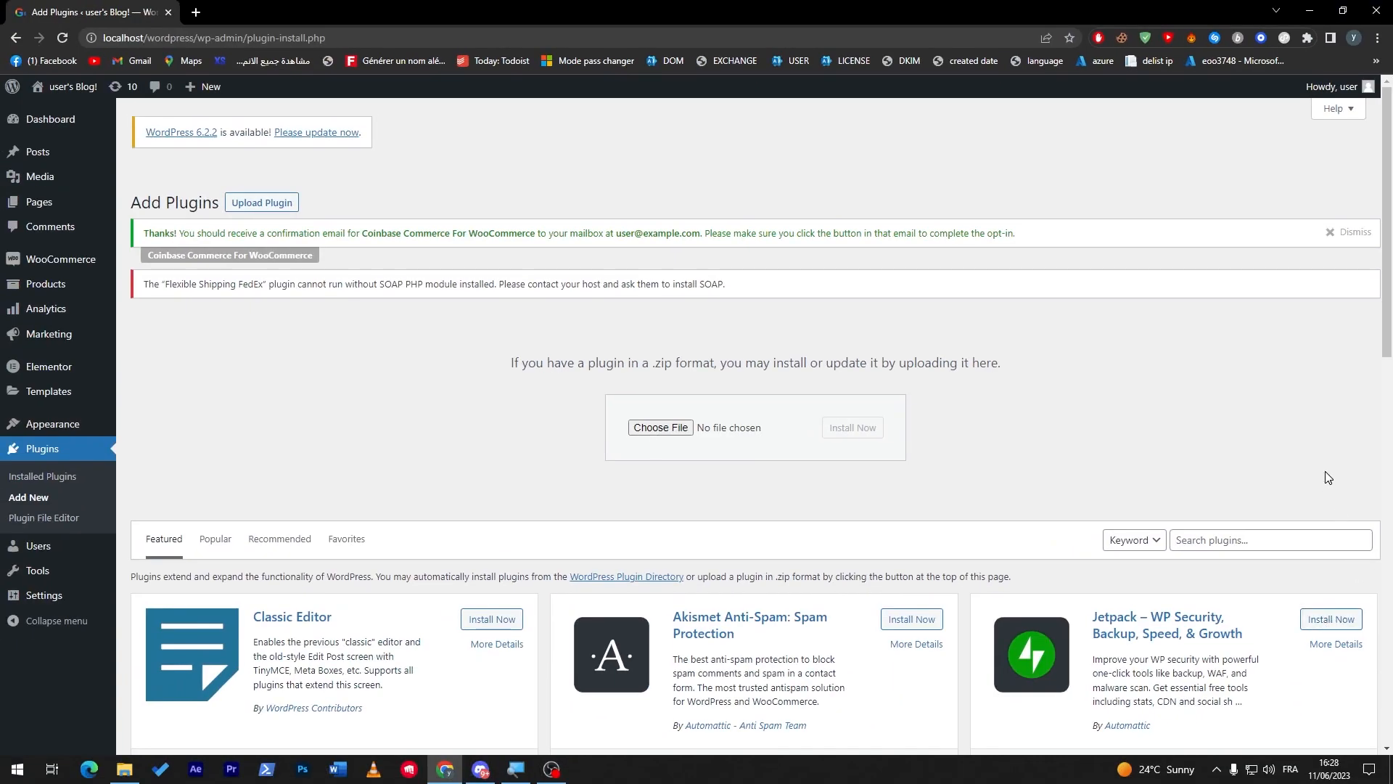
{"action": "mouse_move", "coordinate": [688, 397]}
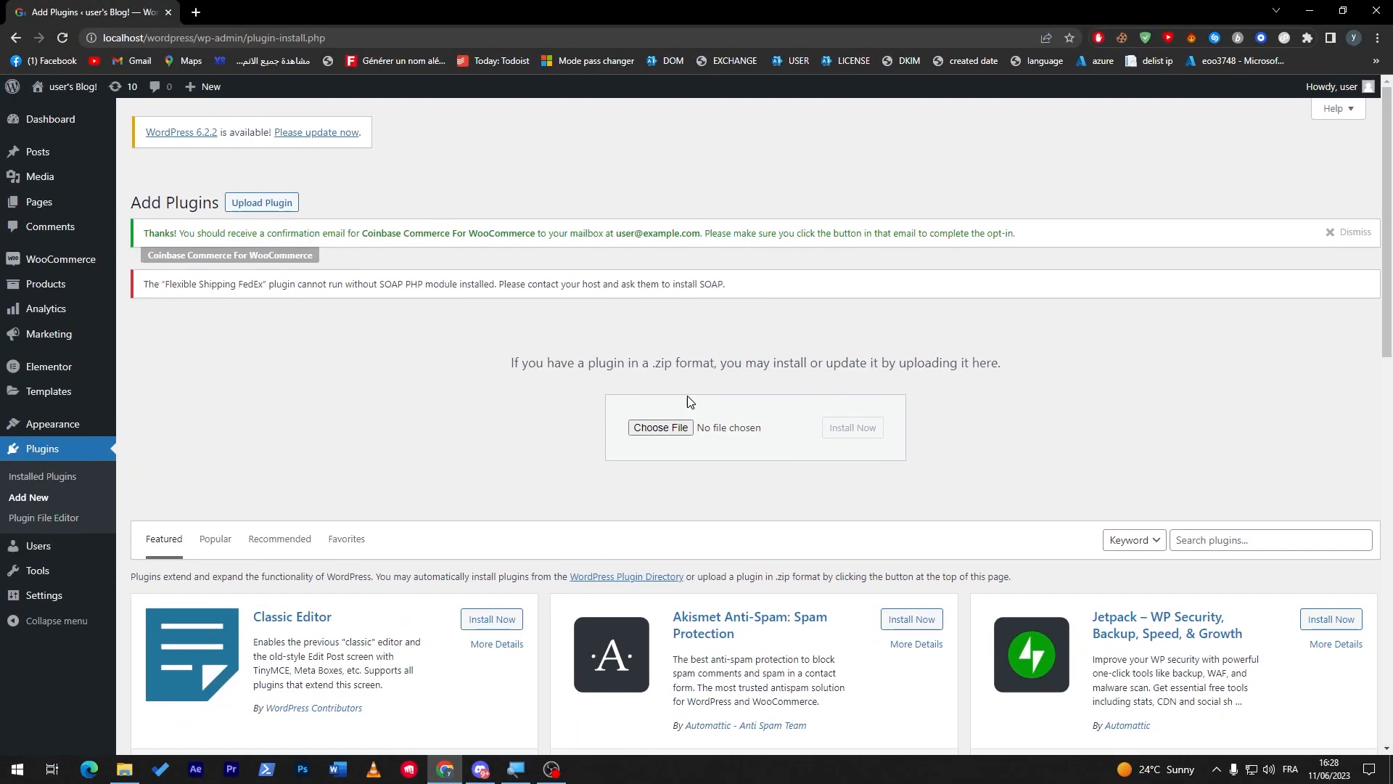
{"action": "mouse_move", "coordinate": [212, 12]}
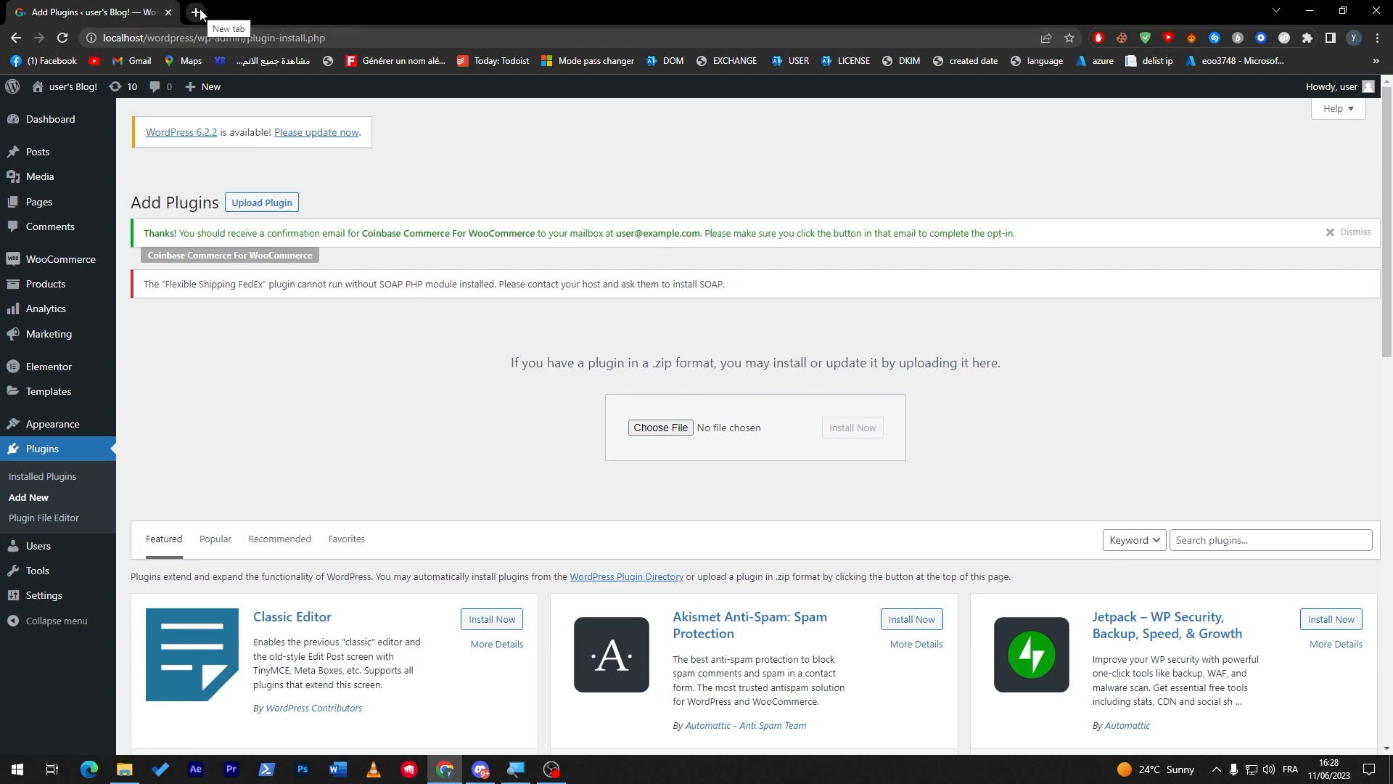
Search 'xero woocommerce plugin' in a new tab and review the Xero extension's inclusions and compatibility
{"action": "left_click", "coordinate": [192, 12]}
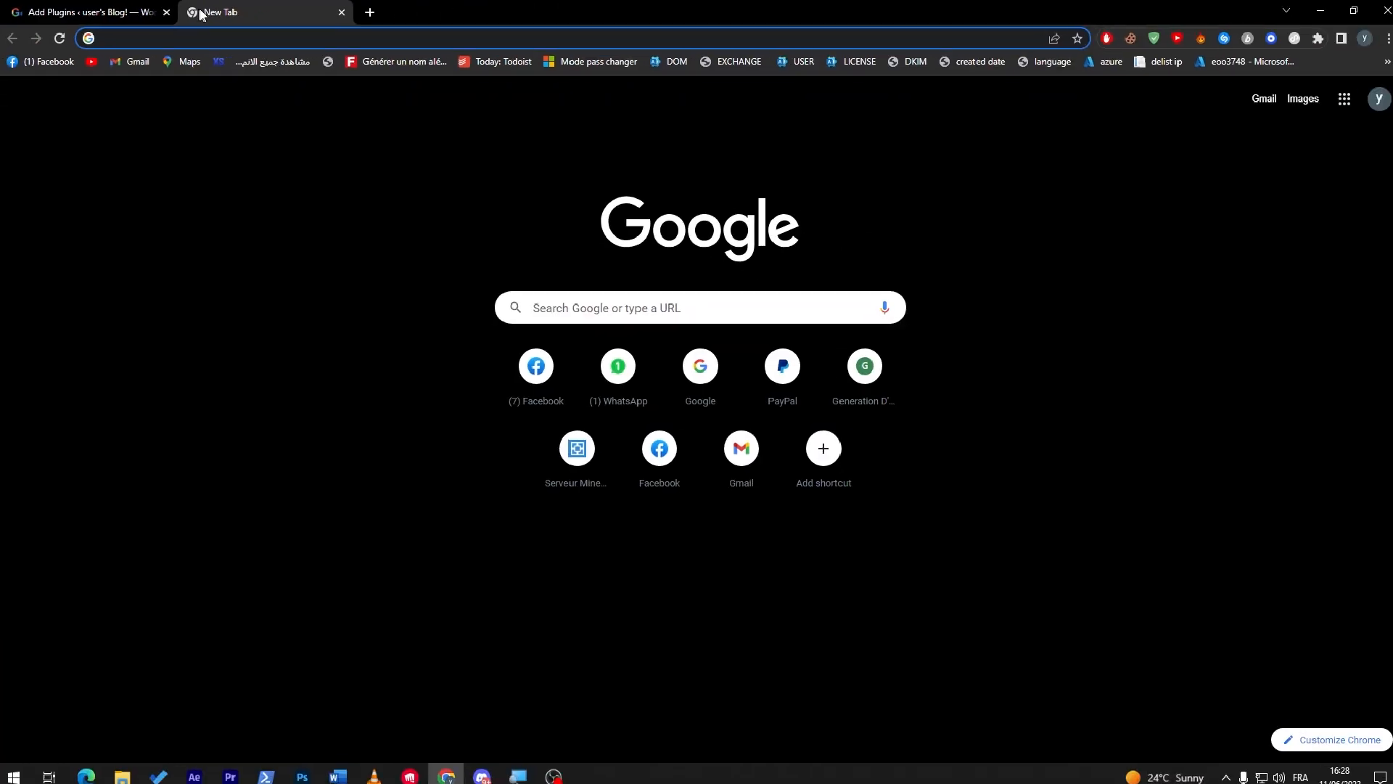
{"action": "type", "text": "xero woocom"}
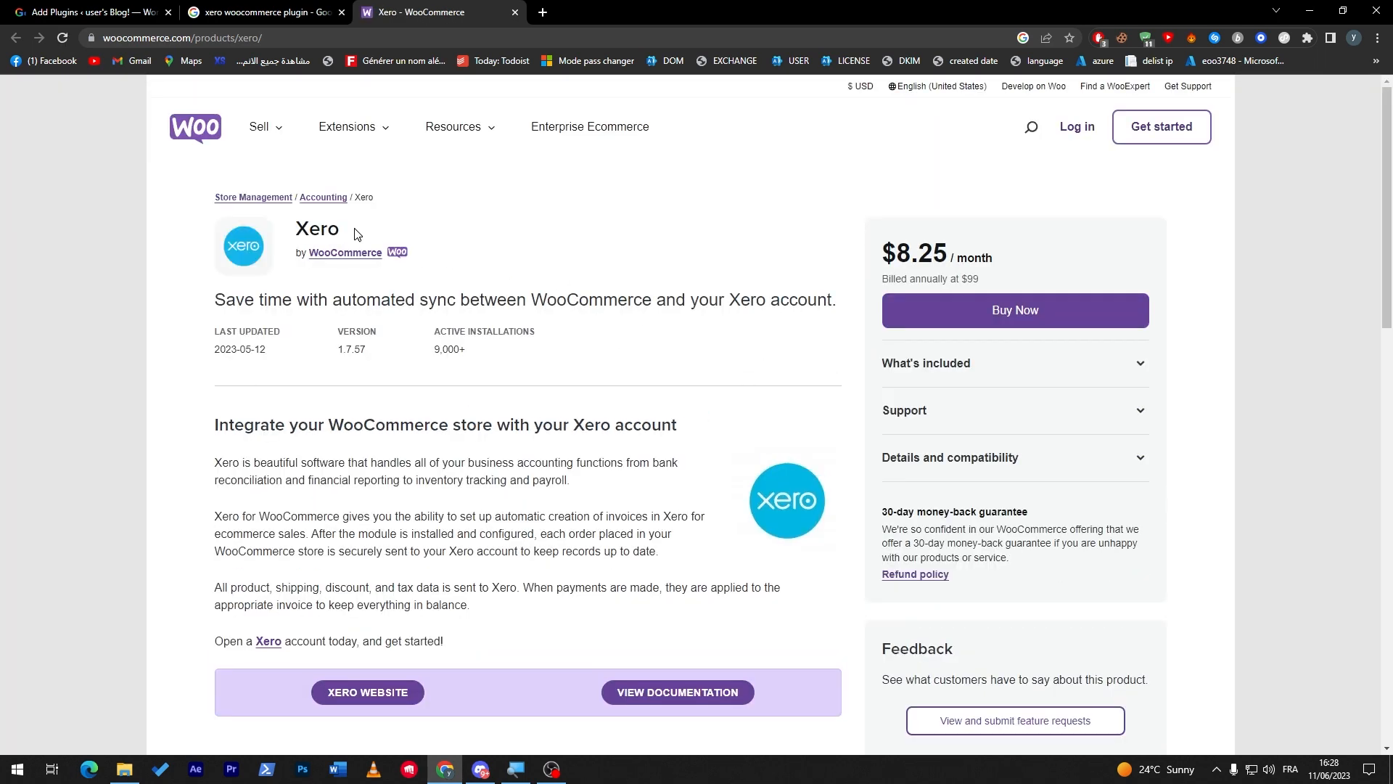
{"action": "mouse_move", "coordinate": [354, 234]}
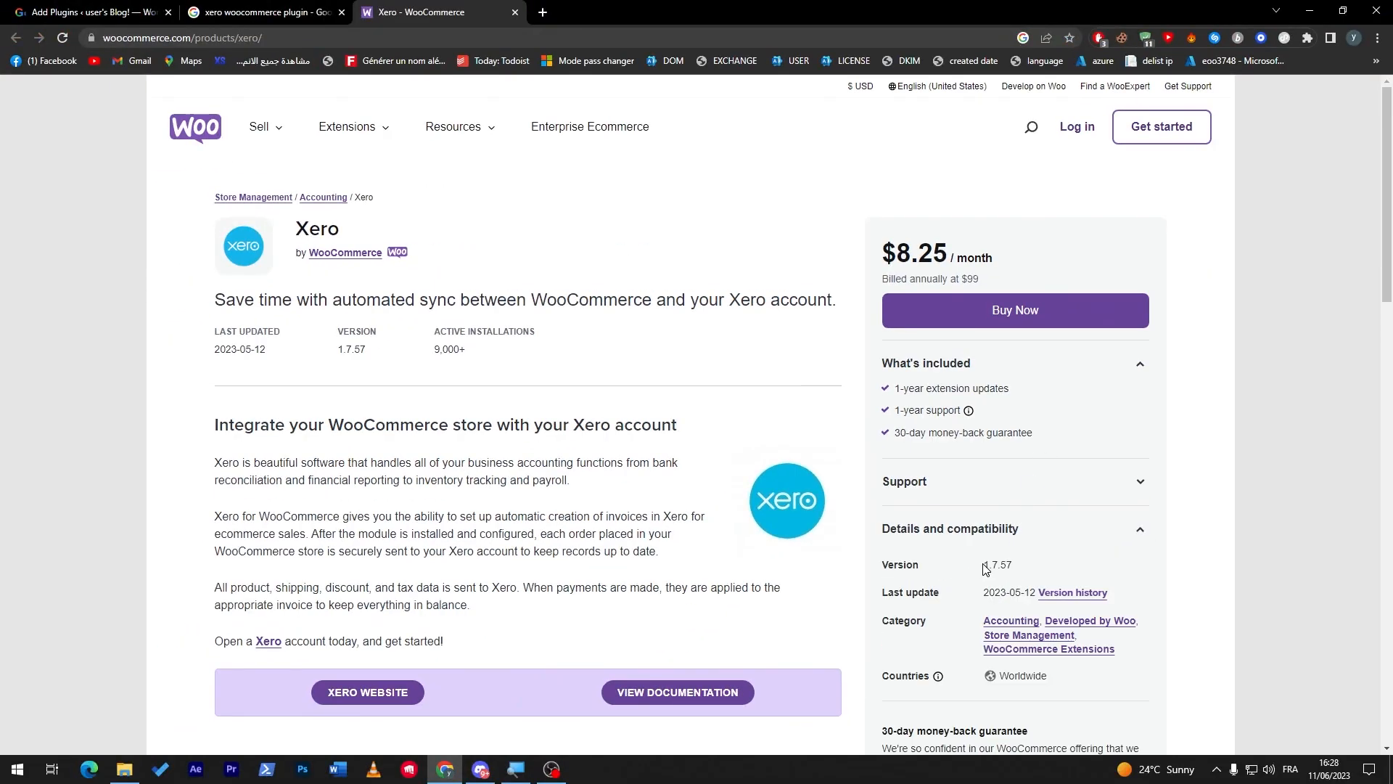
{"action": "mouse_move", "coordinate": [1045, 566]}
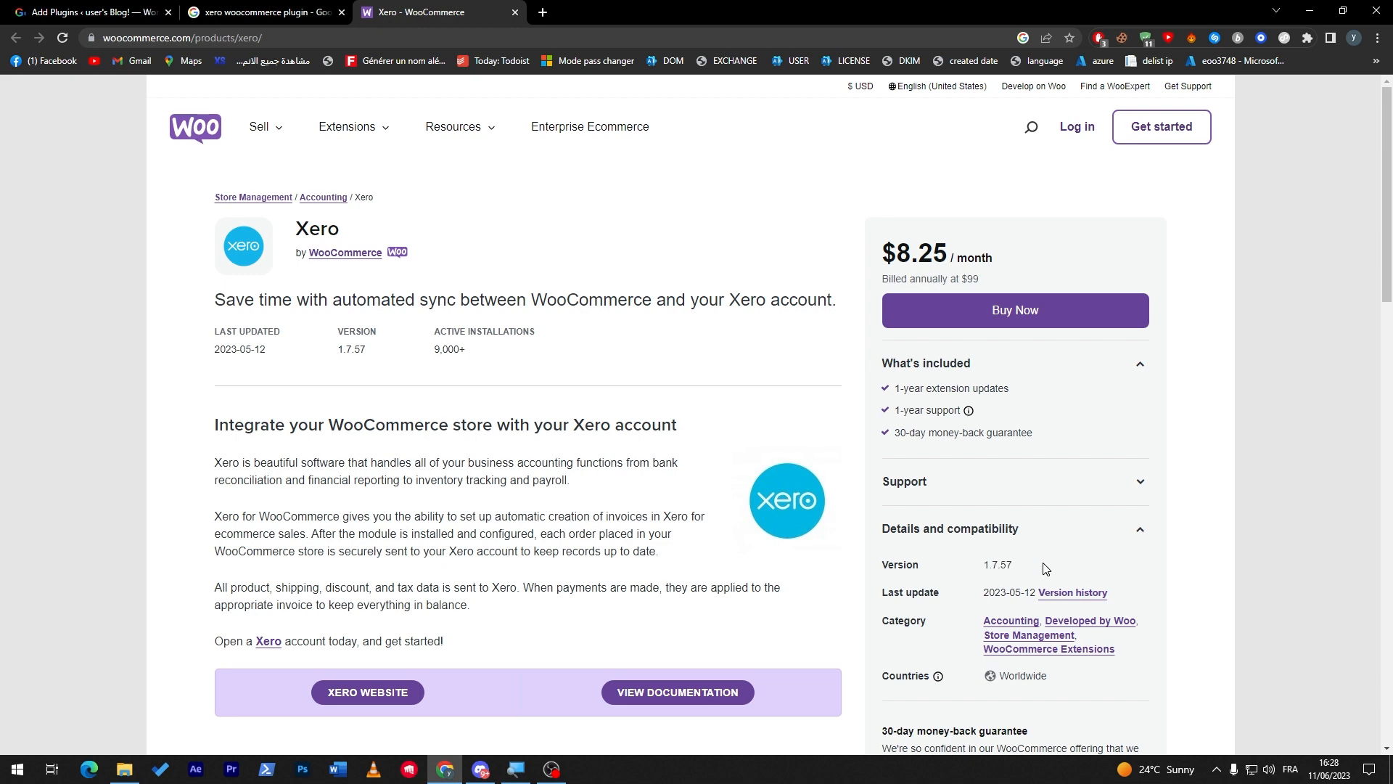
{"action": "mouse_move", "coordinate": [15, 136]}
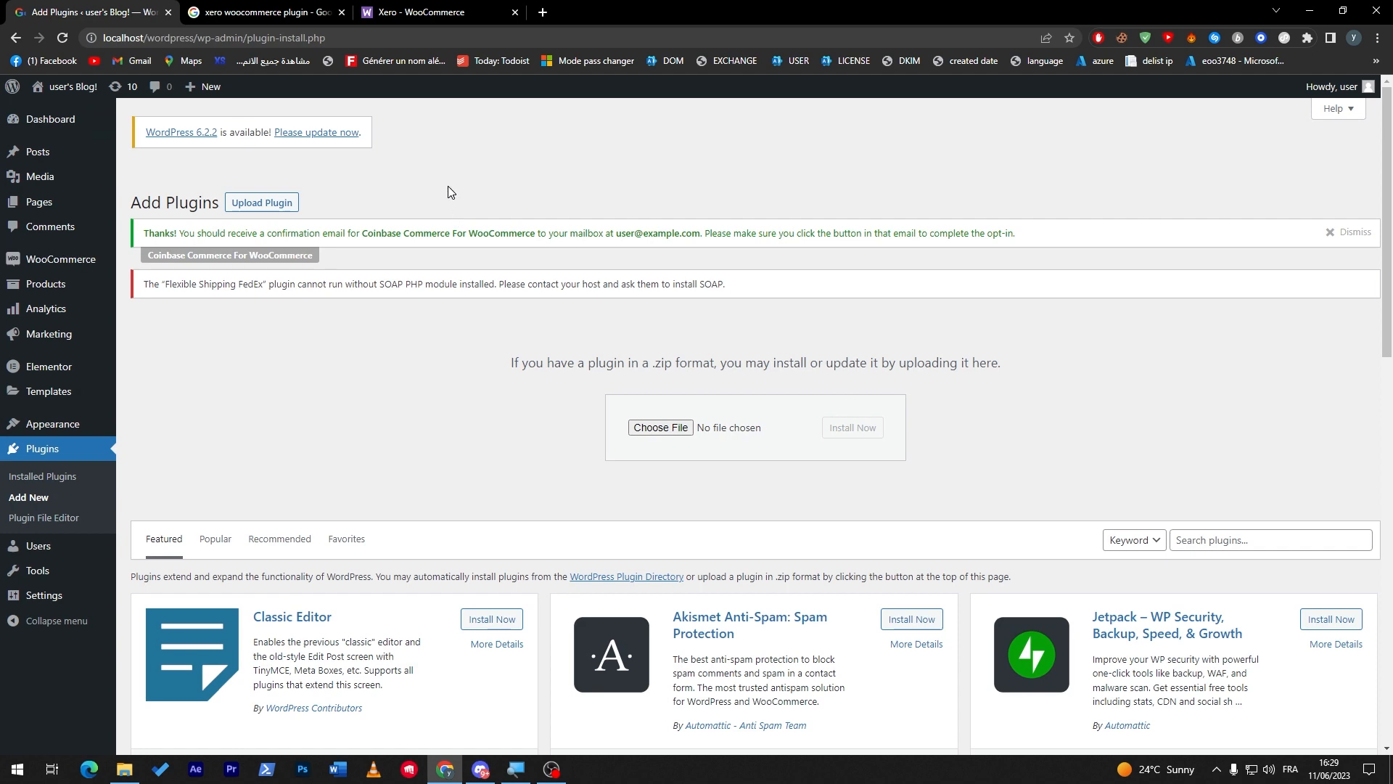
{"action": "left_click", "coordinate": [427, 12]}
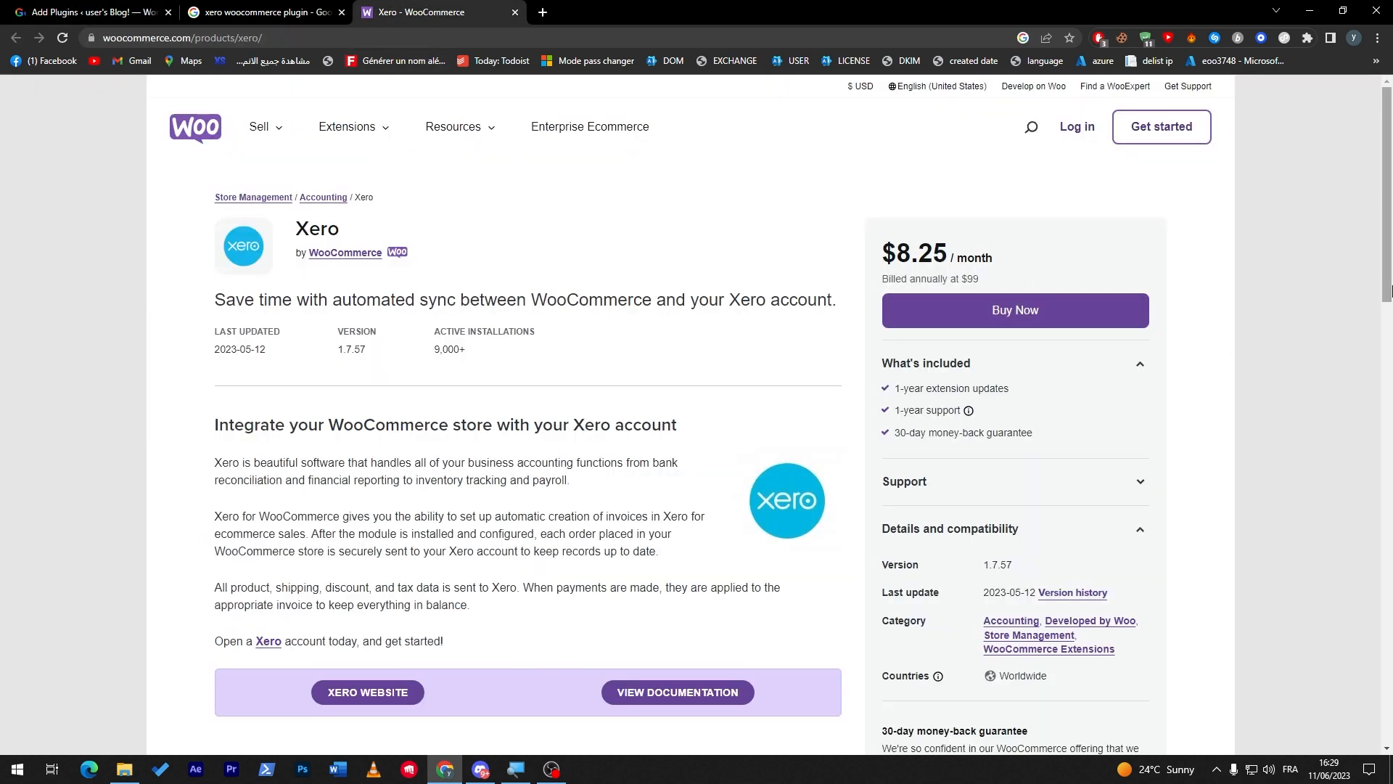
{"action": "scroll", "scroll_direction": "down", "scroll_amount": 3}
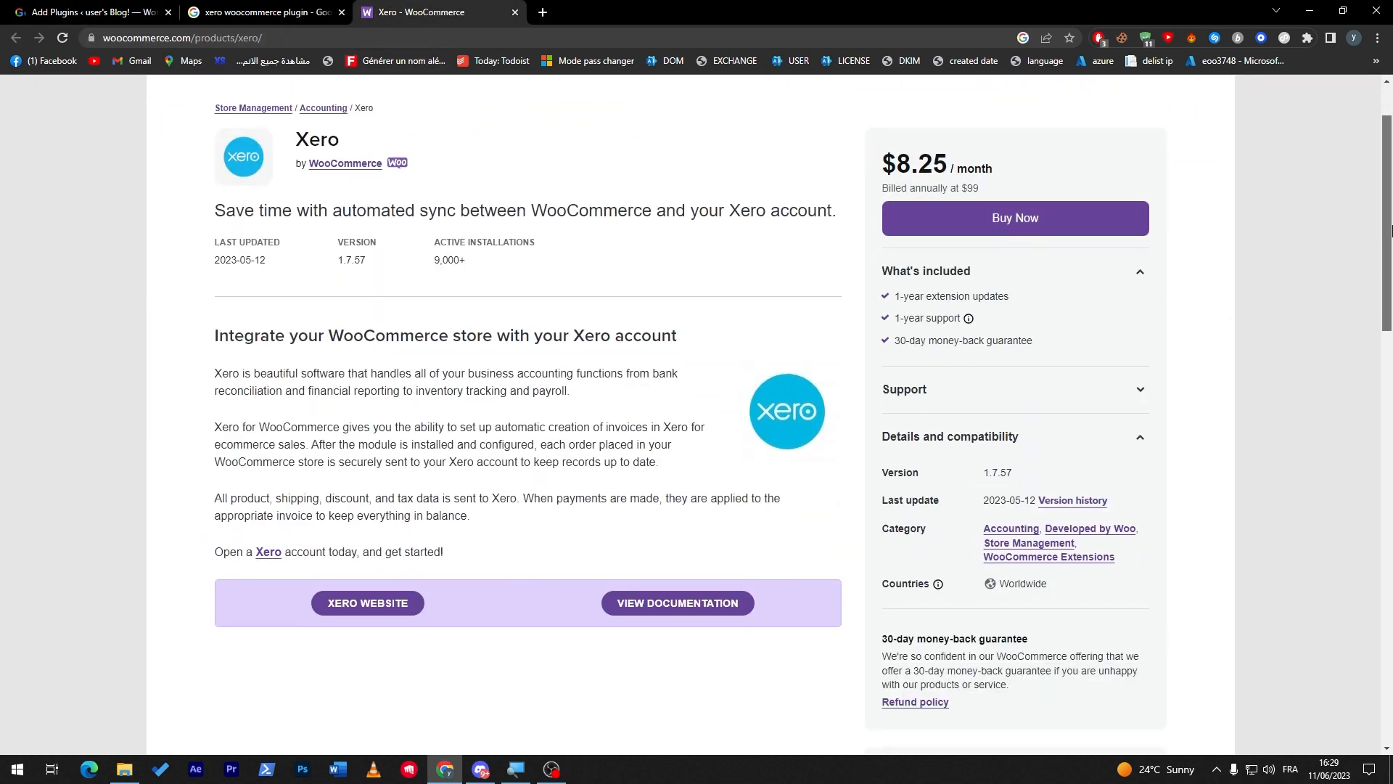
{"action": "scroll", "scroll_direction": "down", "scroll_amount": 3}
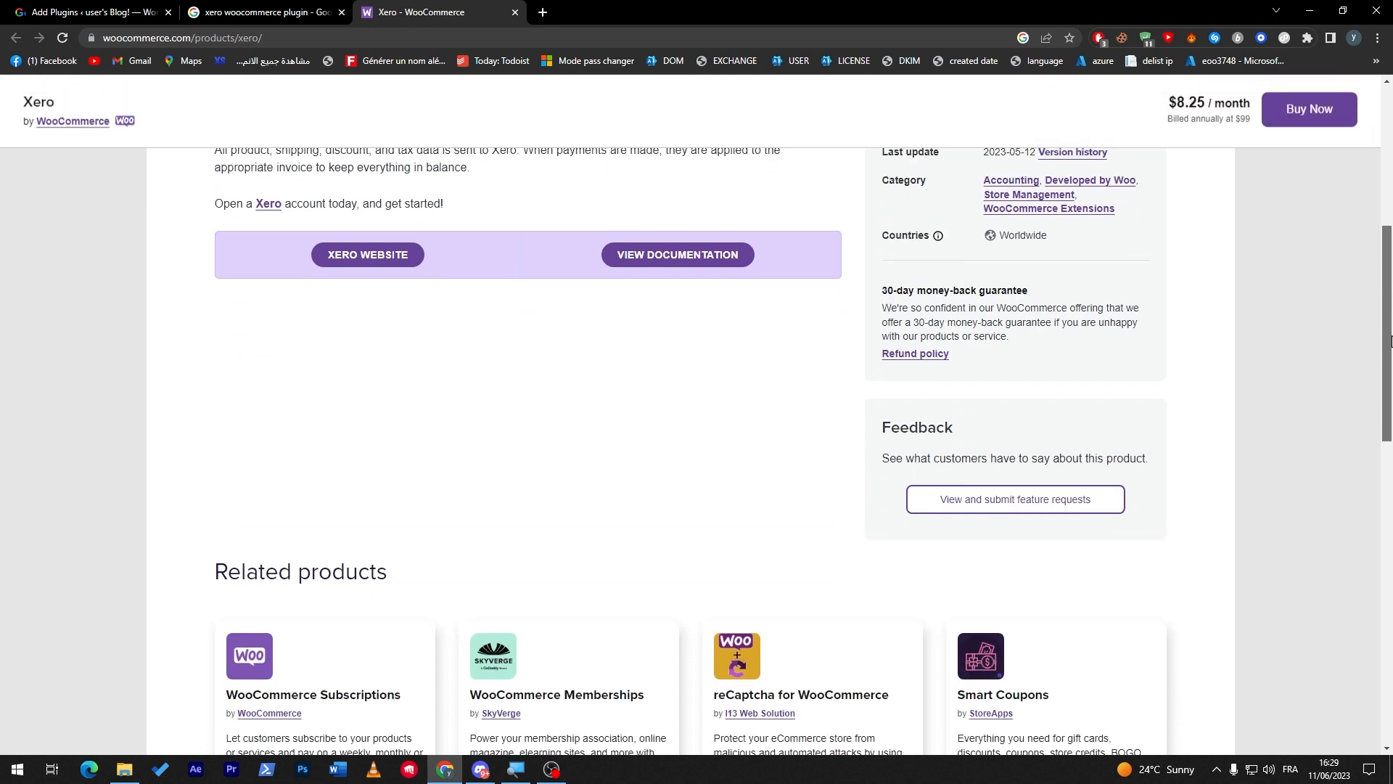
{"action": "scroll", "scroll_direction": "up", "scroll_amount": 3}
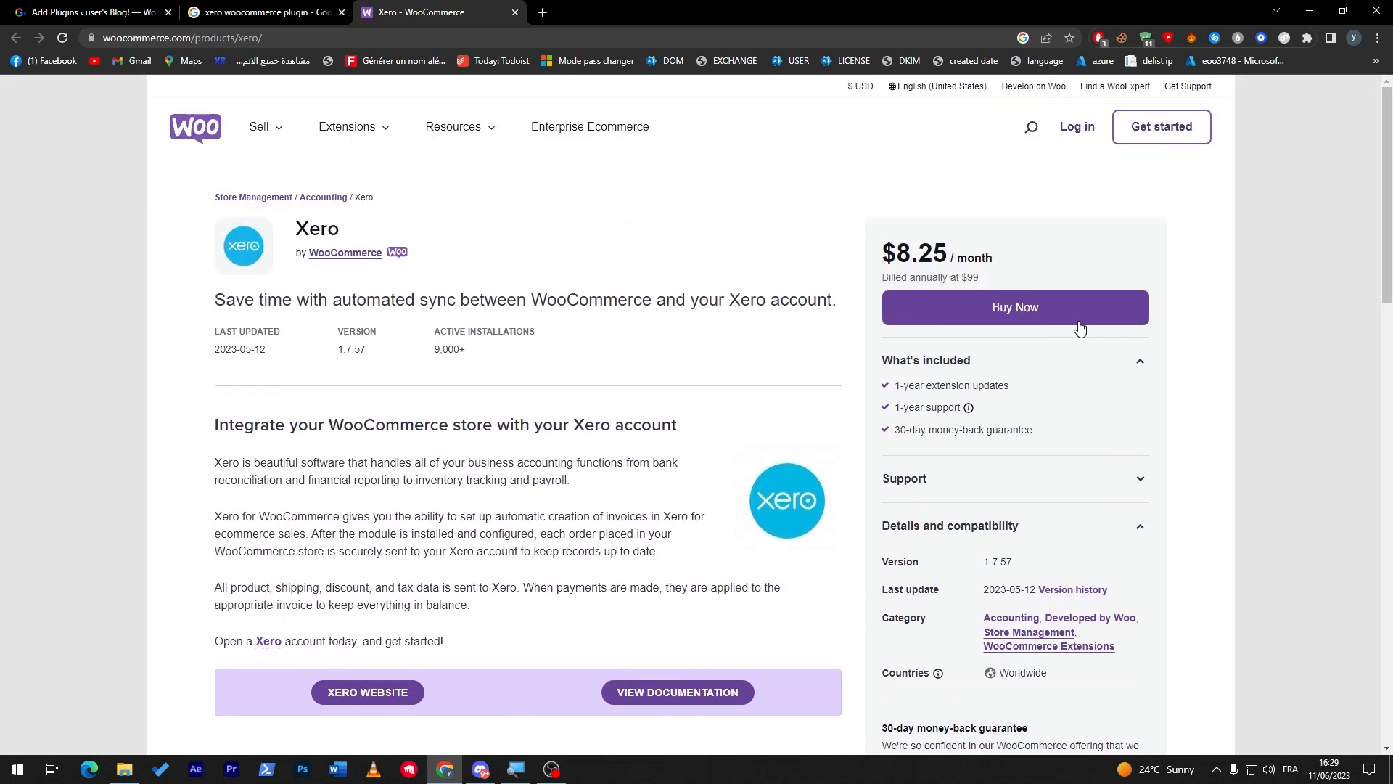
{"action": "mouse_move", "coordinate": [1108, 228]}
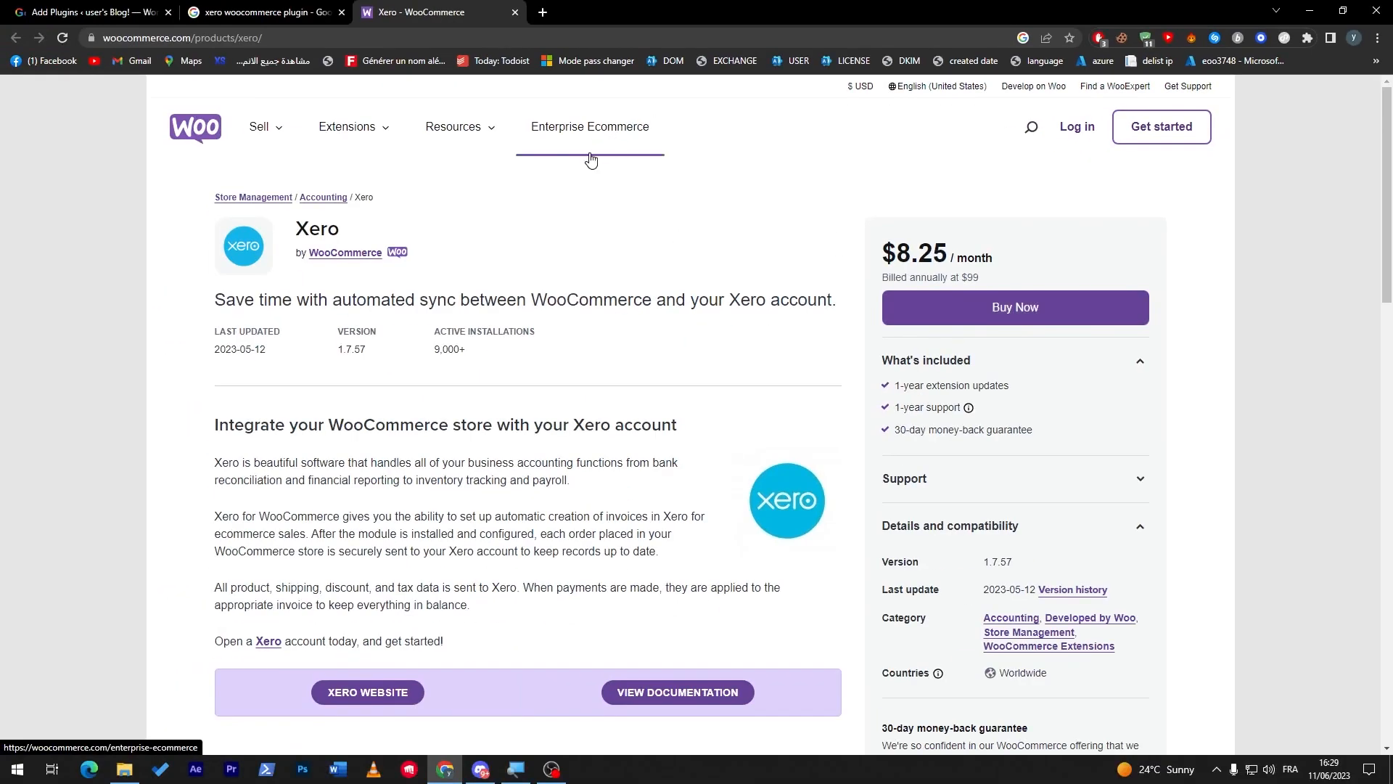
Return to the WordPress Add Plugins tab, cancel the zip file picker, and view the featured plugins
{"action": "left_click", "coordinate": [87, 12]}
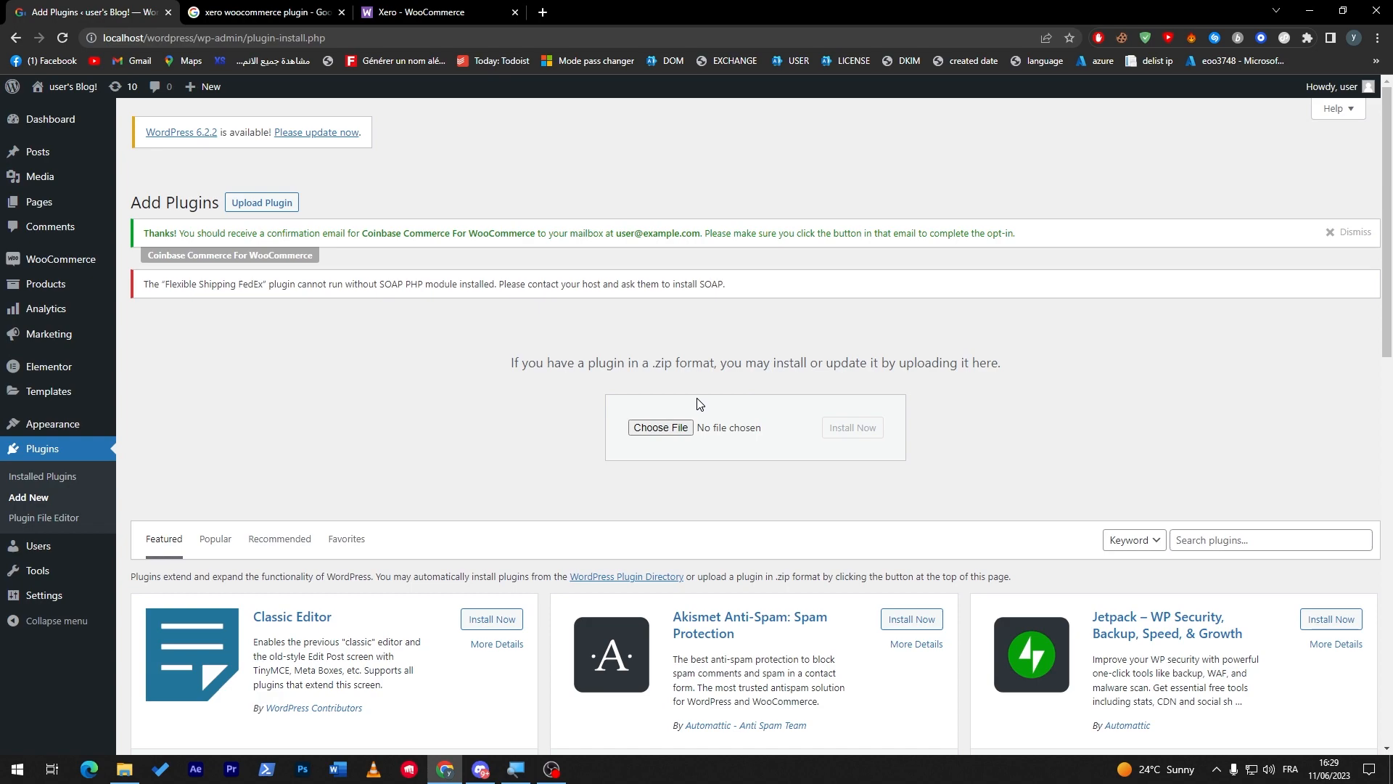
{"action": "left_click", "coordinate": [660, 426]}
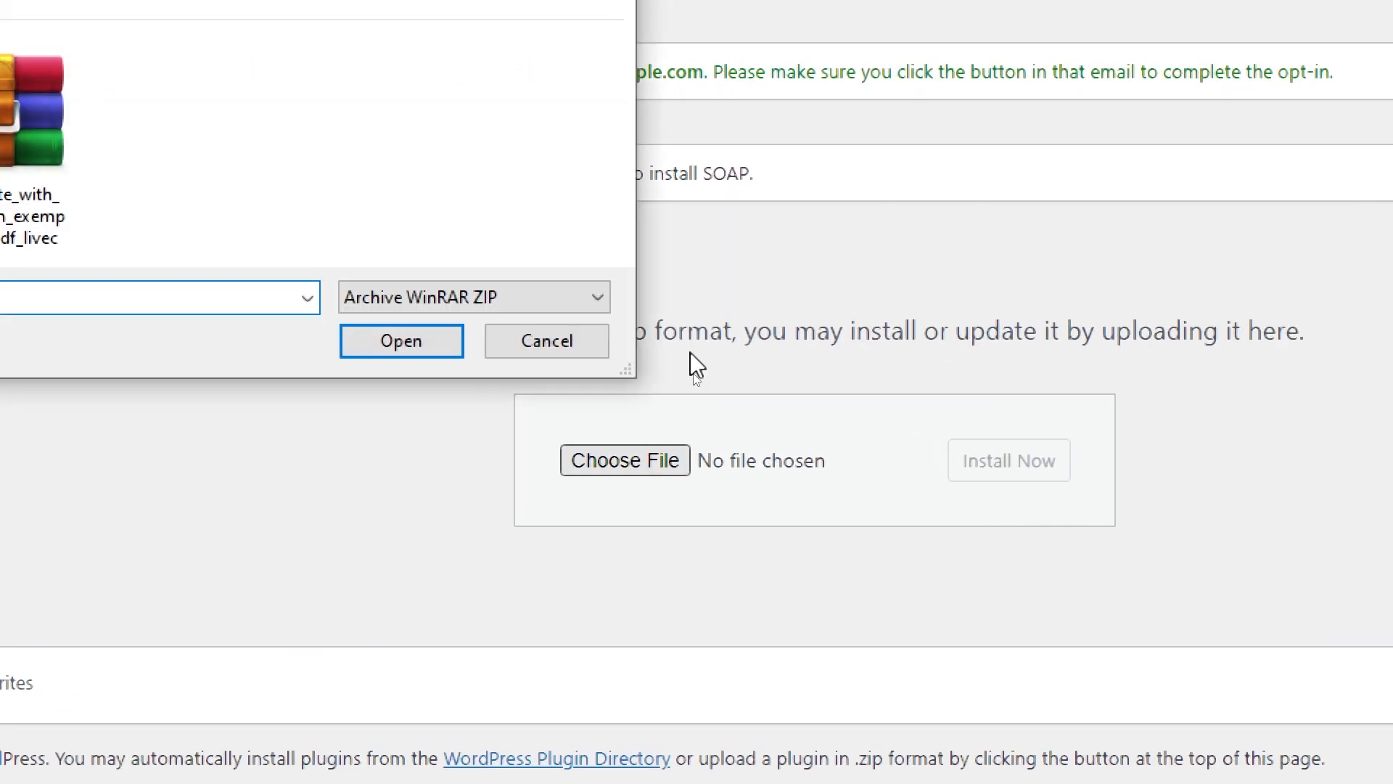
{"action": "left_click", "coordinate": [546, 340]}
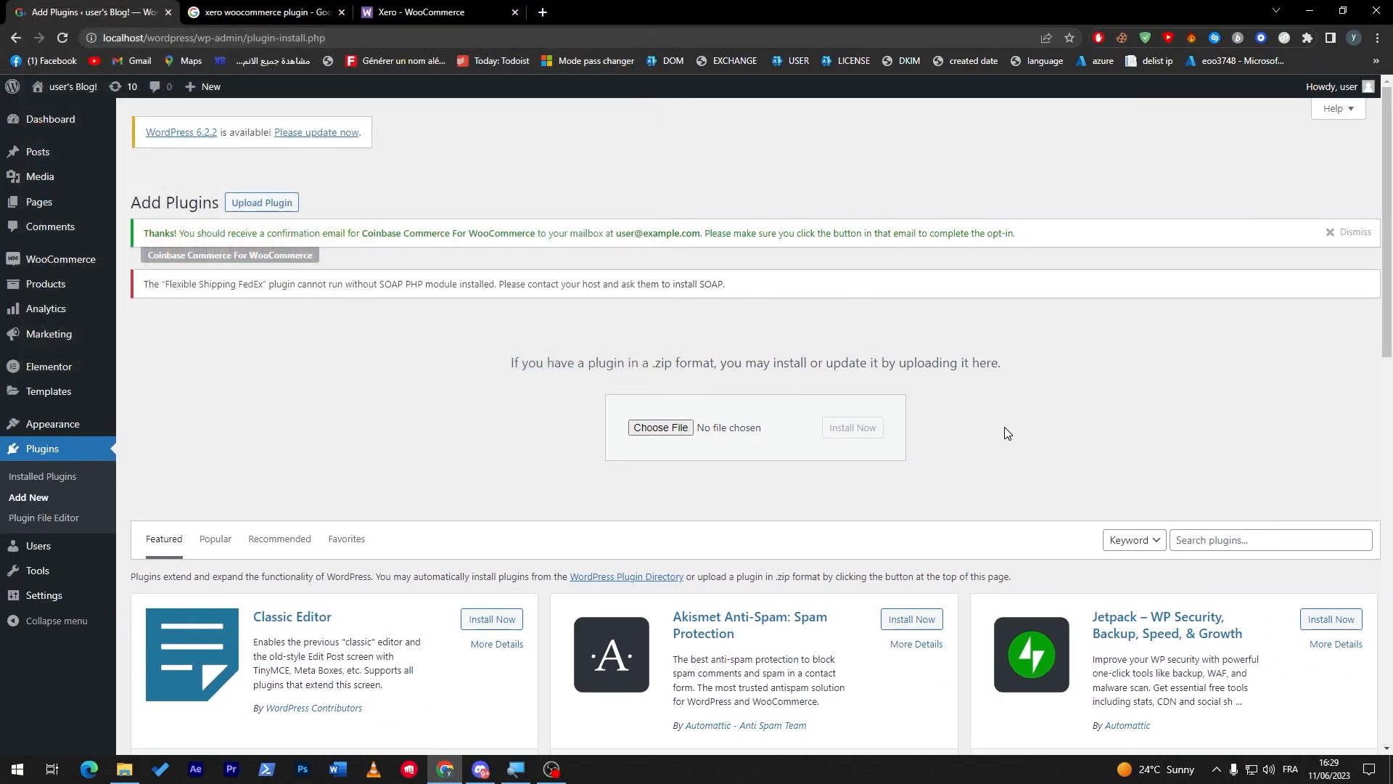
{"action": "scroll", "scroll_direction": "down", "scroll_amount": 3}
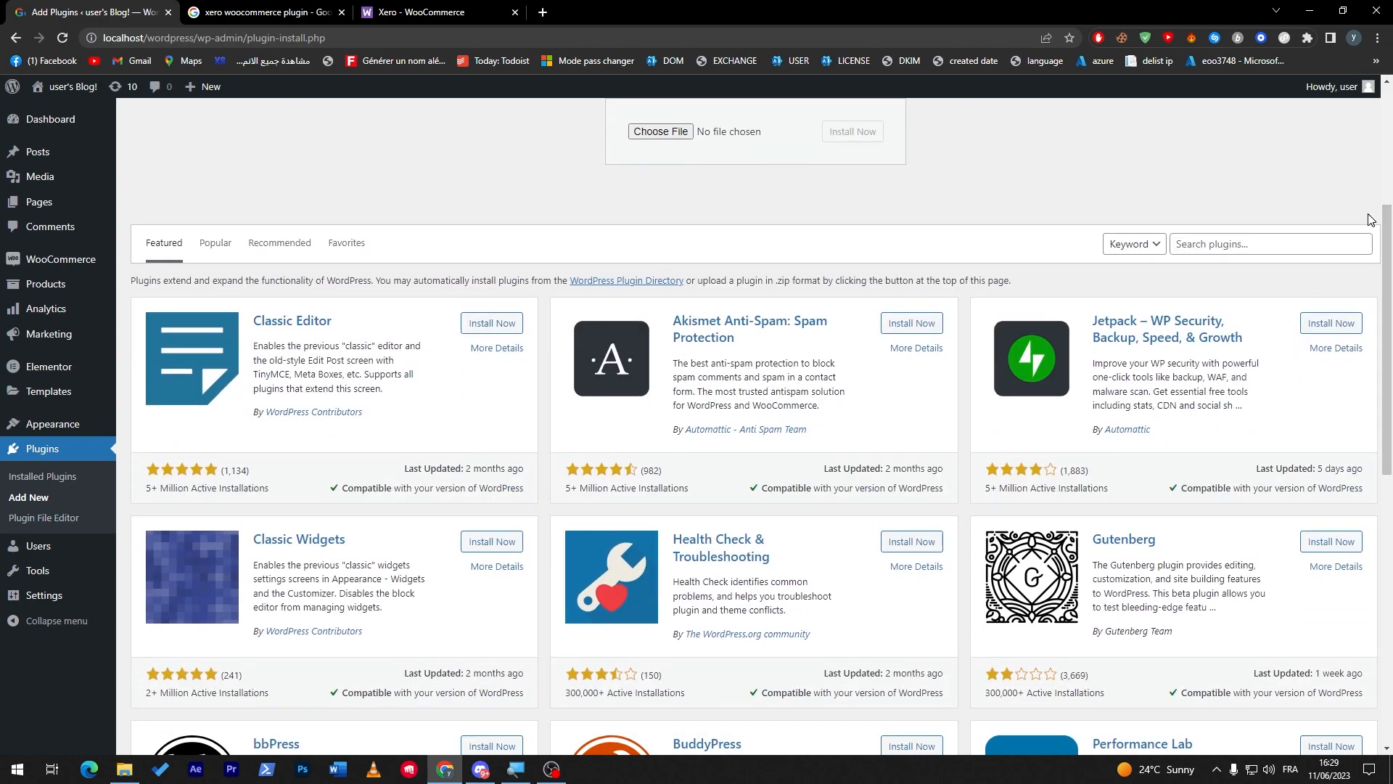
Search the plugin directory for 'xero' and install Invoice Gateway for WooCommerce
{"action": "left_click", "coordinate": [1271, 244]}
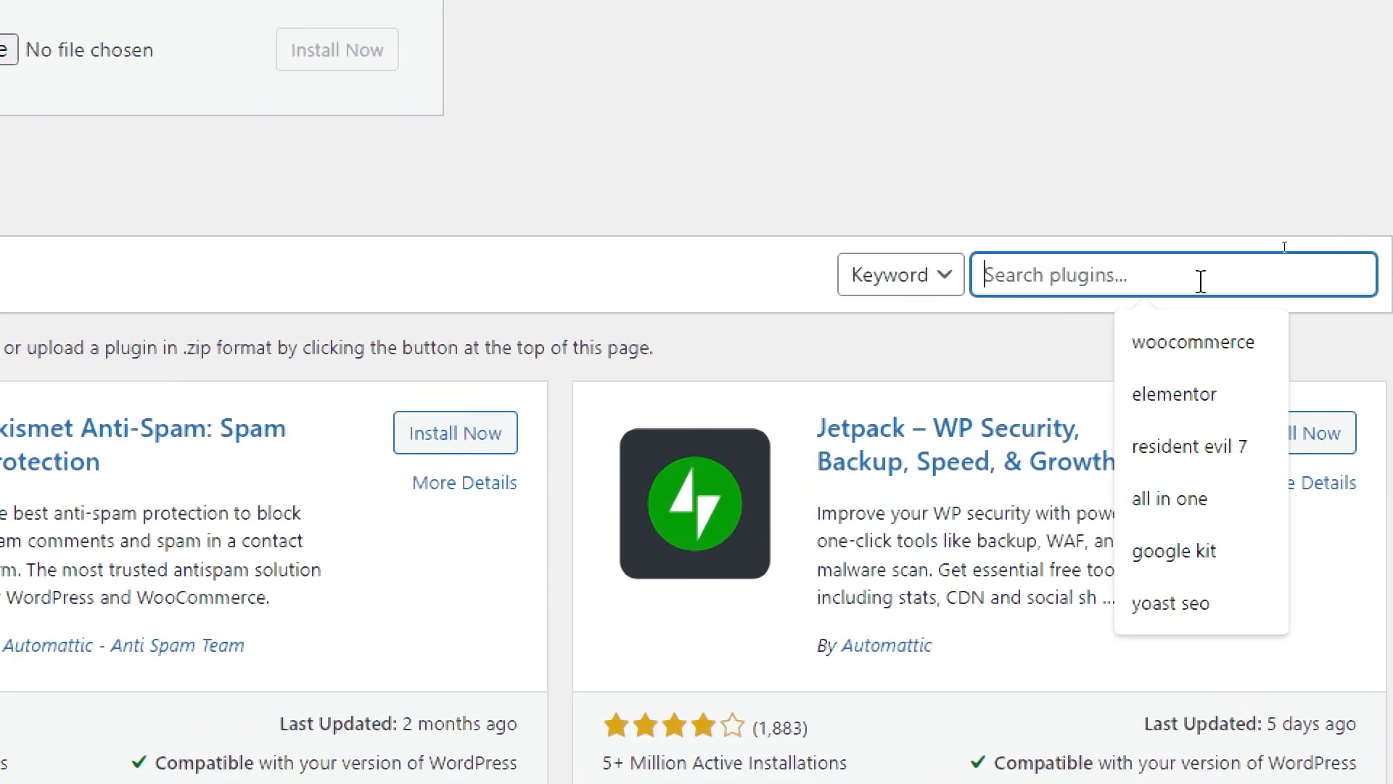
{"action": "type", "text": "xero"}
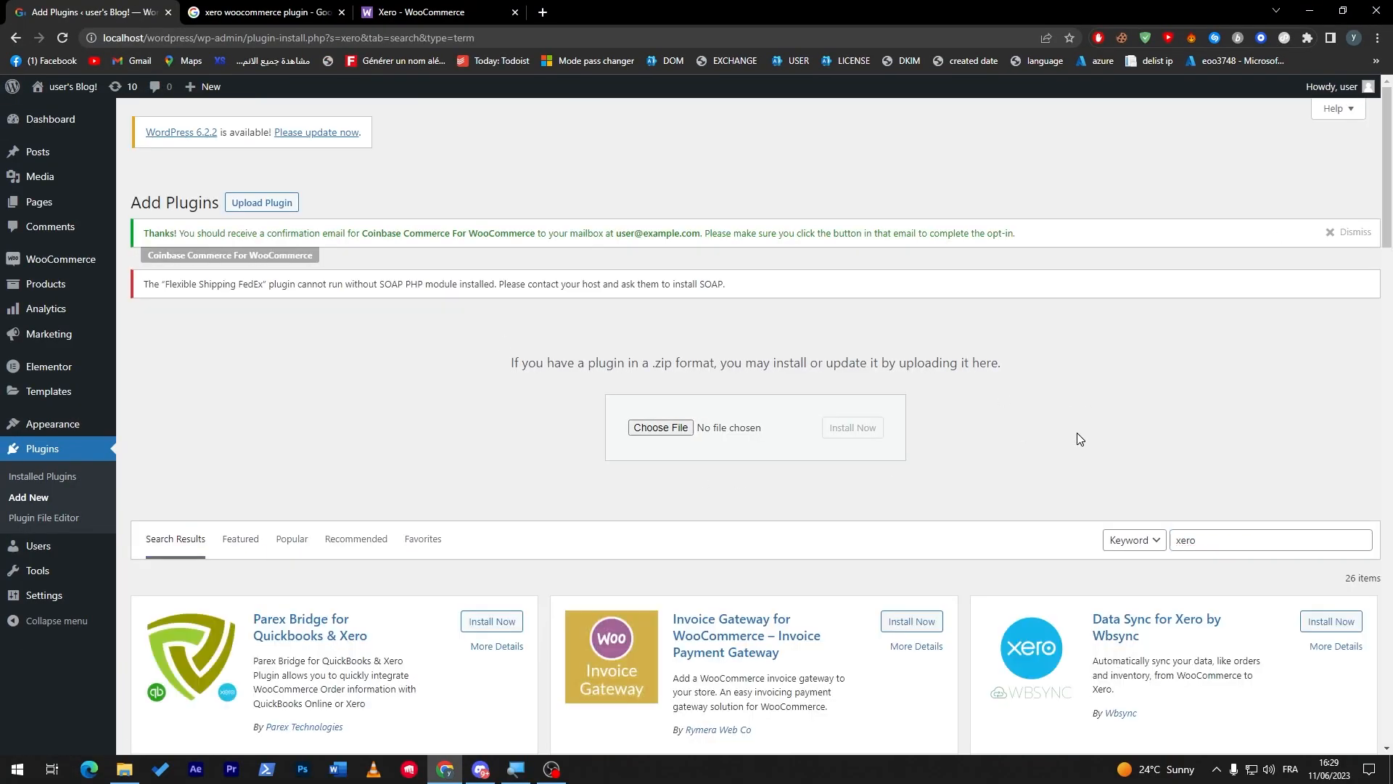
{"action": "scroll", "scroll_direction": "down", "scroll_amount": 3}
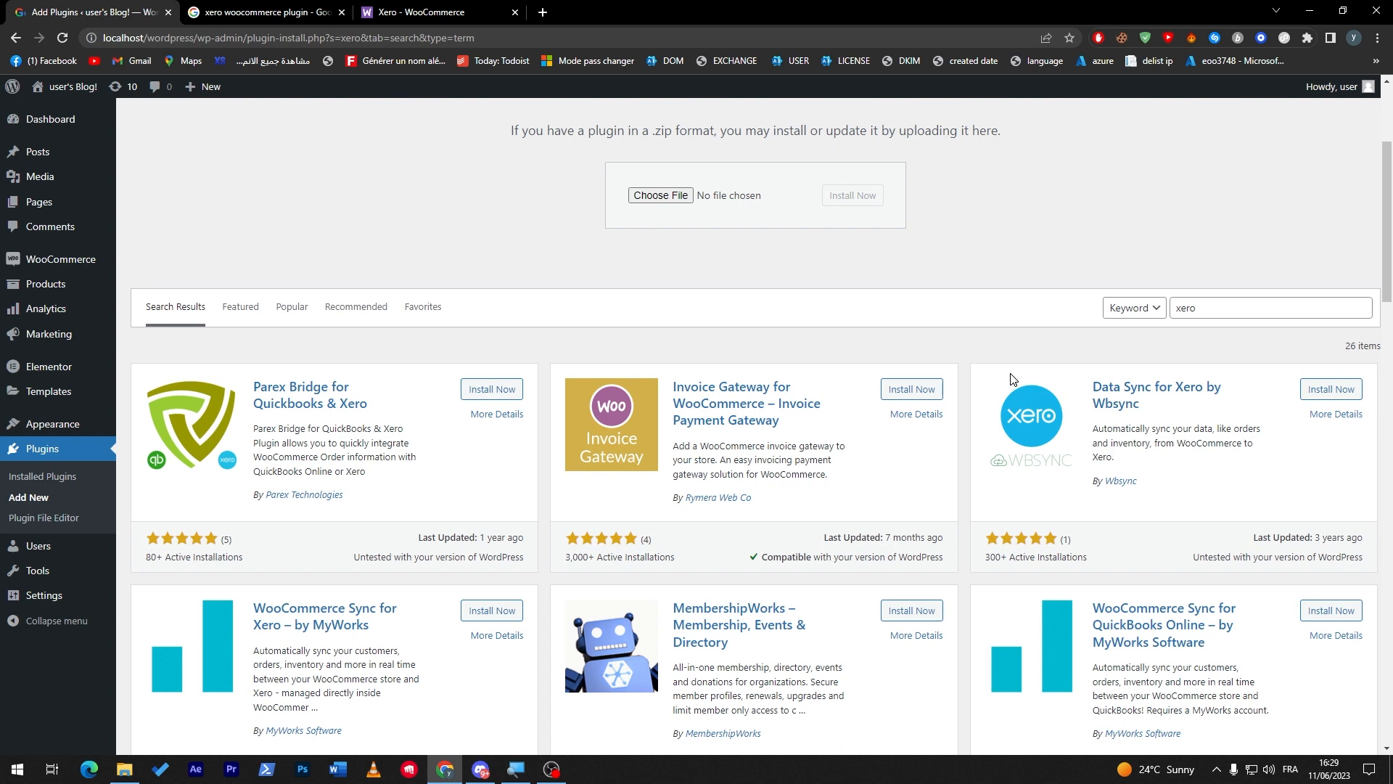
{"action": "mouse_move", "coordinate": [726, 428]}
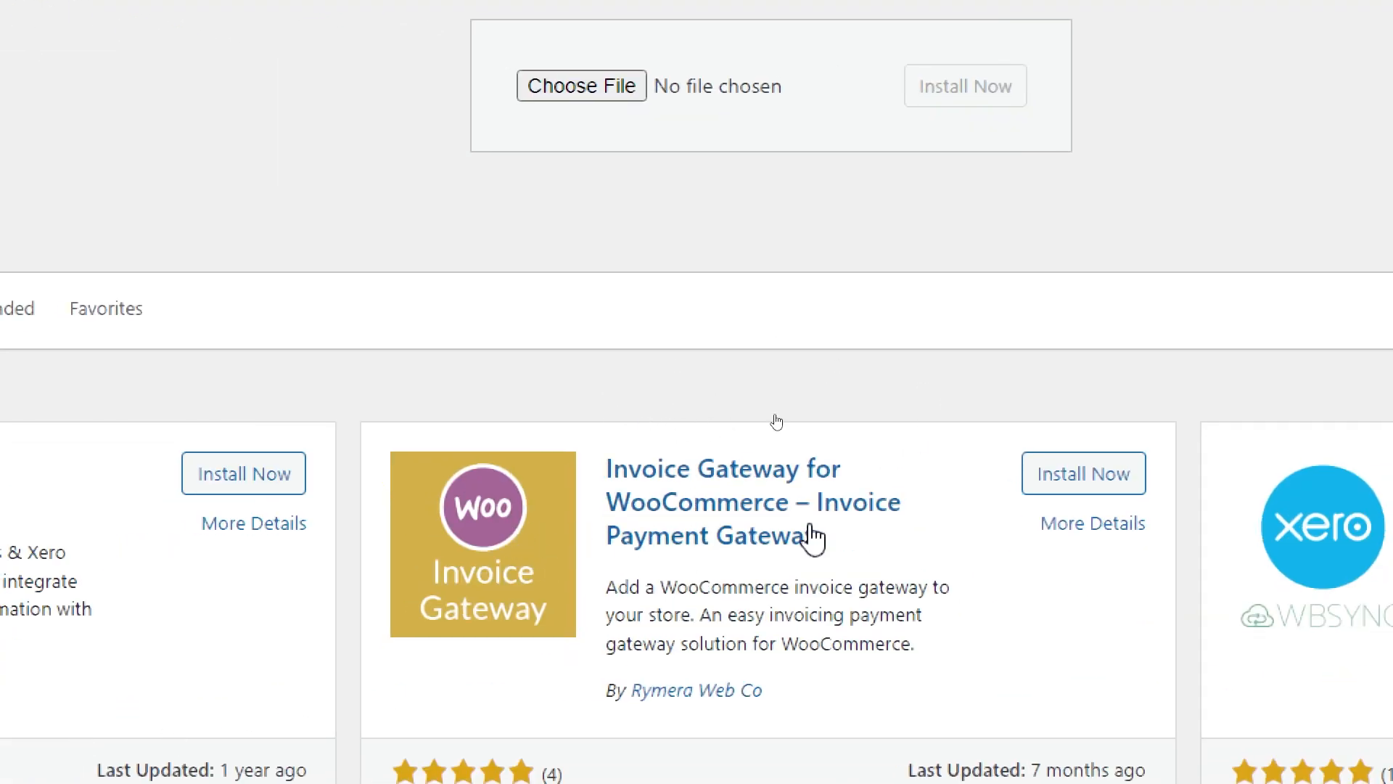
{"action": "left_click", "coordinate": [1082, 473]}
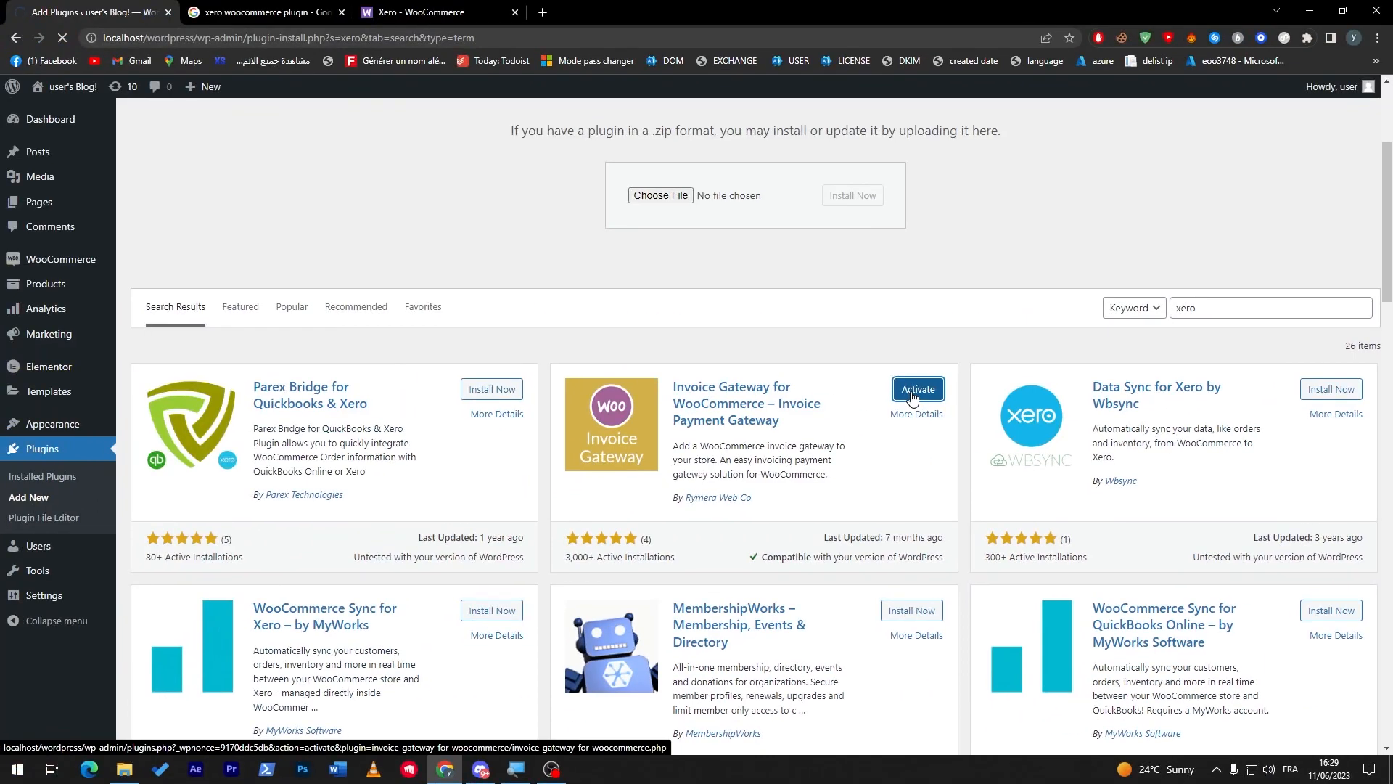
Activate Invoice Gateway for WooCommerce and review the installed plugins list
{"action": "left_click", "coordinate": [917, 389]}
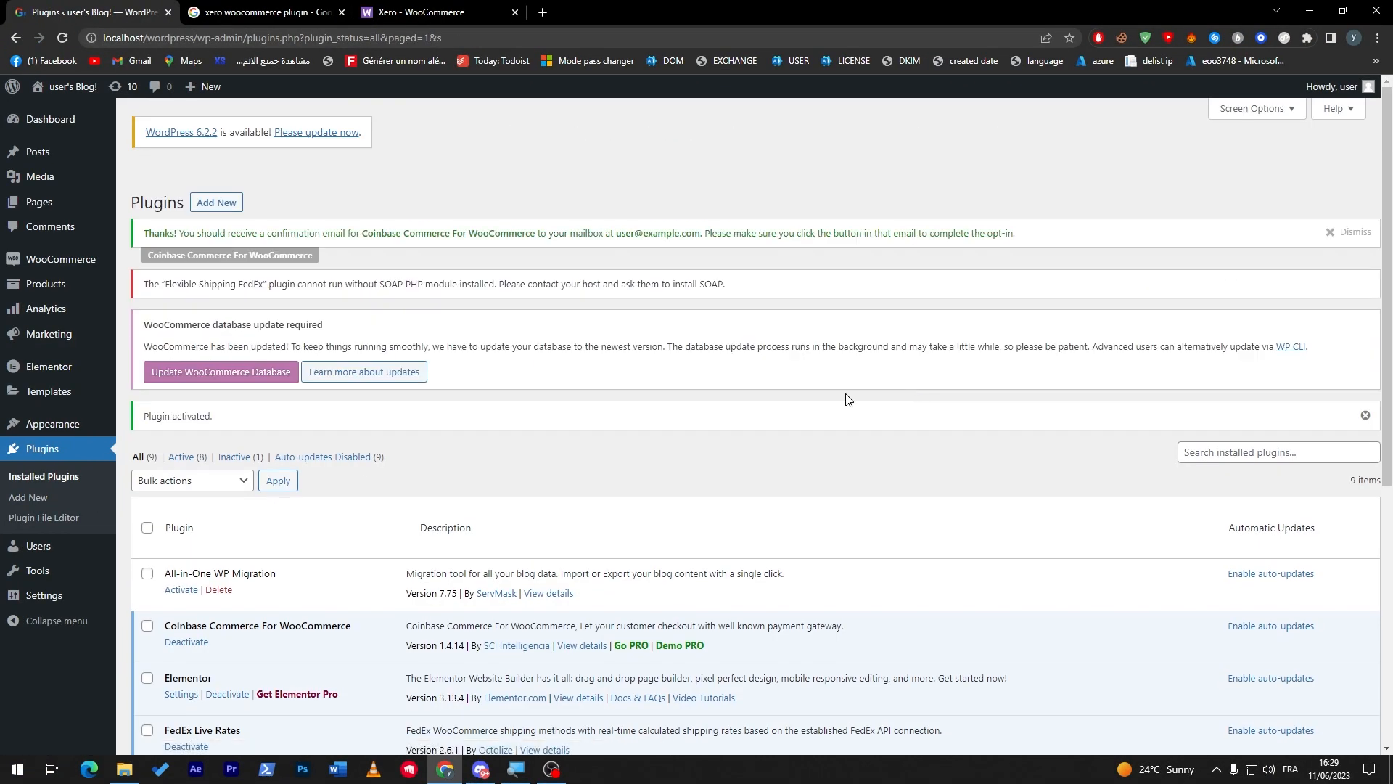
{"action": "scroll", "scroll_direction": "down", "scroll_amount": 3}
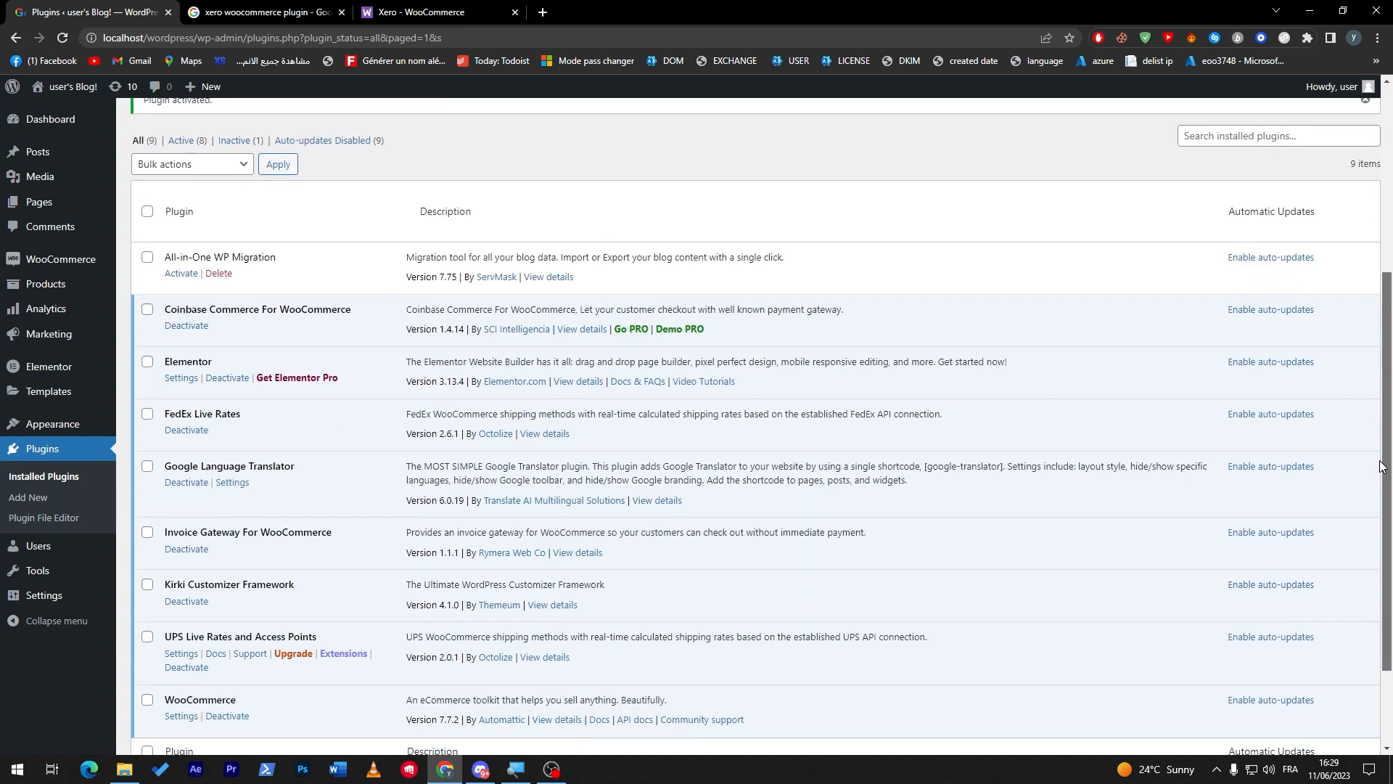
{"action": "scroll", "scroll_direction": "down", "scroll_amount": 3}
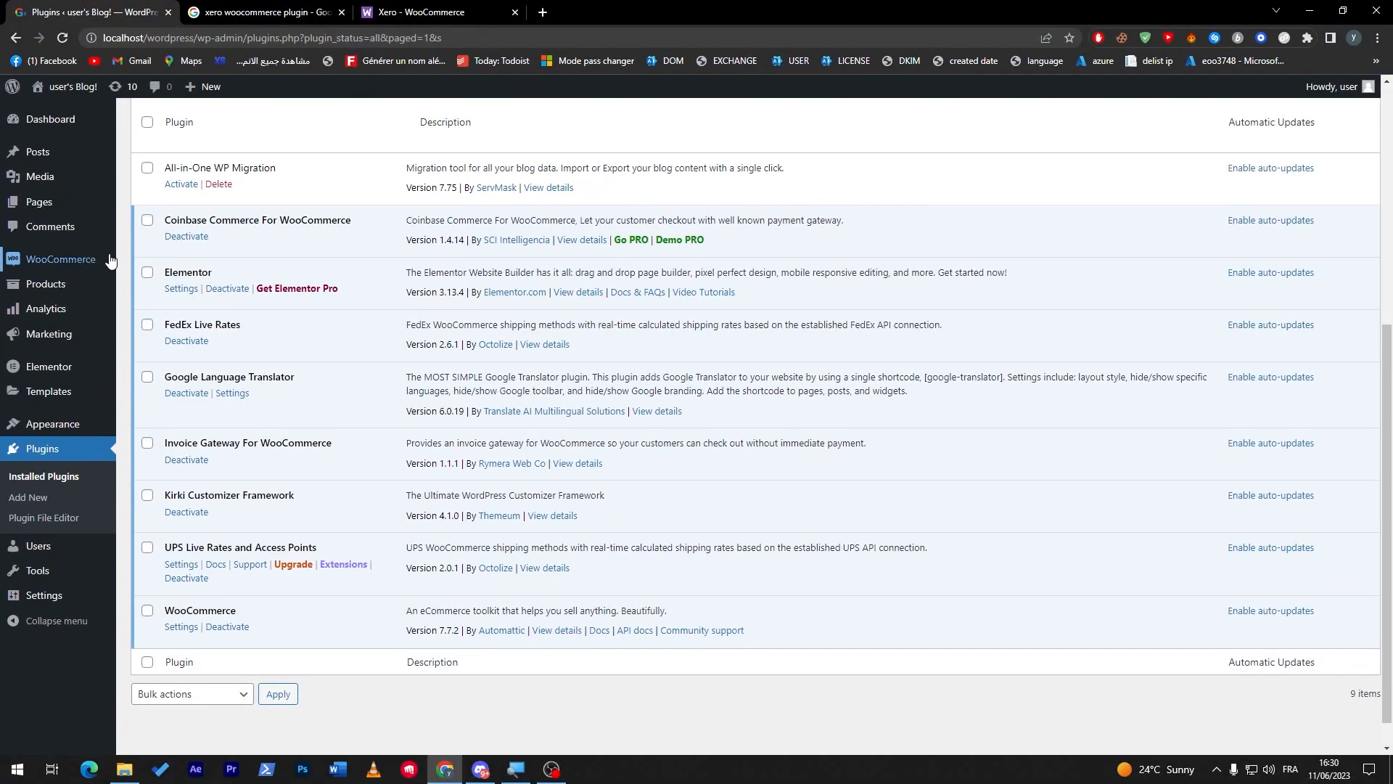
{"action": "mouse_move", "coordinate": [61, 259]}
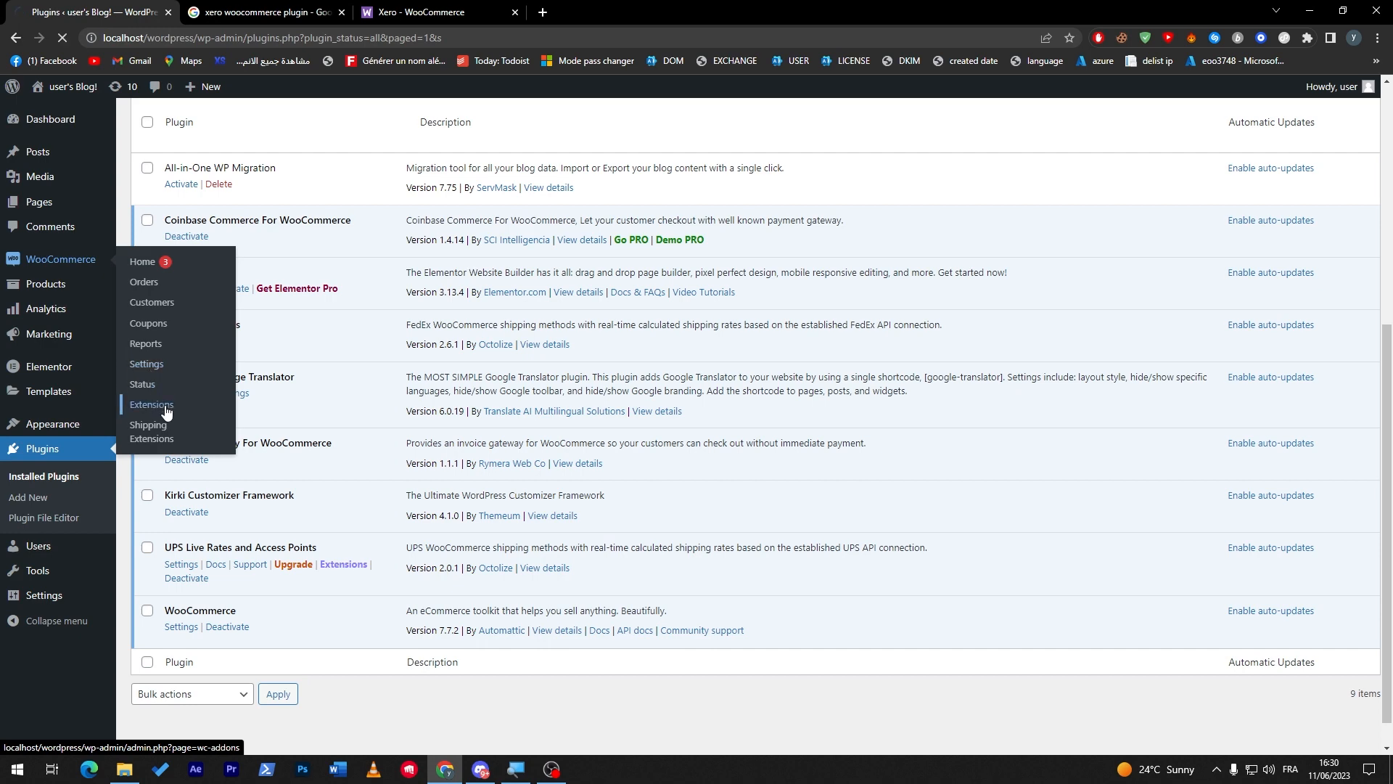
{"action": "mouse_move", "coordinate": [168, 396]}
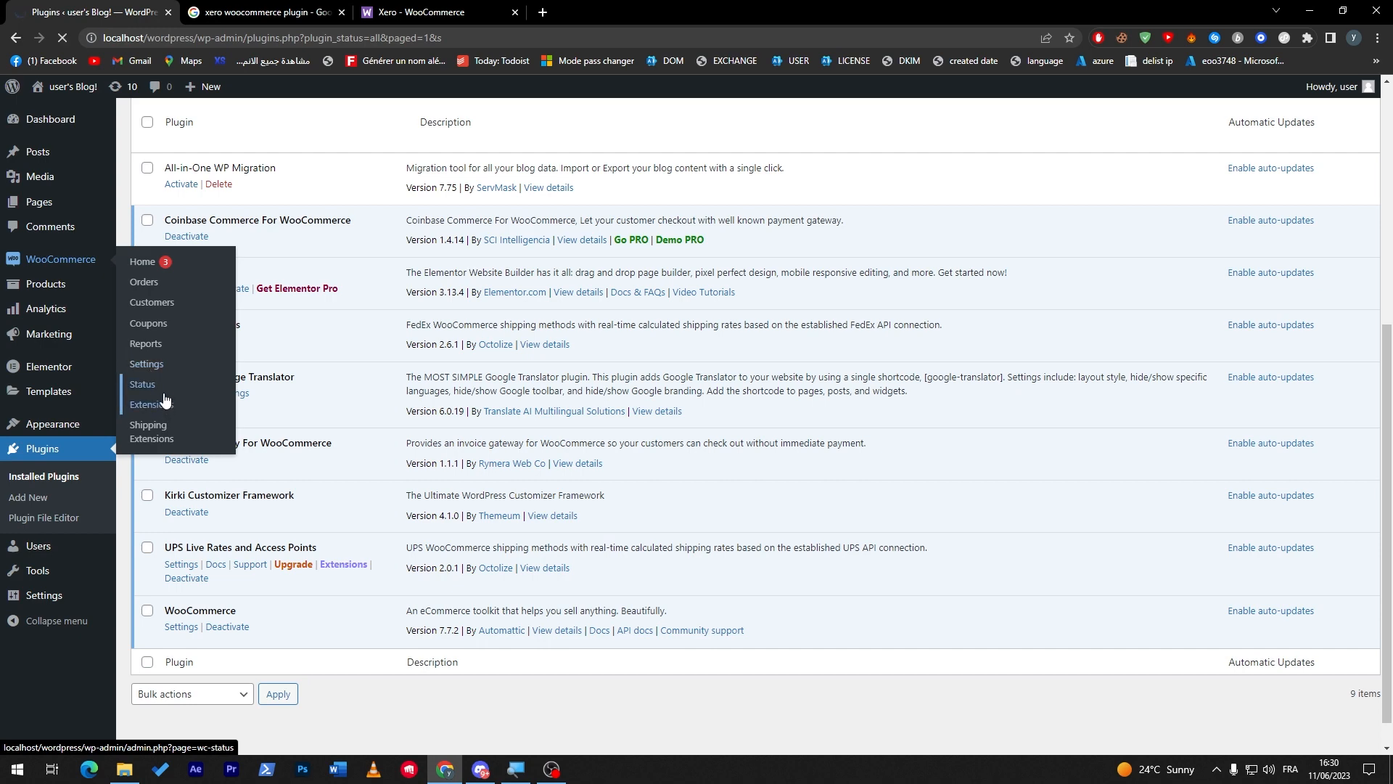
Search the WooCommerce Extensions marketplace for 'xero' and locate the Xero extension result
{"action": "left_click", "coordinate": [148, 403]}
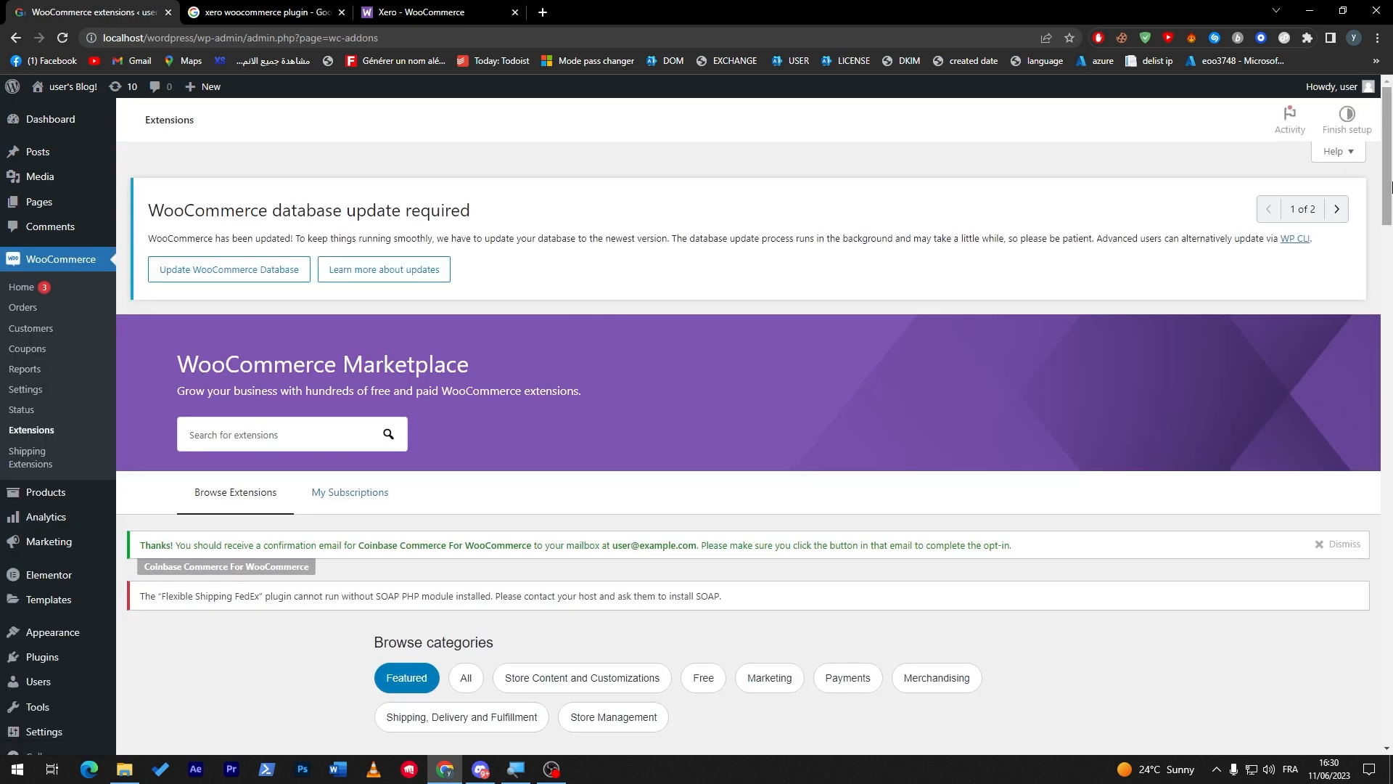
{"action": "scroll", "scroll_direction": "down", "scroll_amount": 3}
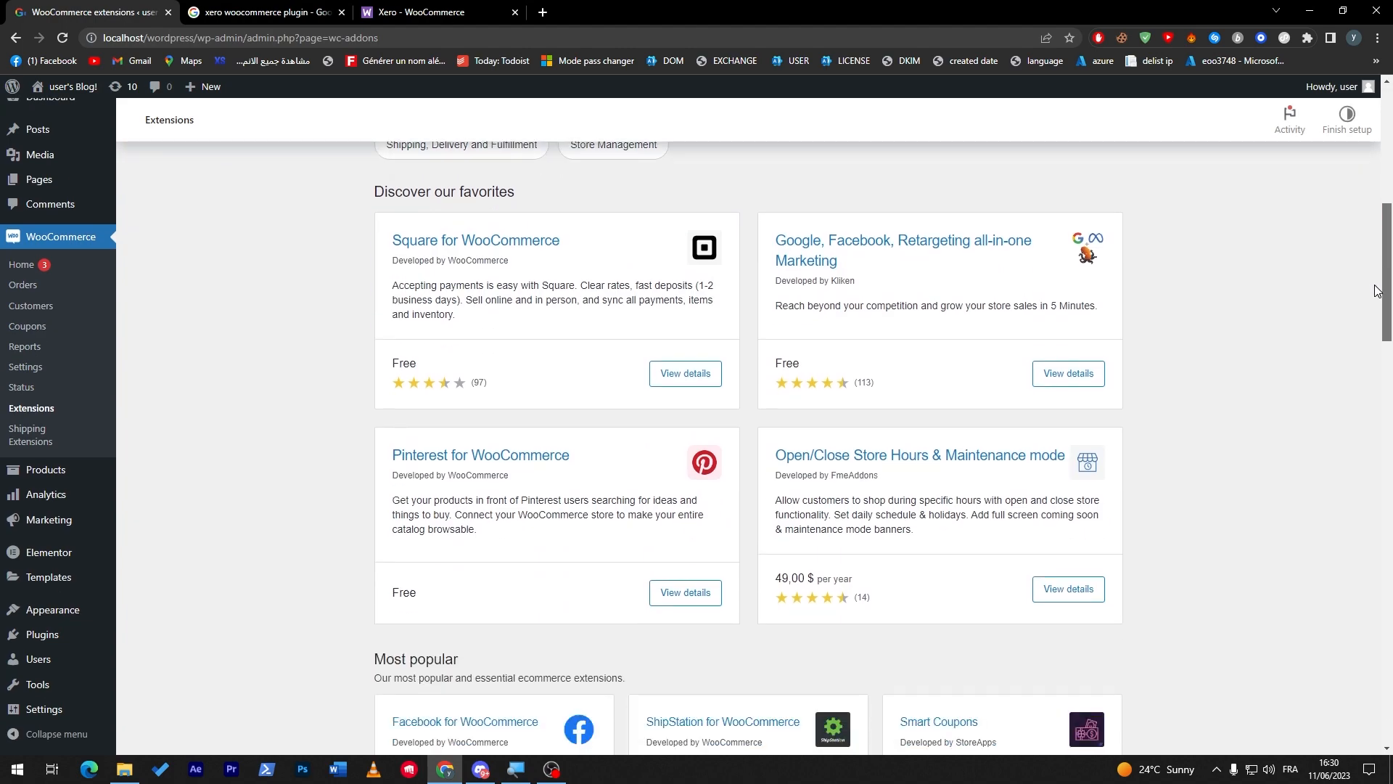
{"action": "scroll", "scroll_direction": "down", "scroll_amount": 3}
{"action": "type", "text": "xero"}
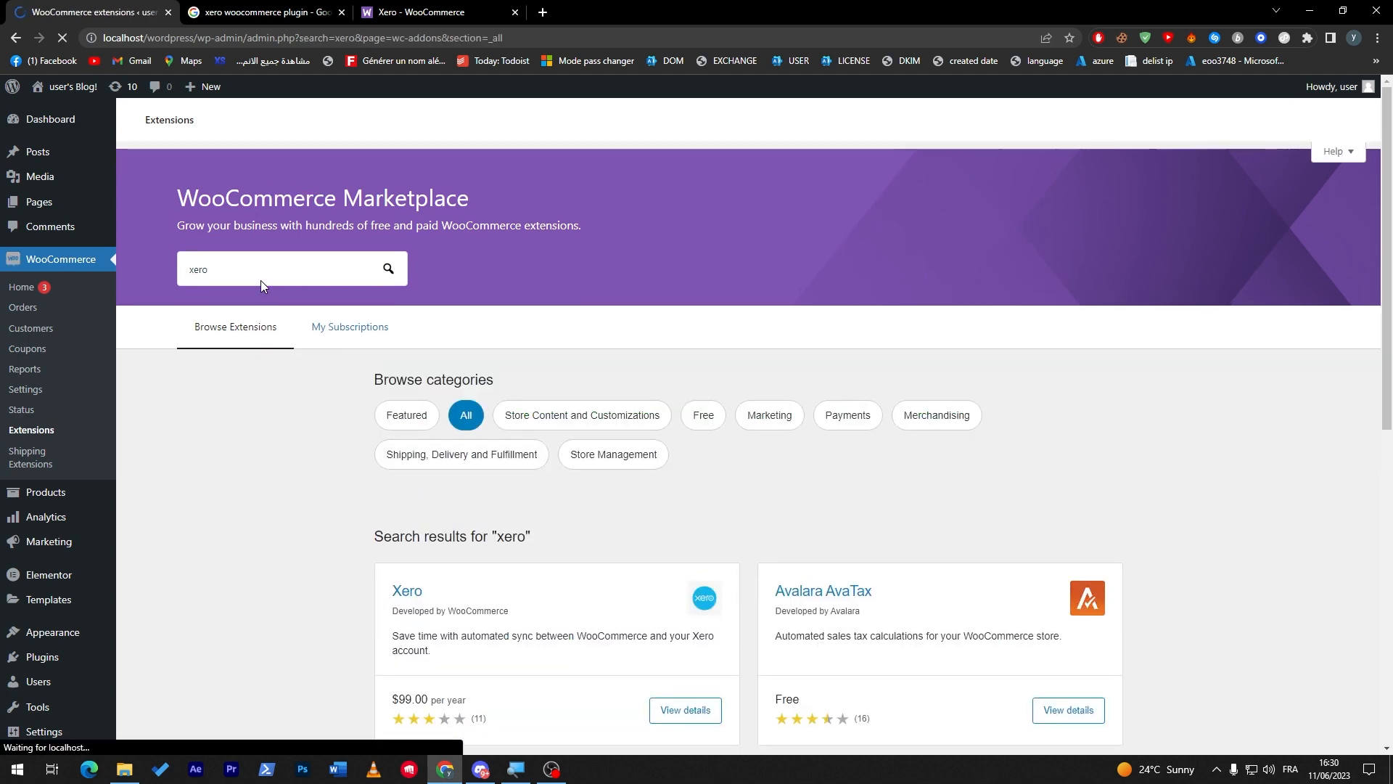
{"action": "scroll", "scroll_direction": "down", "scroll_amount": 3}
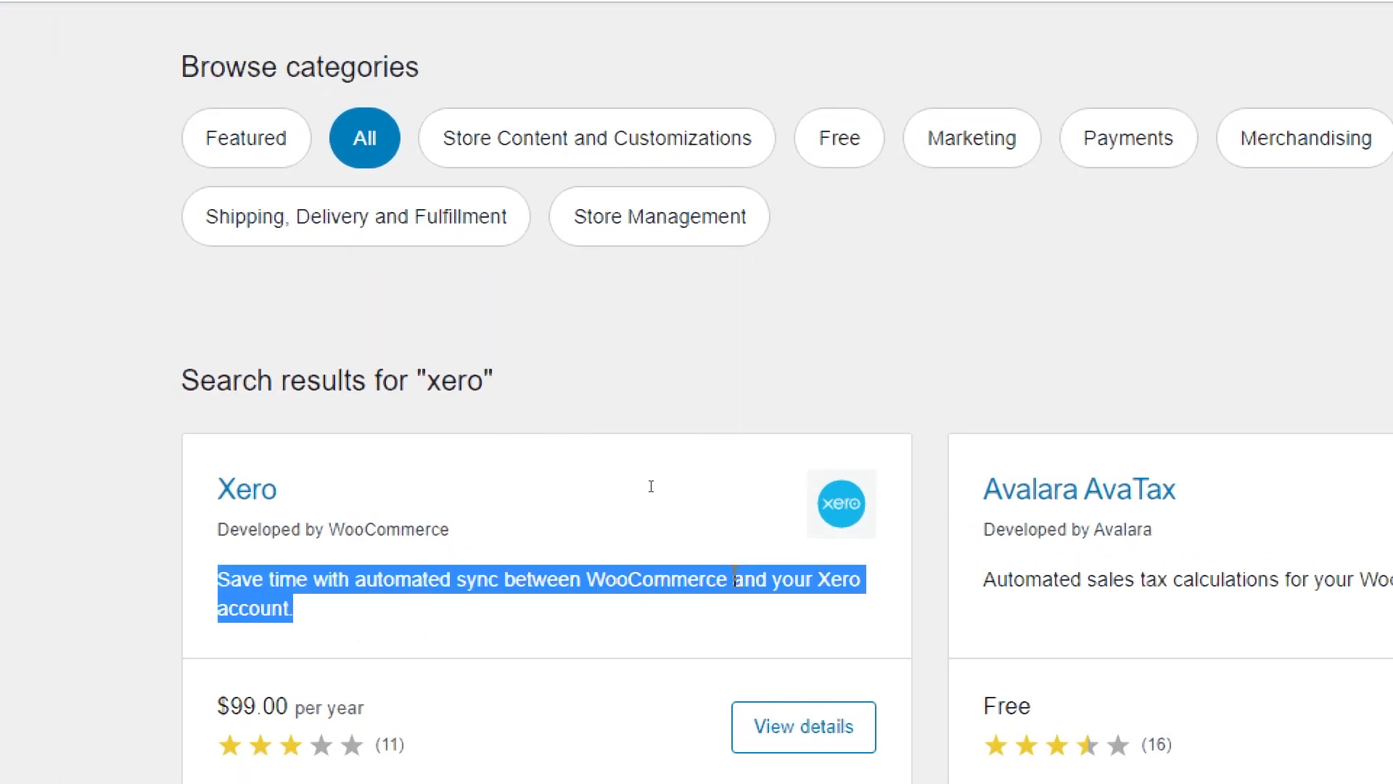
{"action": "scroll", "scroll_direction": "down", "scroll_amount": 3}
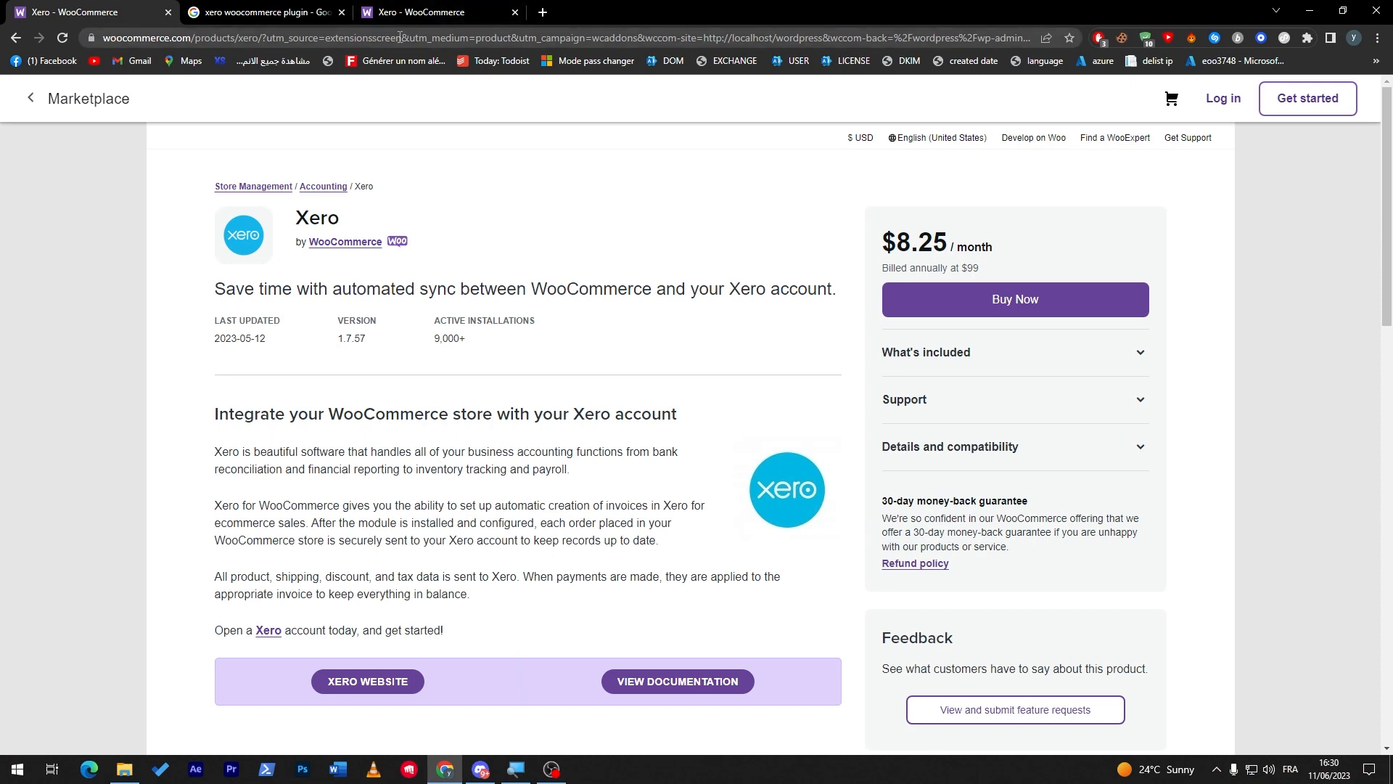
Read the Xero integration description and follow its Xero link to the Xero website
{"action": "scroll", "scroll_direction": "down", "scroll_amount": 3}
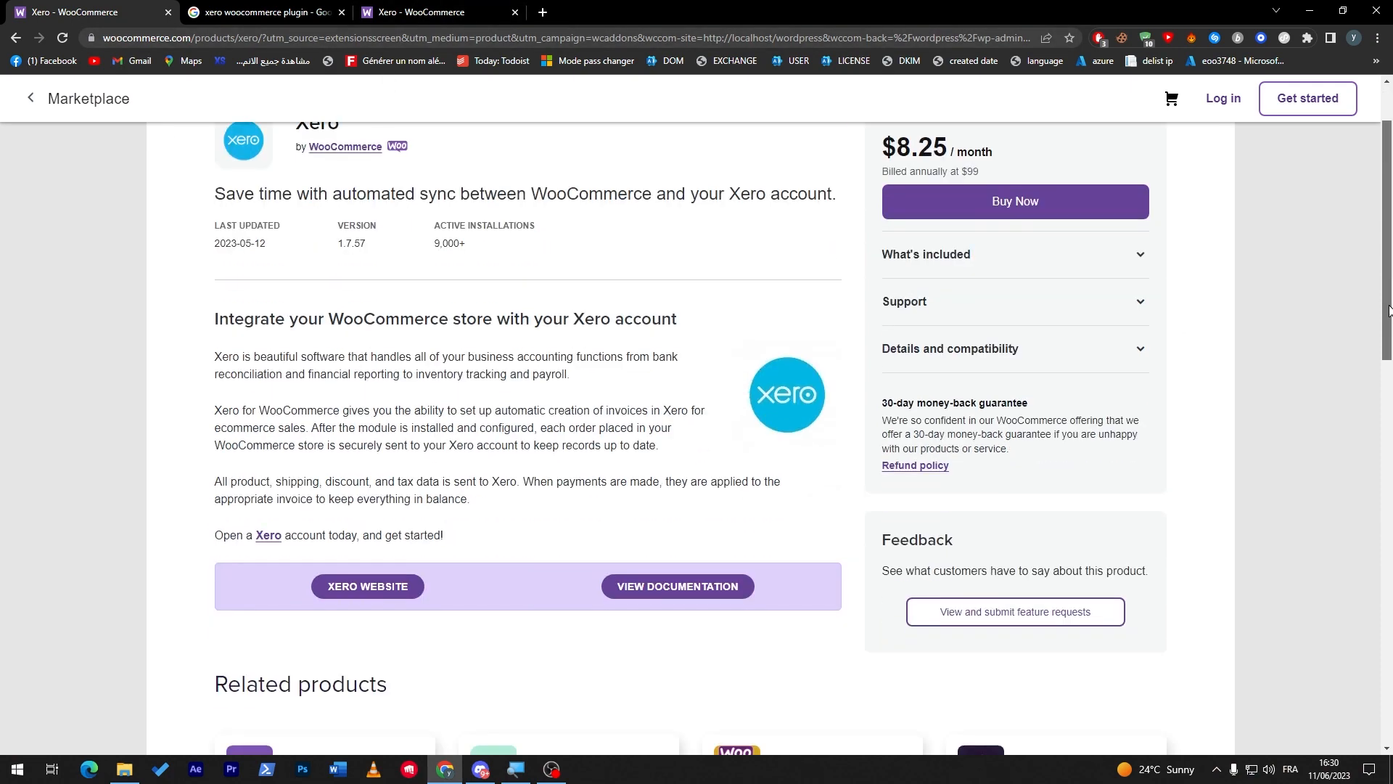
{"action": "scroll", "scroll_direction": "down", "scroll_amount": 3}
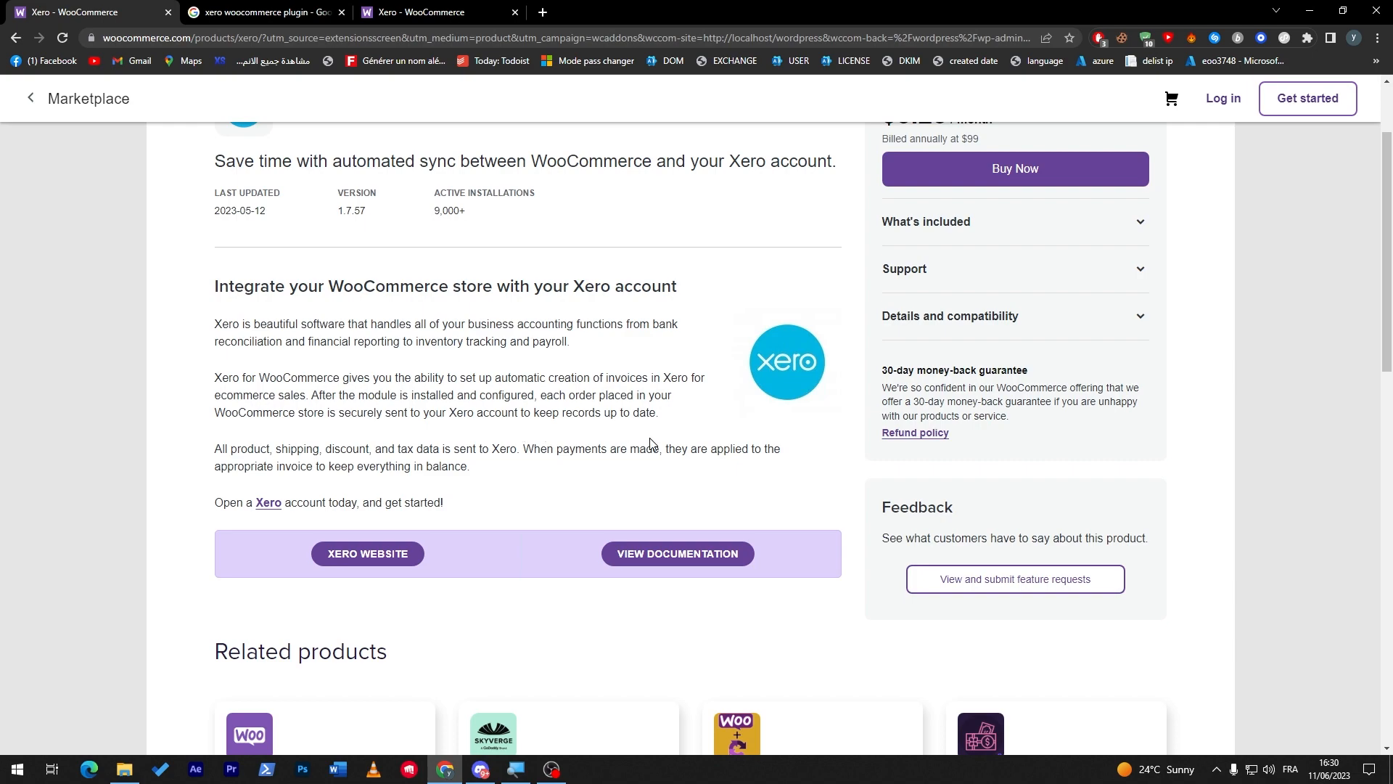
{"action": "mouse_move", "coordinate": [655, 441]}
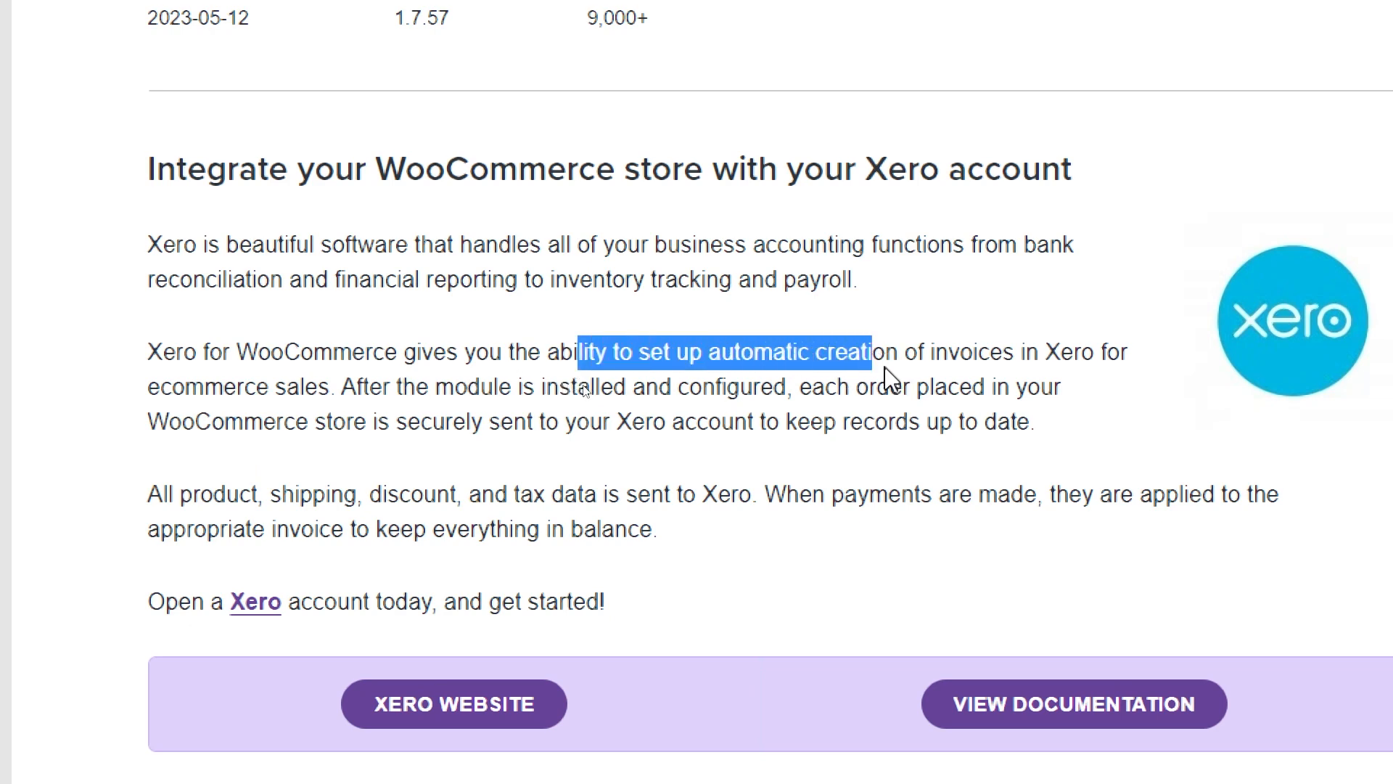
{"action": "mouse_move", "coordinate": [1203, 369]}
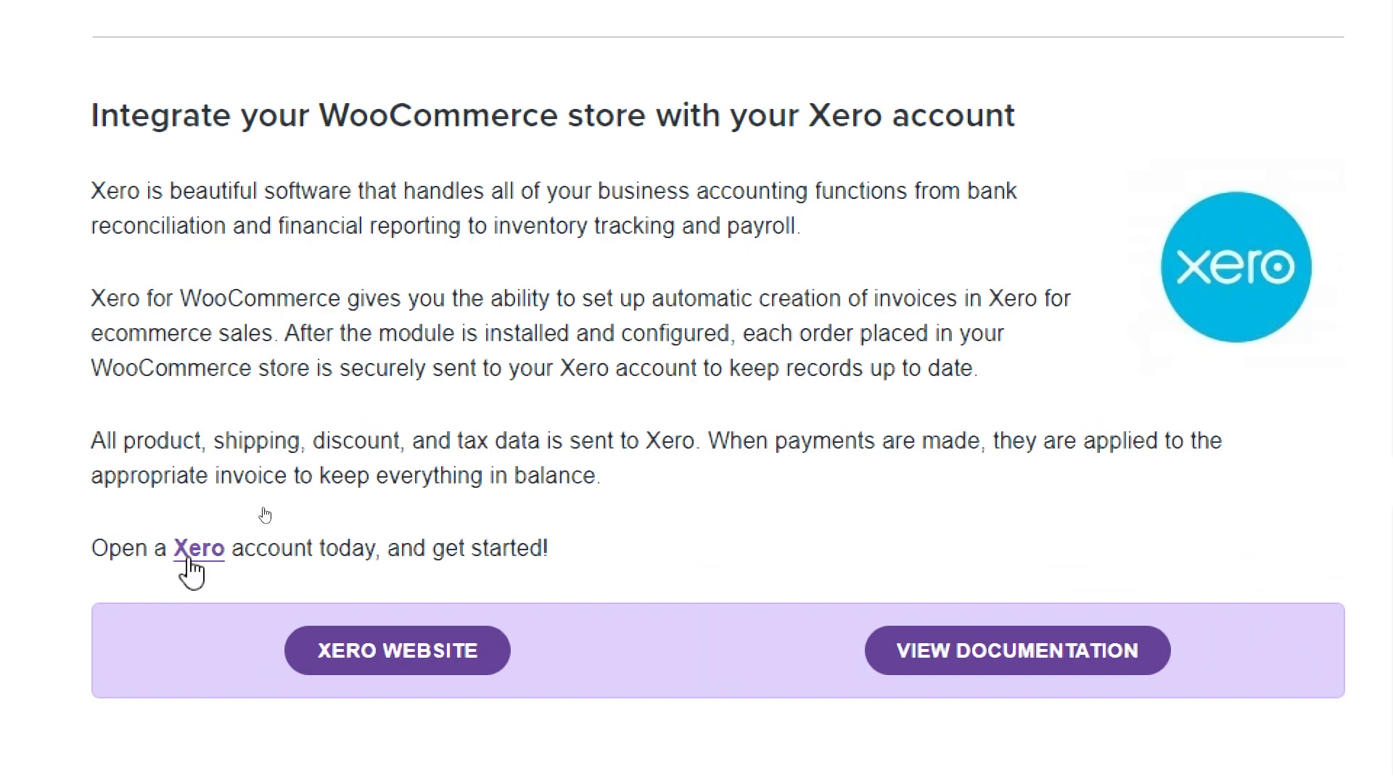
{"action": "left_click", "coordinate": [198, 549]}
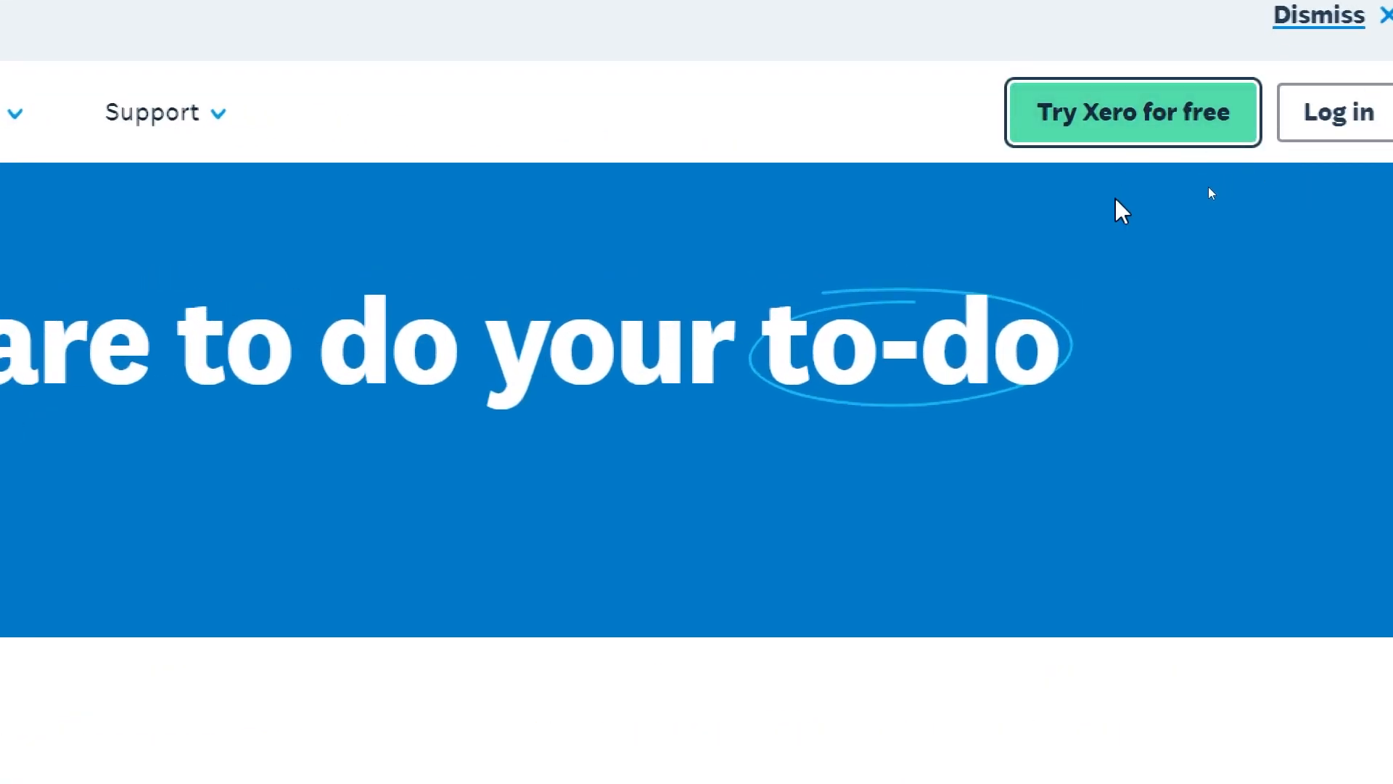
Start 'Try Xero for free' and look over the empty 30-day trial sign-up fields
{"action": "left_click", "coordinate": [1134, 113]}
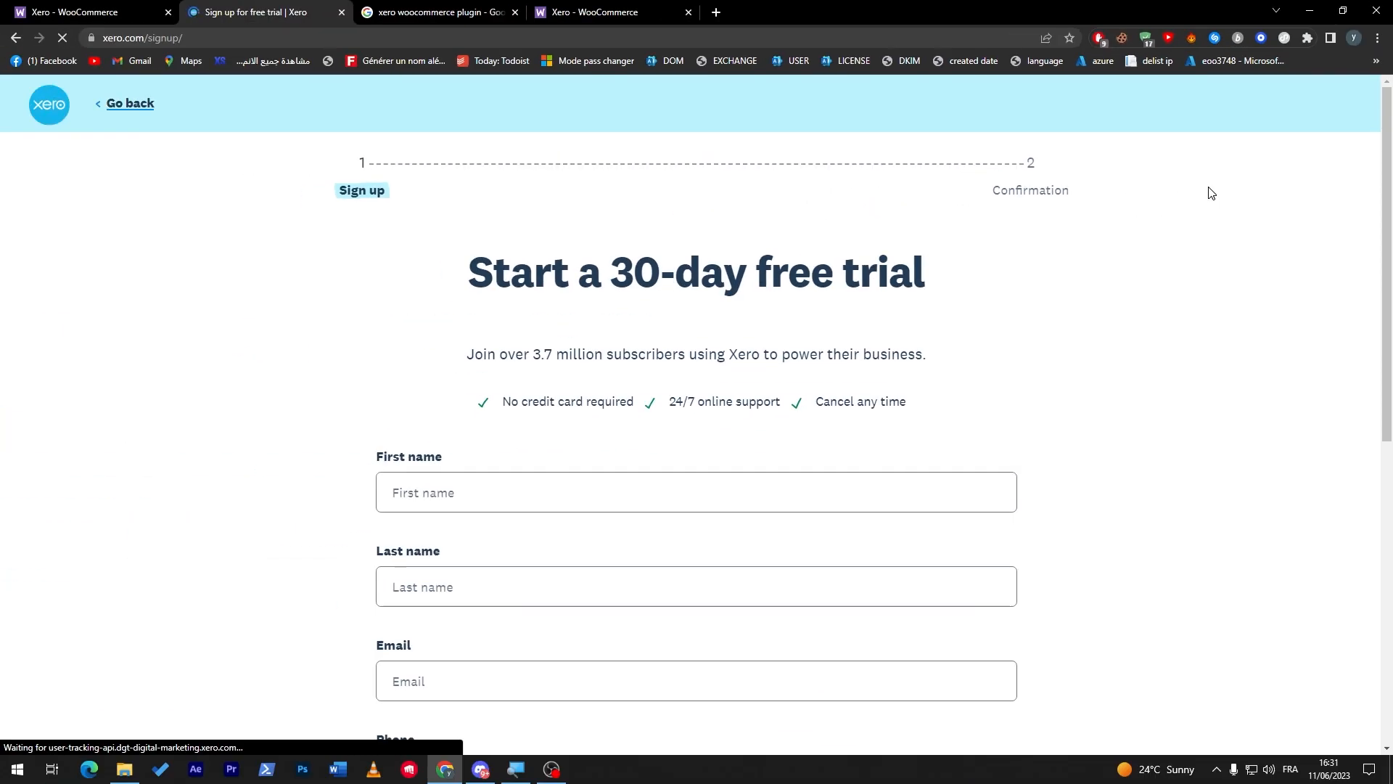
{"action": "scroll", "scroll_direction": "down", "scroll_amount": 3}
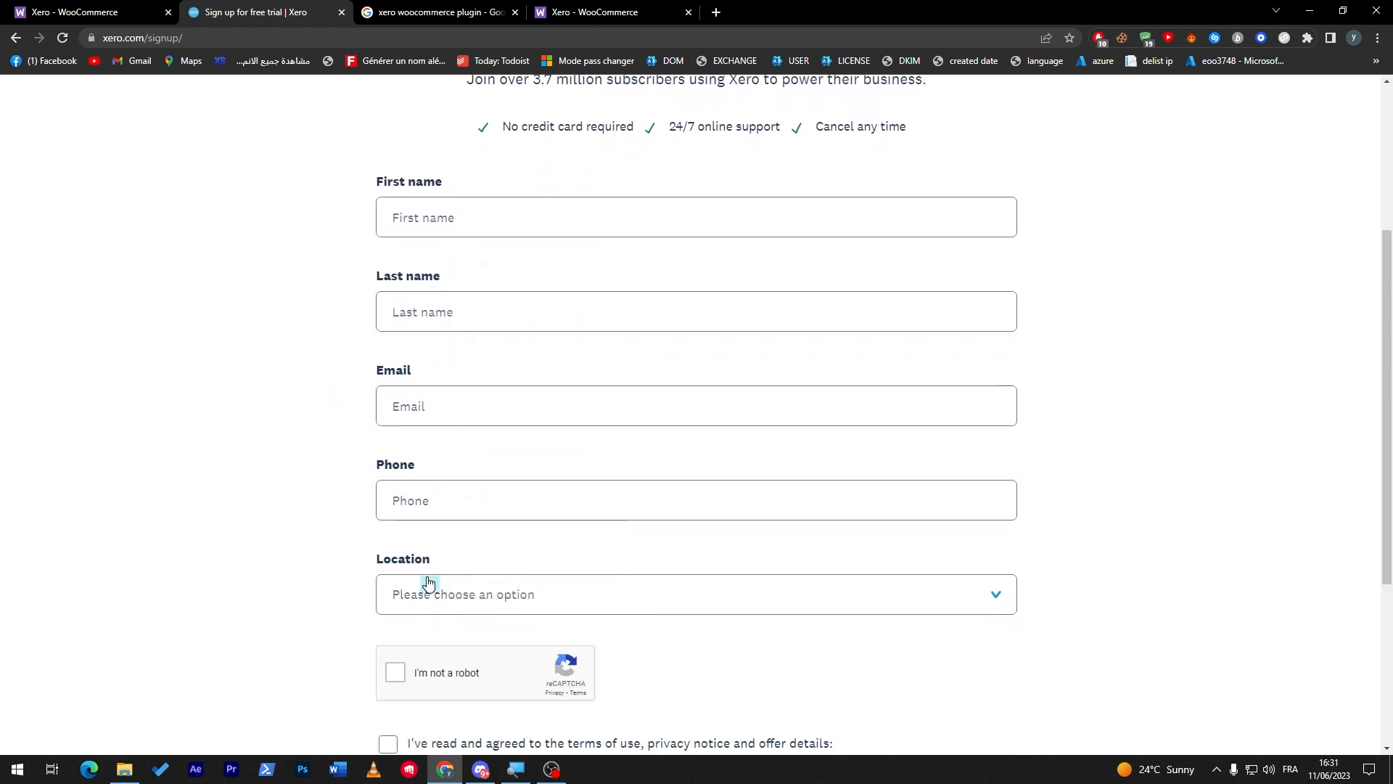
{"action": "scroll", "scroll_direction": "down", "scroll_amount": 3}
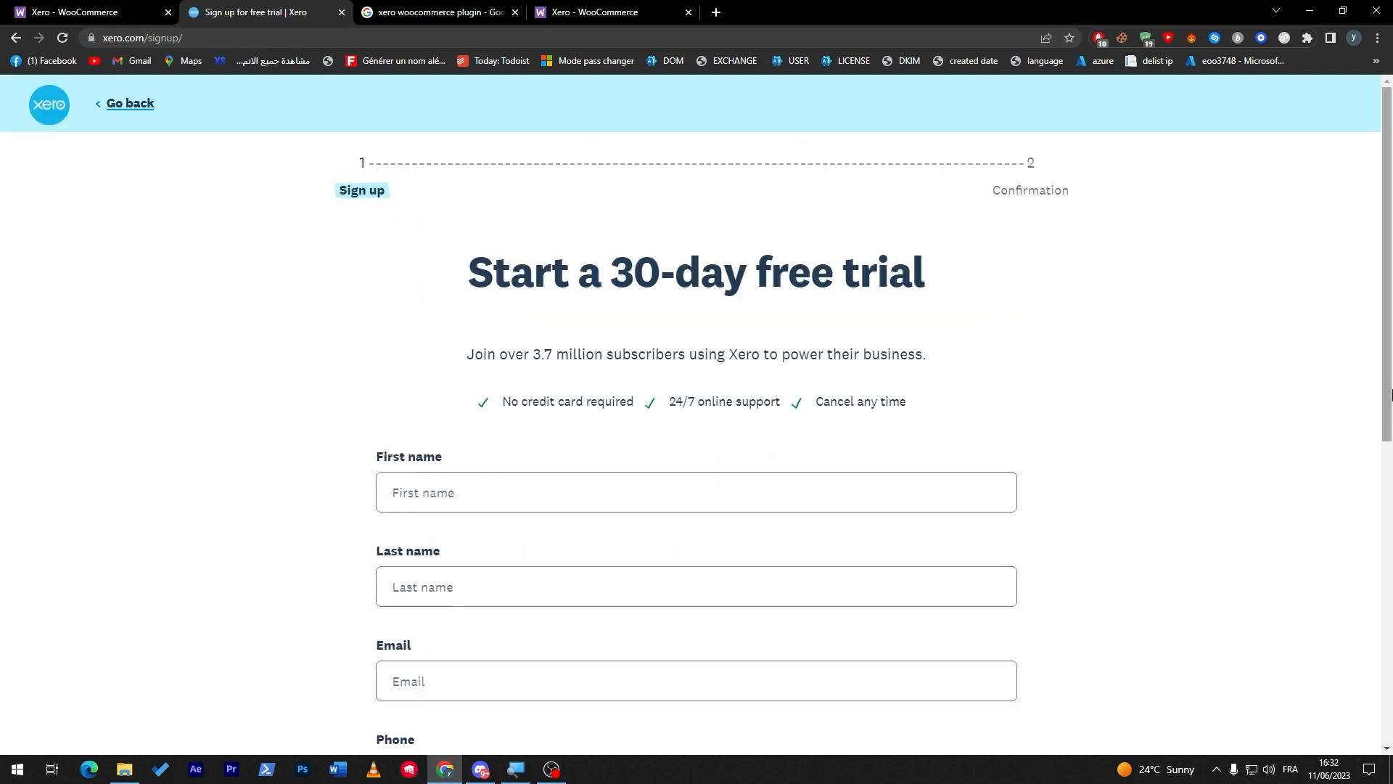
{"action": "scroll", "scroll_direction": "down", "scroll_amount": 3}
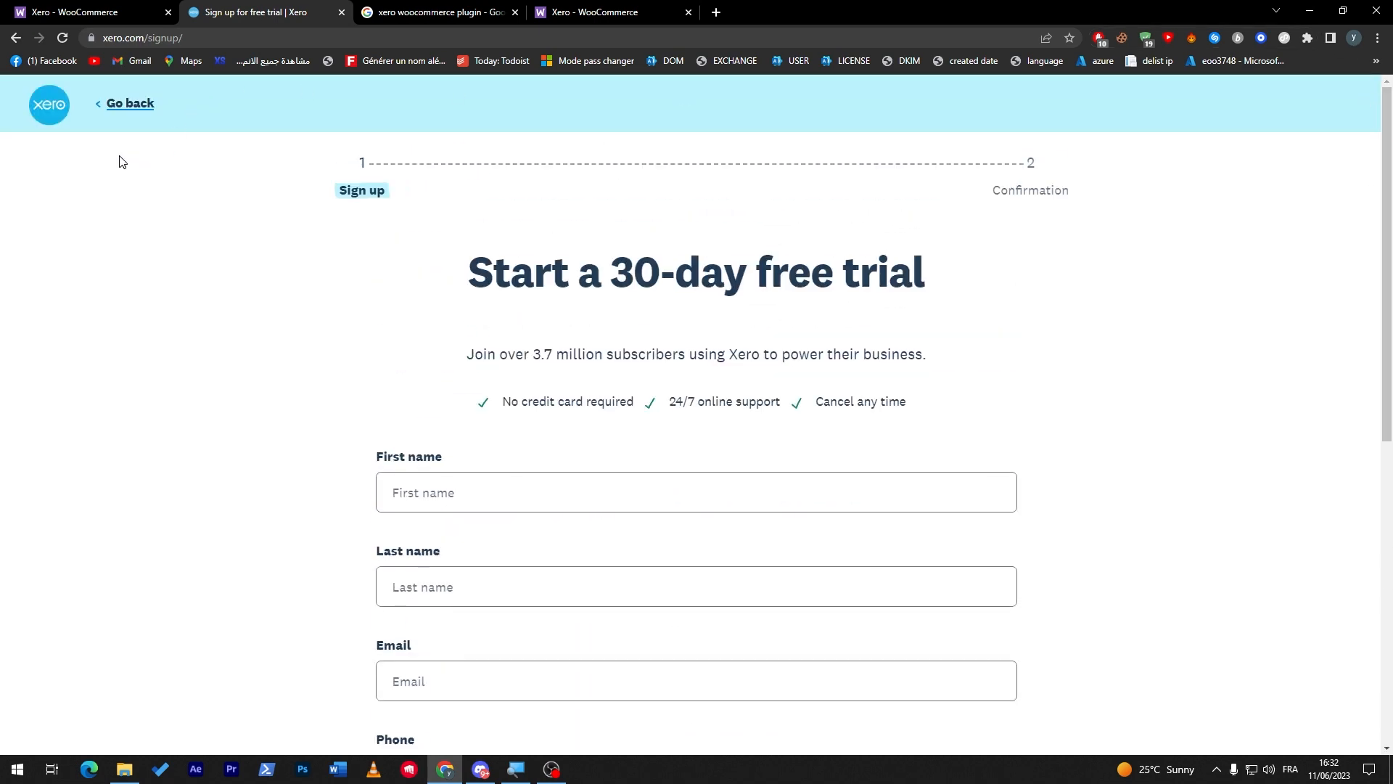
{"action": "mouse_move", "coordinate": [145, 184]}
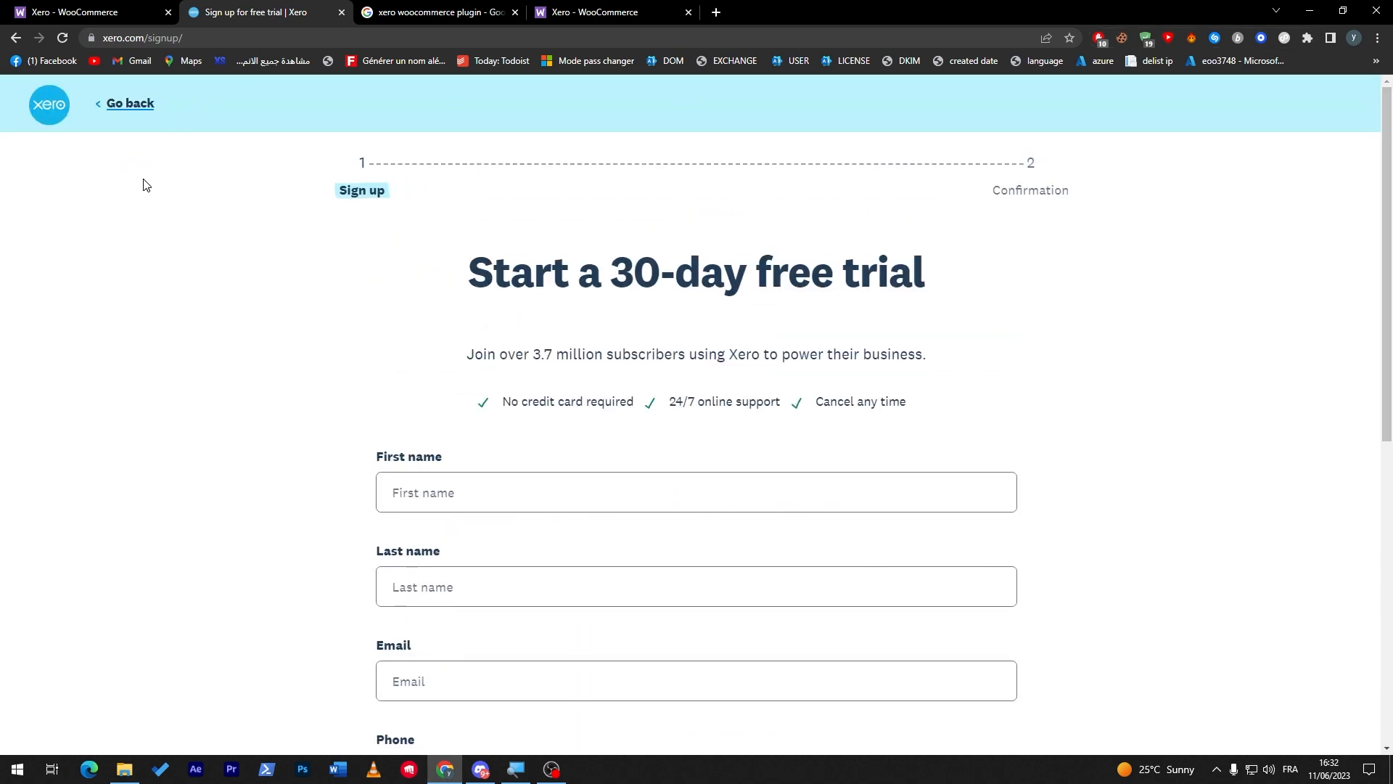
{"action": "mouse_move", "coordinate": [193, 245]}
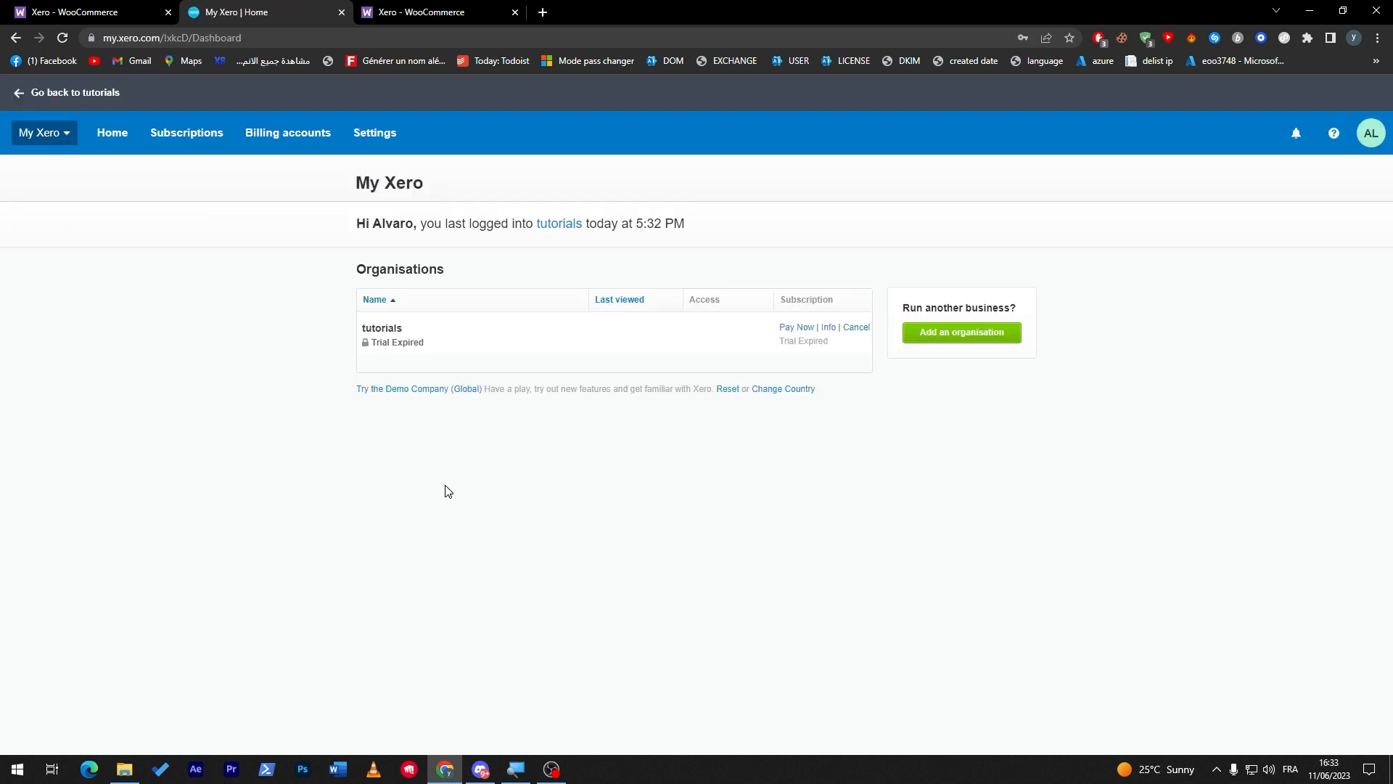
{"action": "mouse_move", "coordinate": [464, 428]}
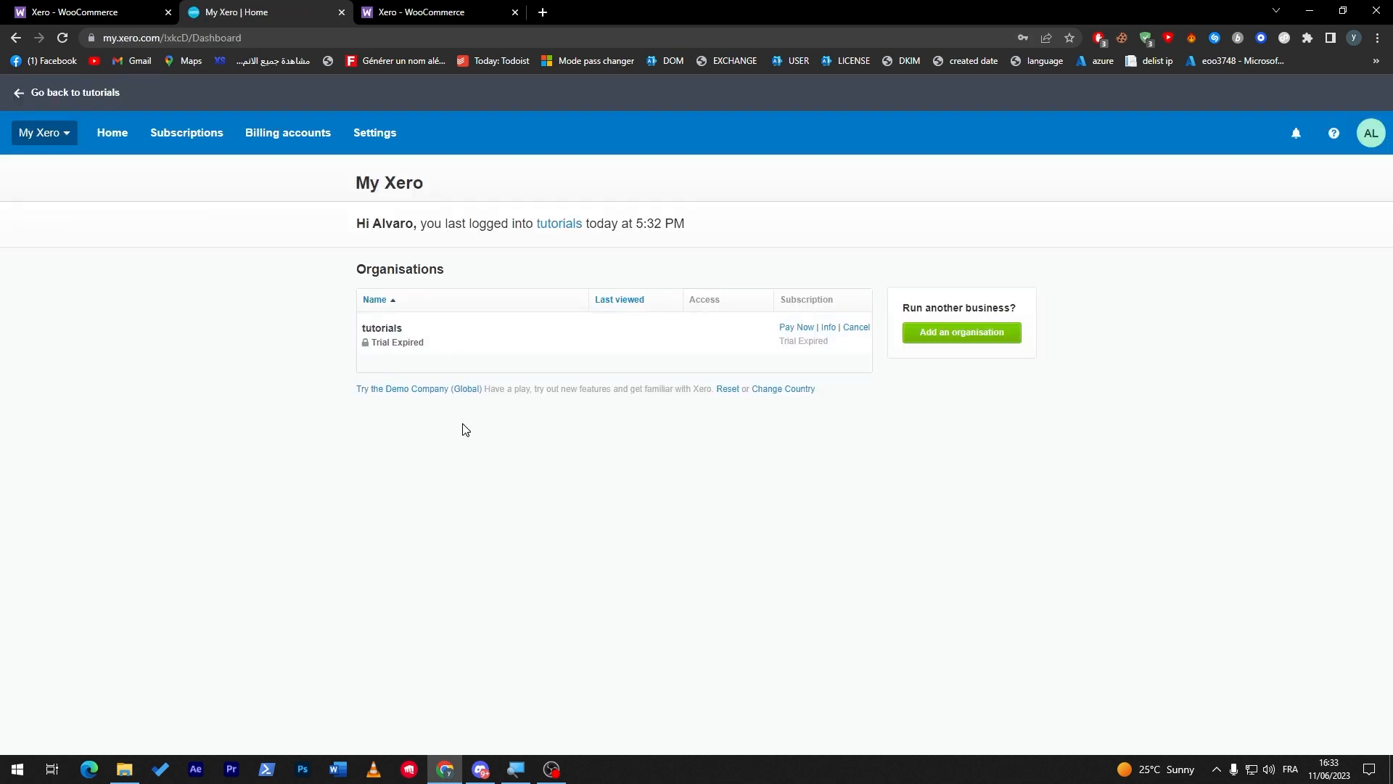
{"action": "mouse_move", "coordinate": [517, 460]}
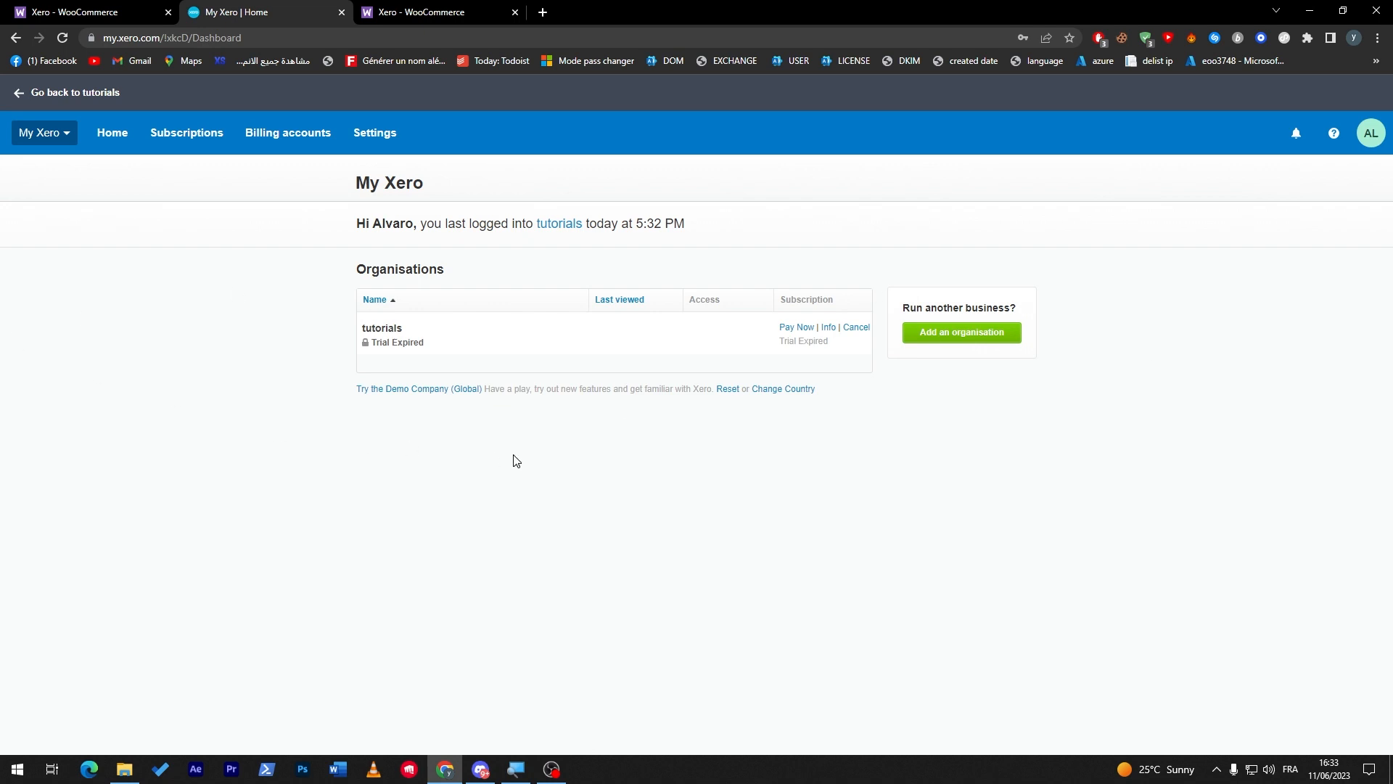
Show the My Xero organisation list with Demo Company to add a new organisation
{"action": "left_click", "coordinate": [43, 132]}
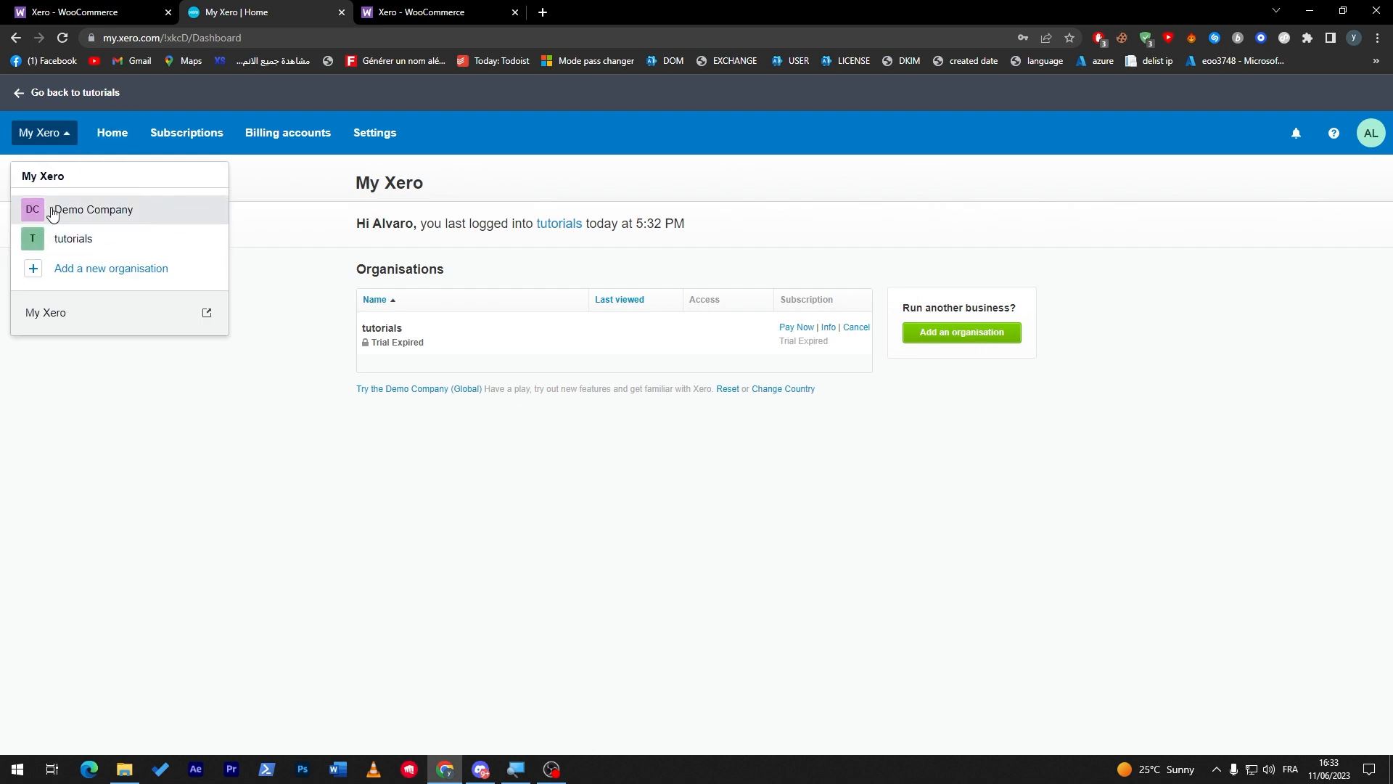
{"action": "mouse_move", "coordinate": [108, 293]}
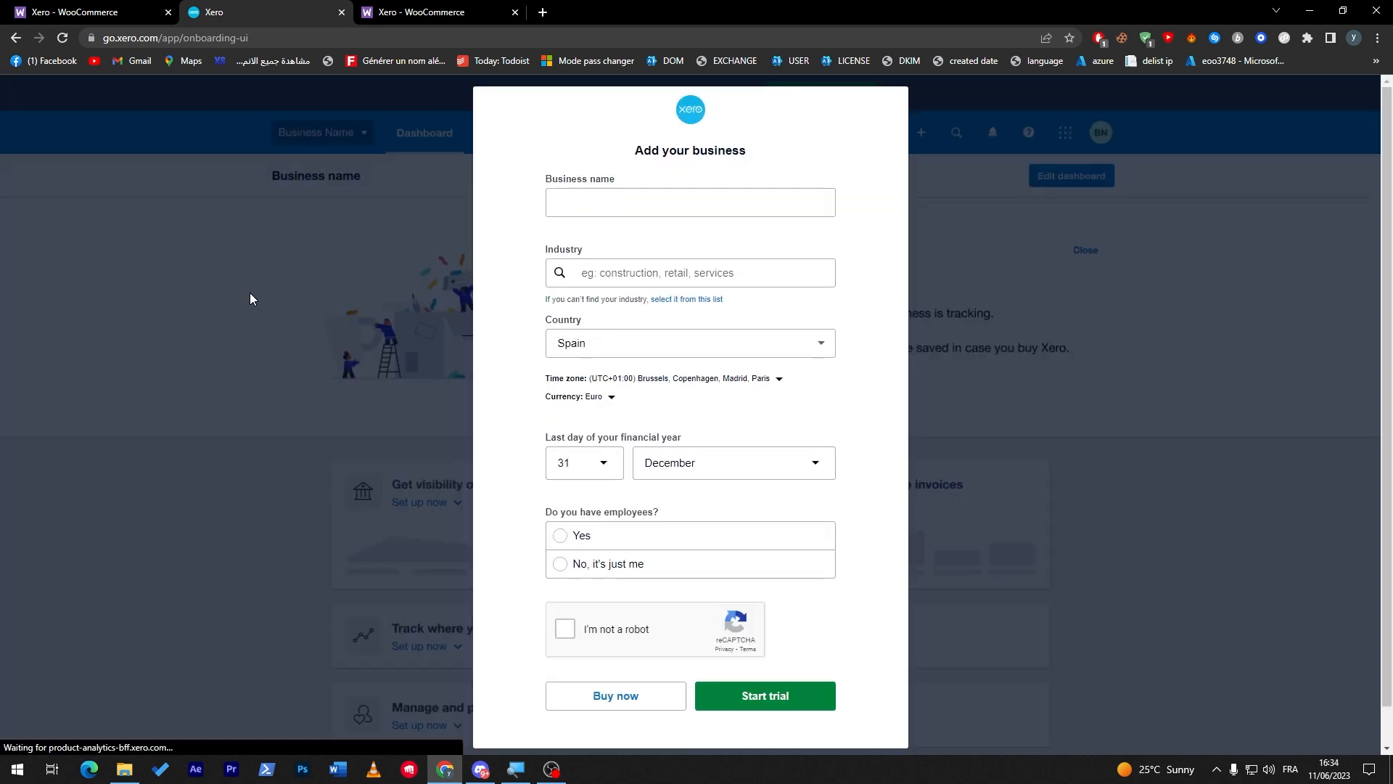
{"action": "mouse_move", "coordinate": [563, 230]}
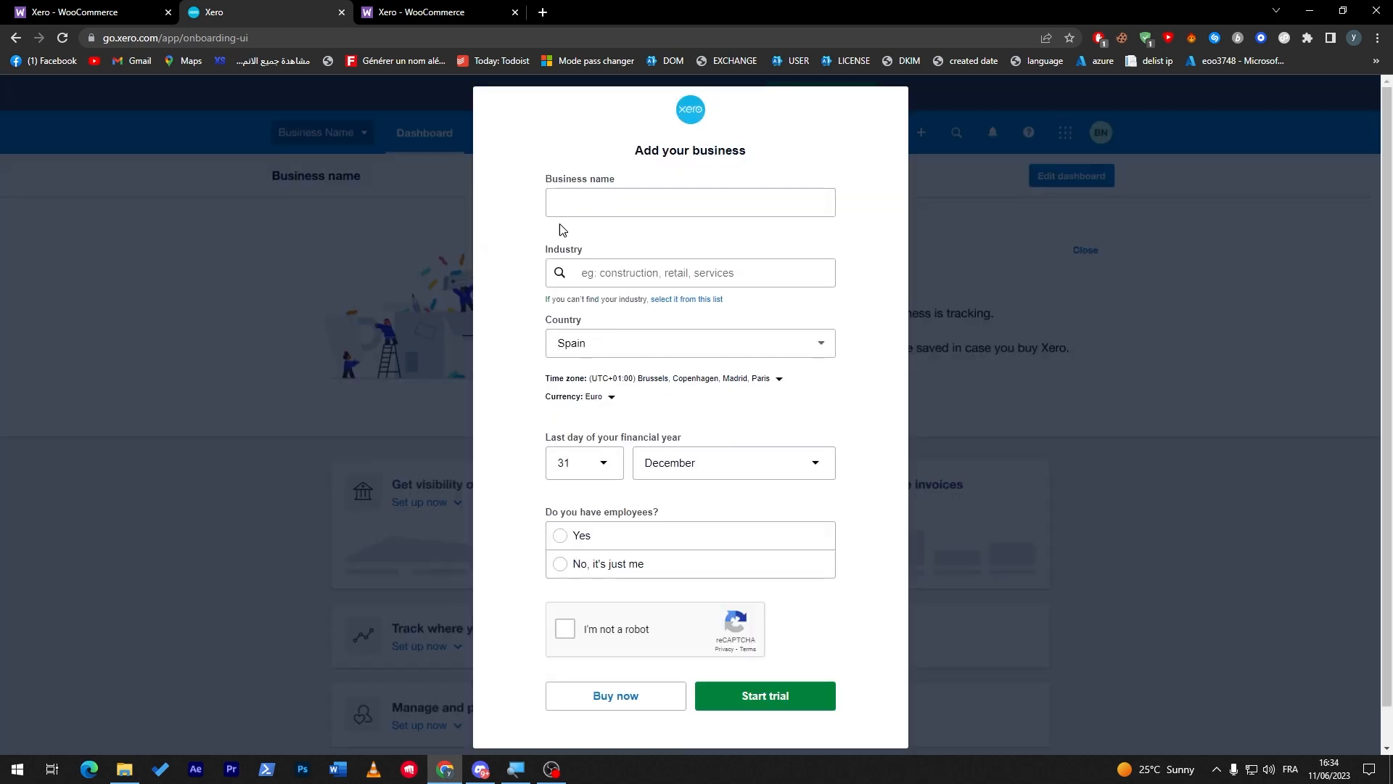
Name the business 'Woocommmerce store', choose Accommodation & Food Services, and start its 30-day trial
{"action": "left_click", "coordinate": [691, 202]}
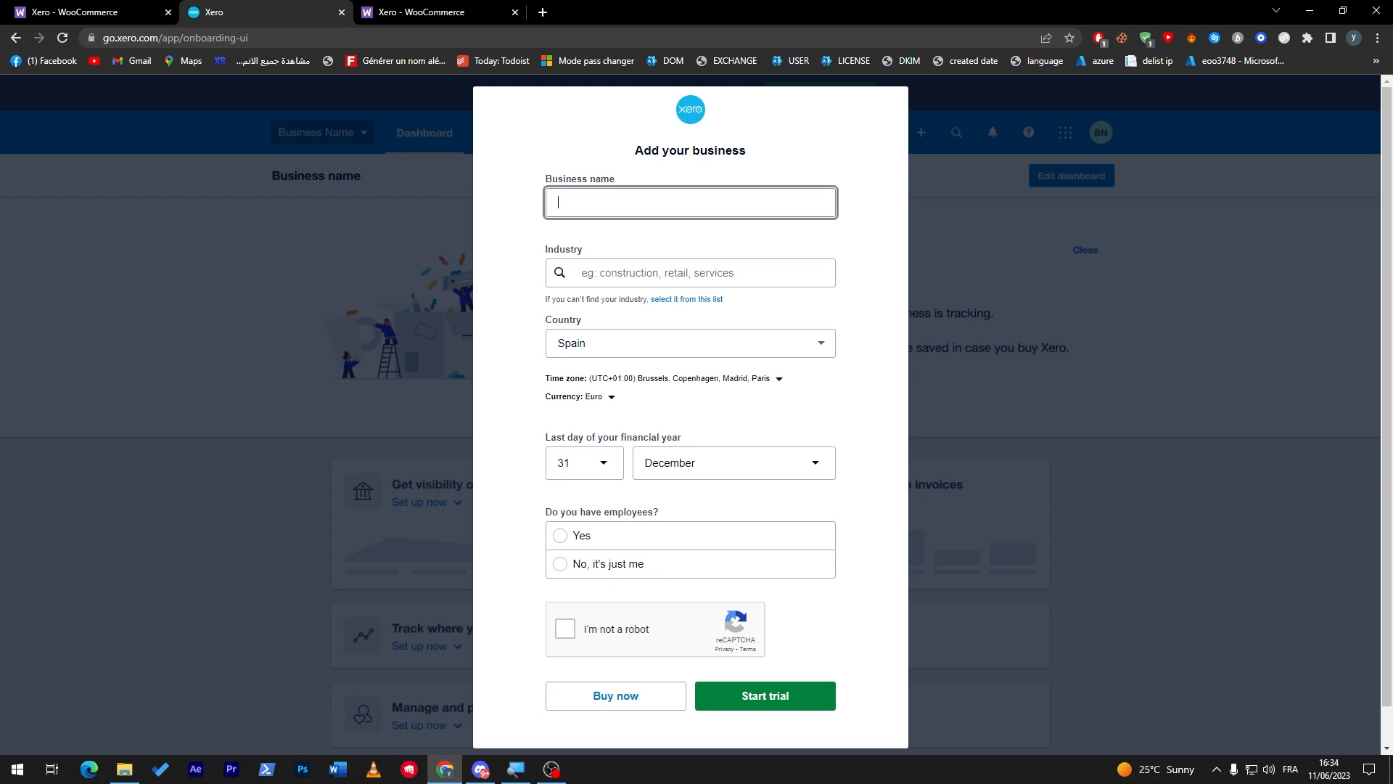
{"action": "type", "text": "W"}
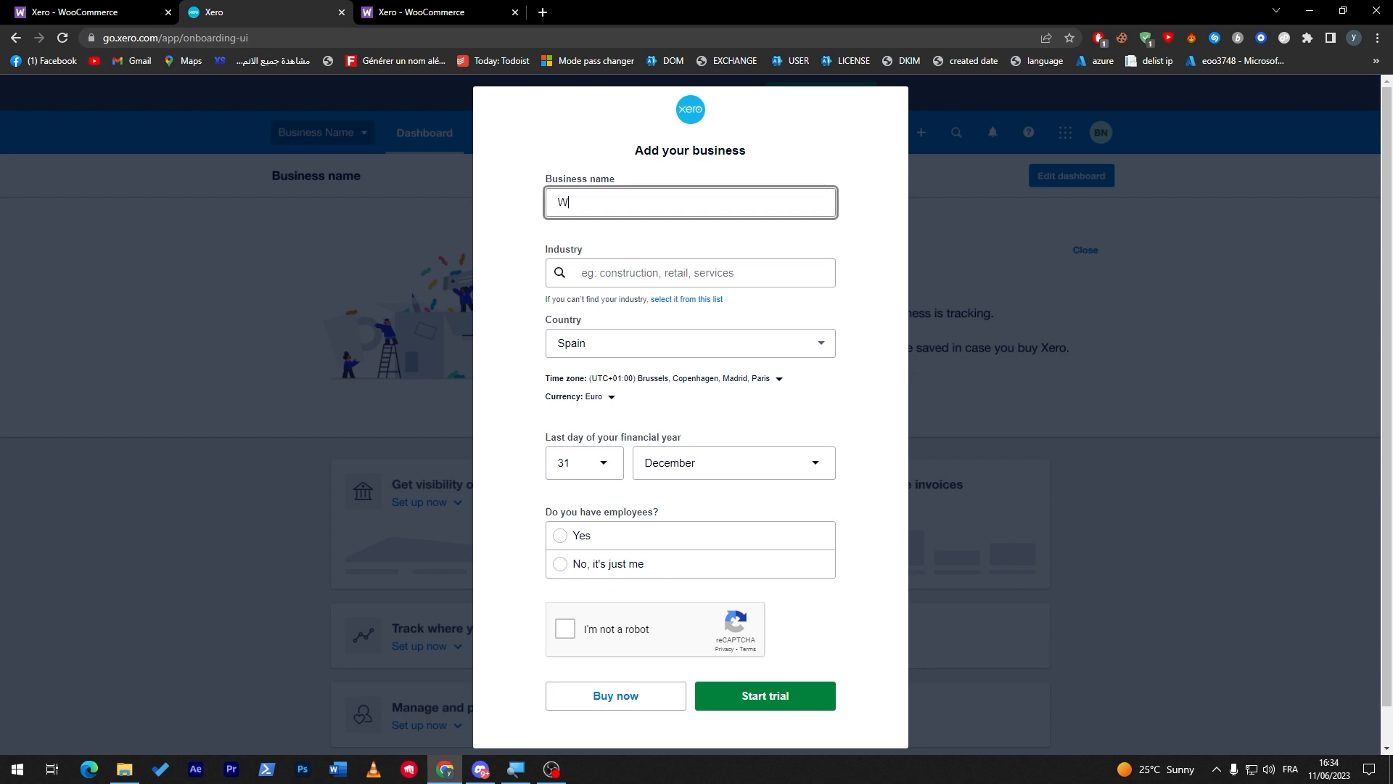
{"action": "type", "text": "oocommmerce stor"}
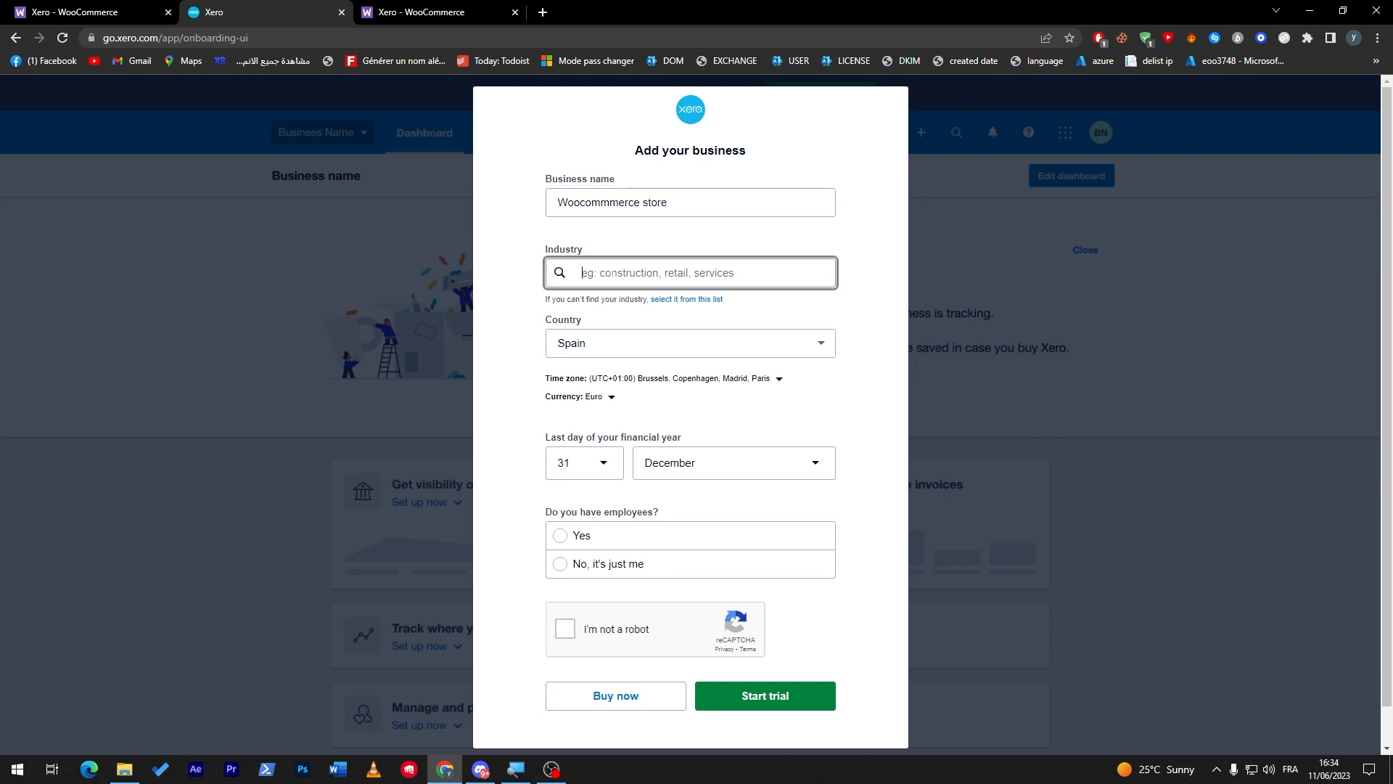
{"action": "type", "text": "ecommer"}
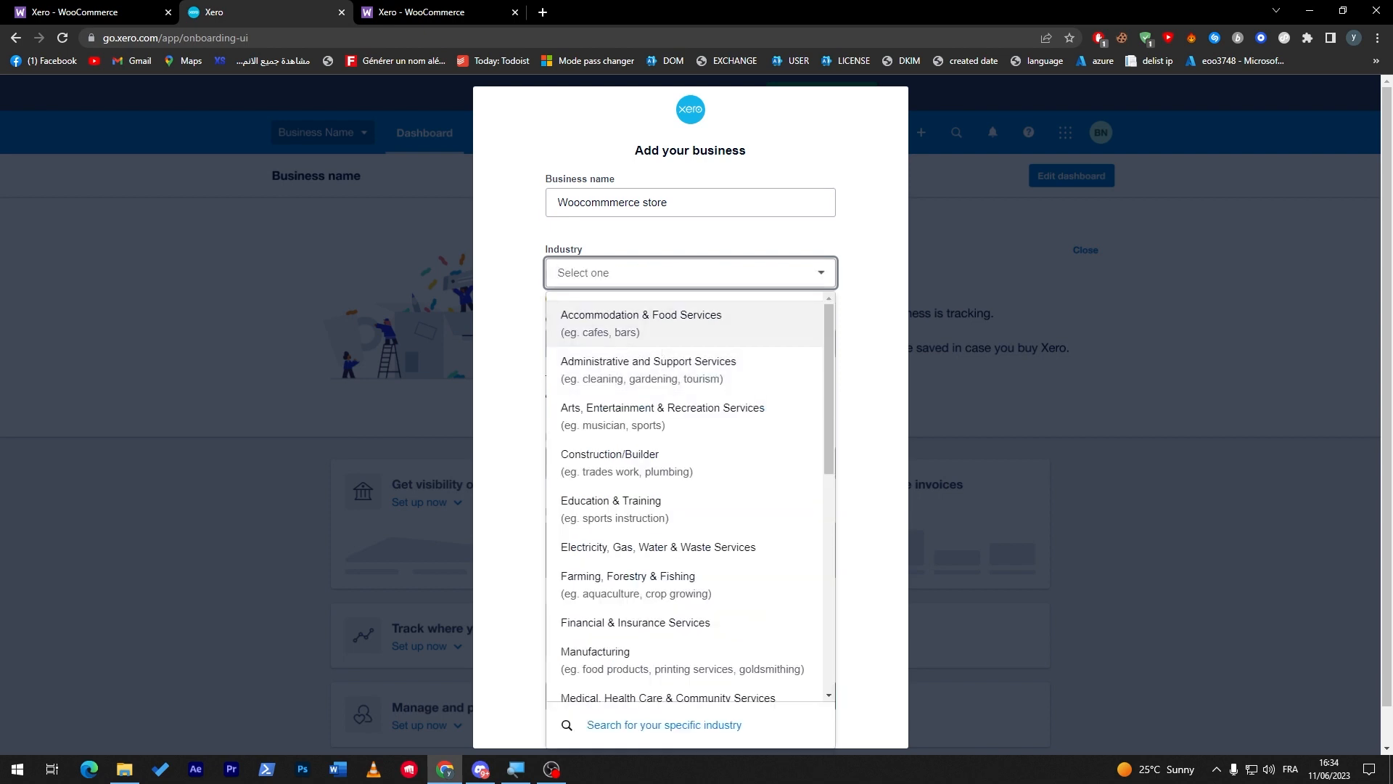
{"action": "left_click", "coordinate": [642, 322]}
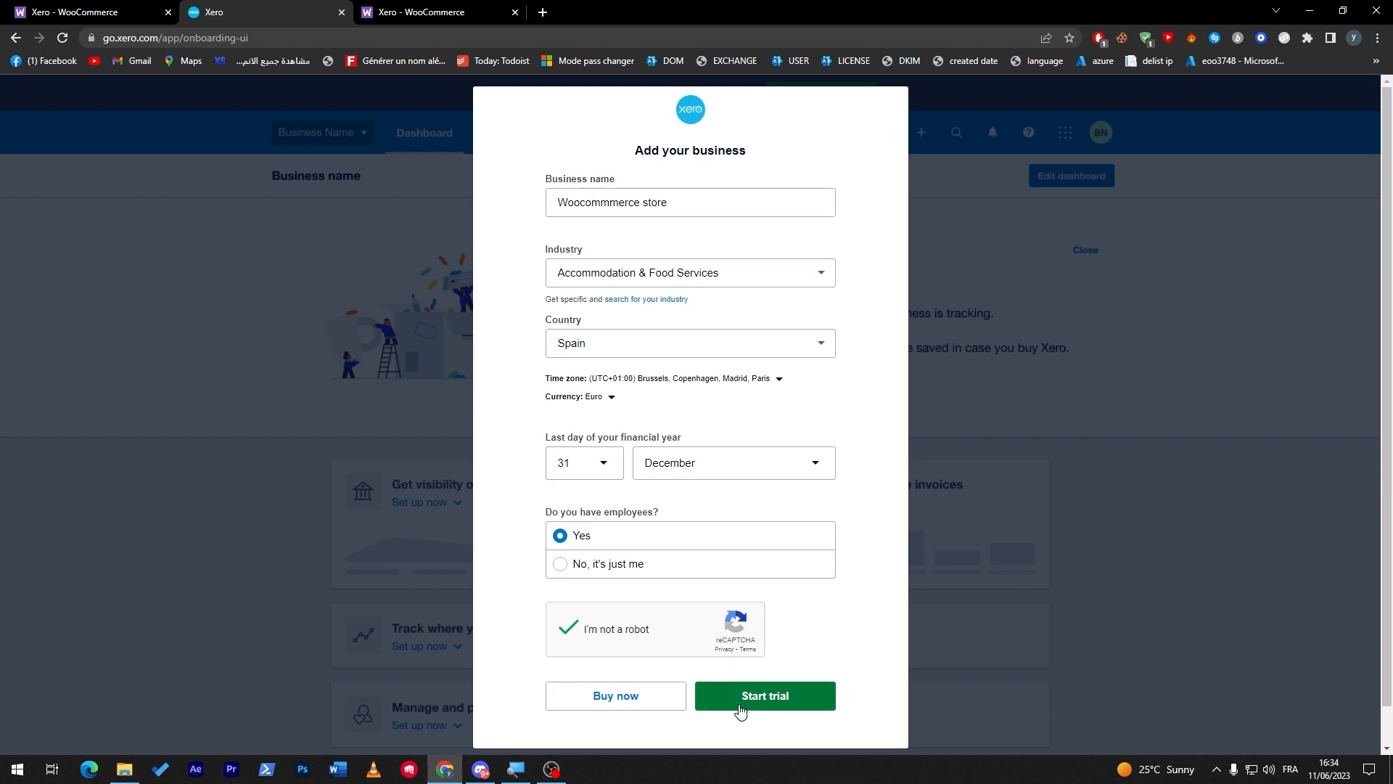
{"action": "left_click", "coordinate": [765, 695]}
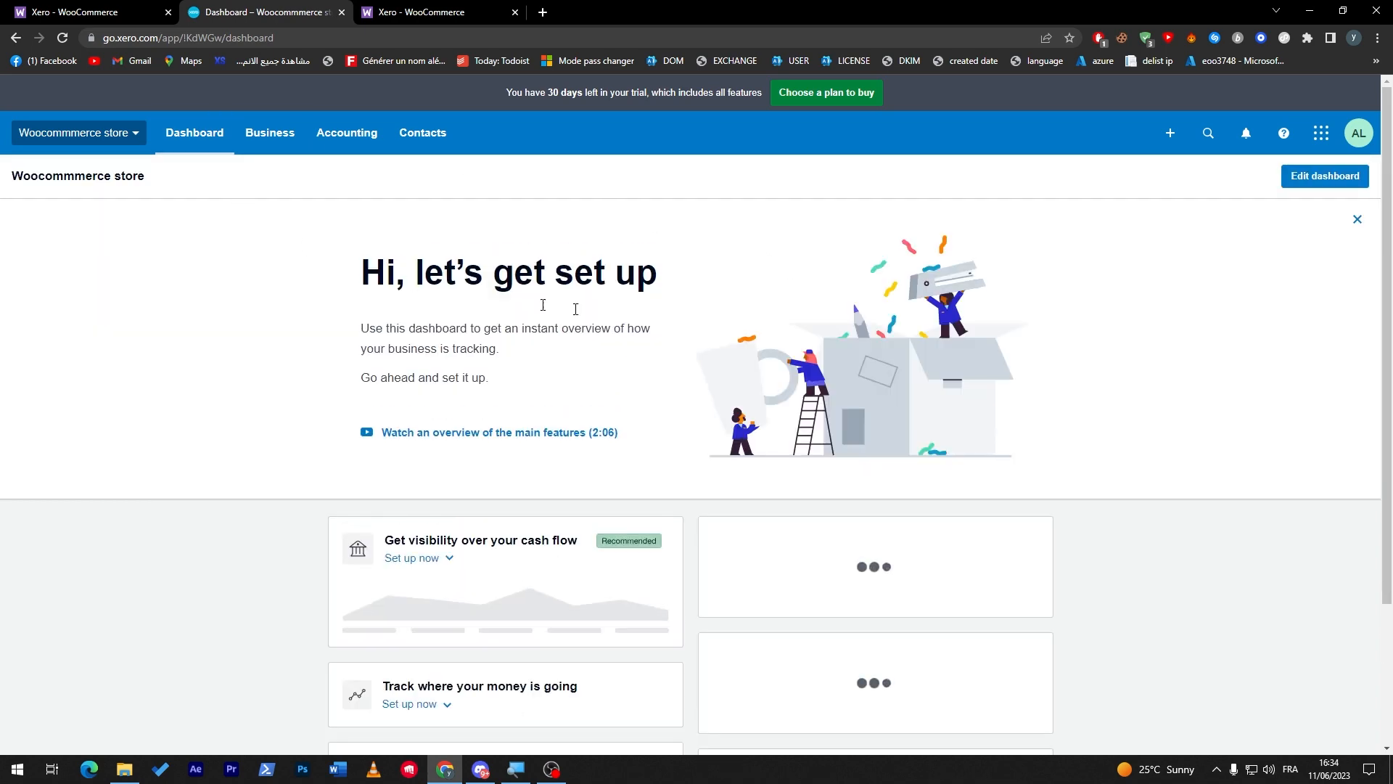
Return from the WooCommerce extensions tab to the Woocommmerce store Xero dashboard
{"action": "scroll", "scroll_direction": "down", "scroll_amount": 3}
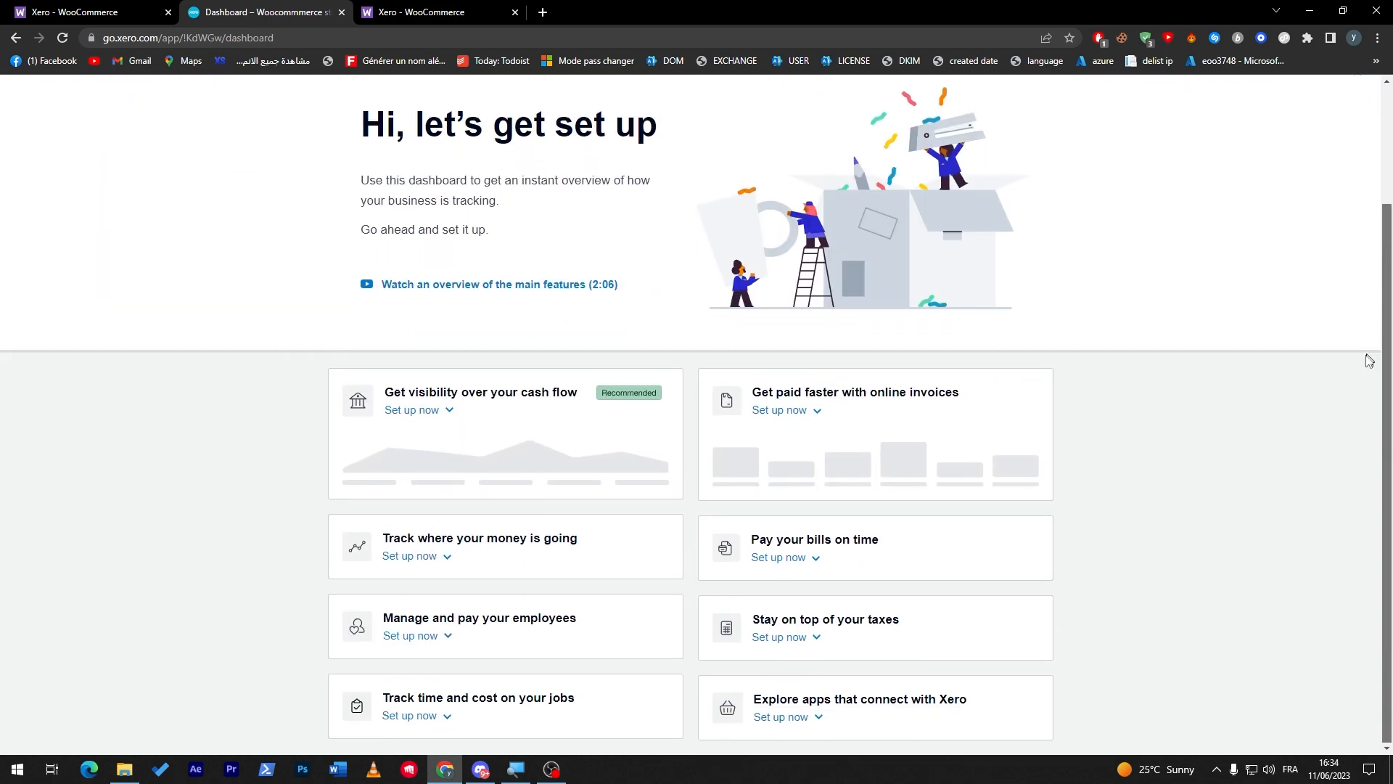
{"action": "left_click", "coordinate": [73, 11]}
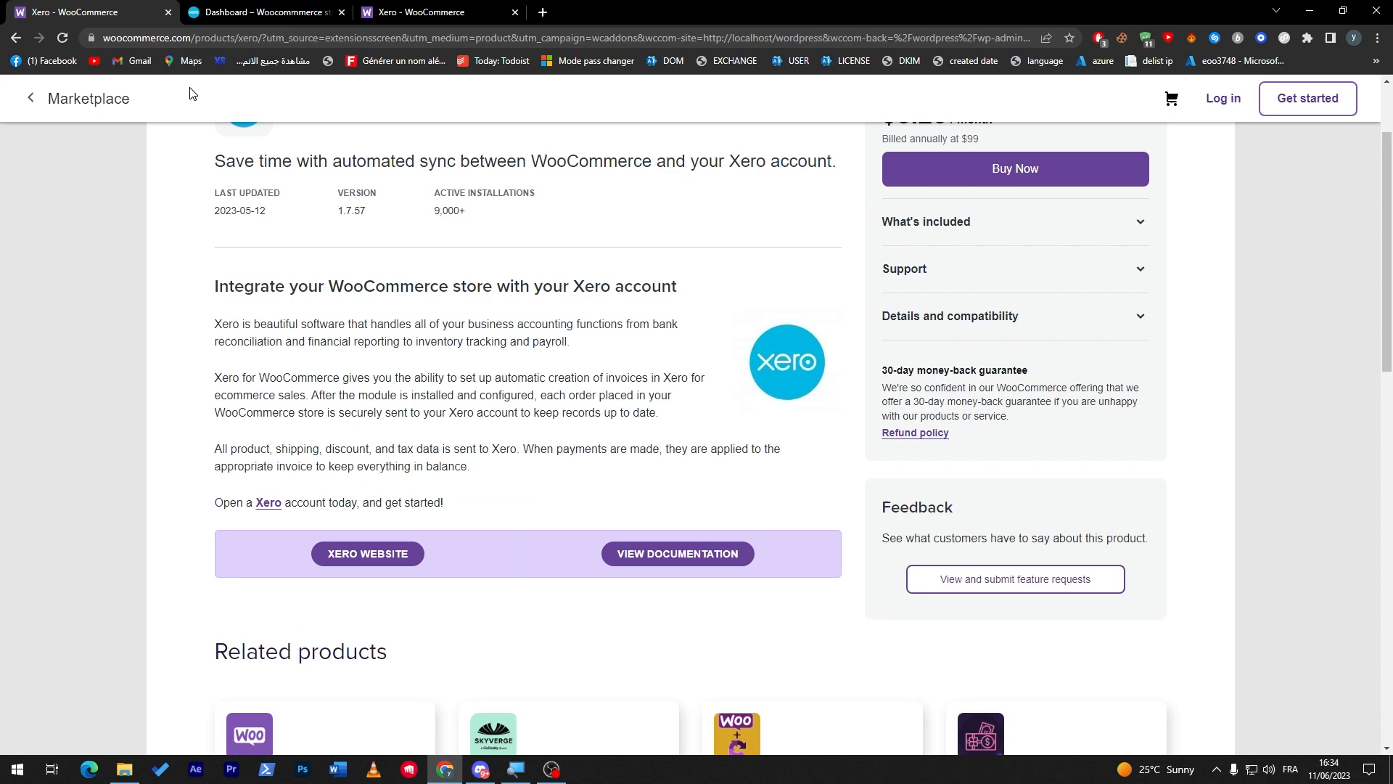
{"action": "left_click", "coordinate": [29, 99]}
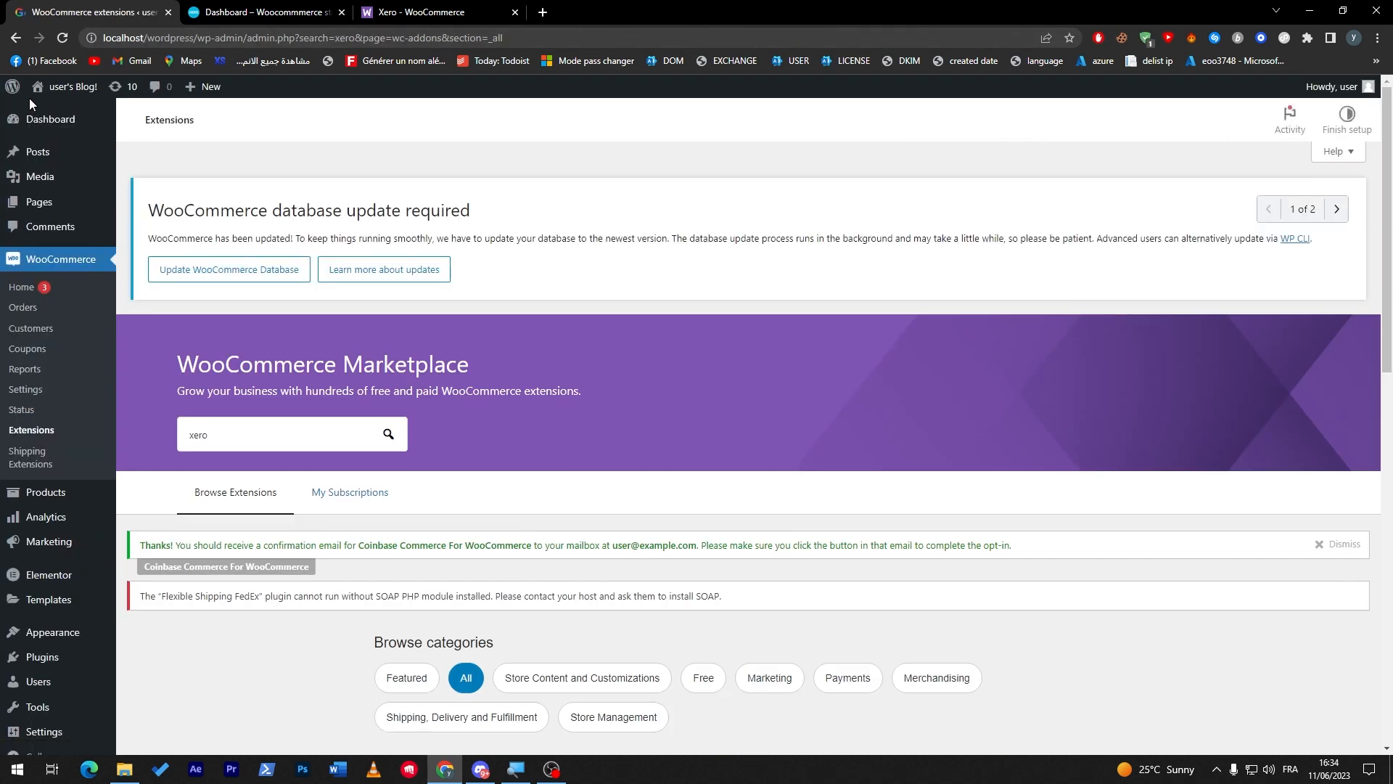
{"action": "left_click", "coordinate": [254, 11]}
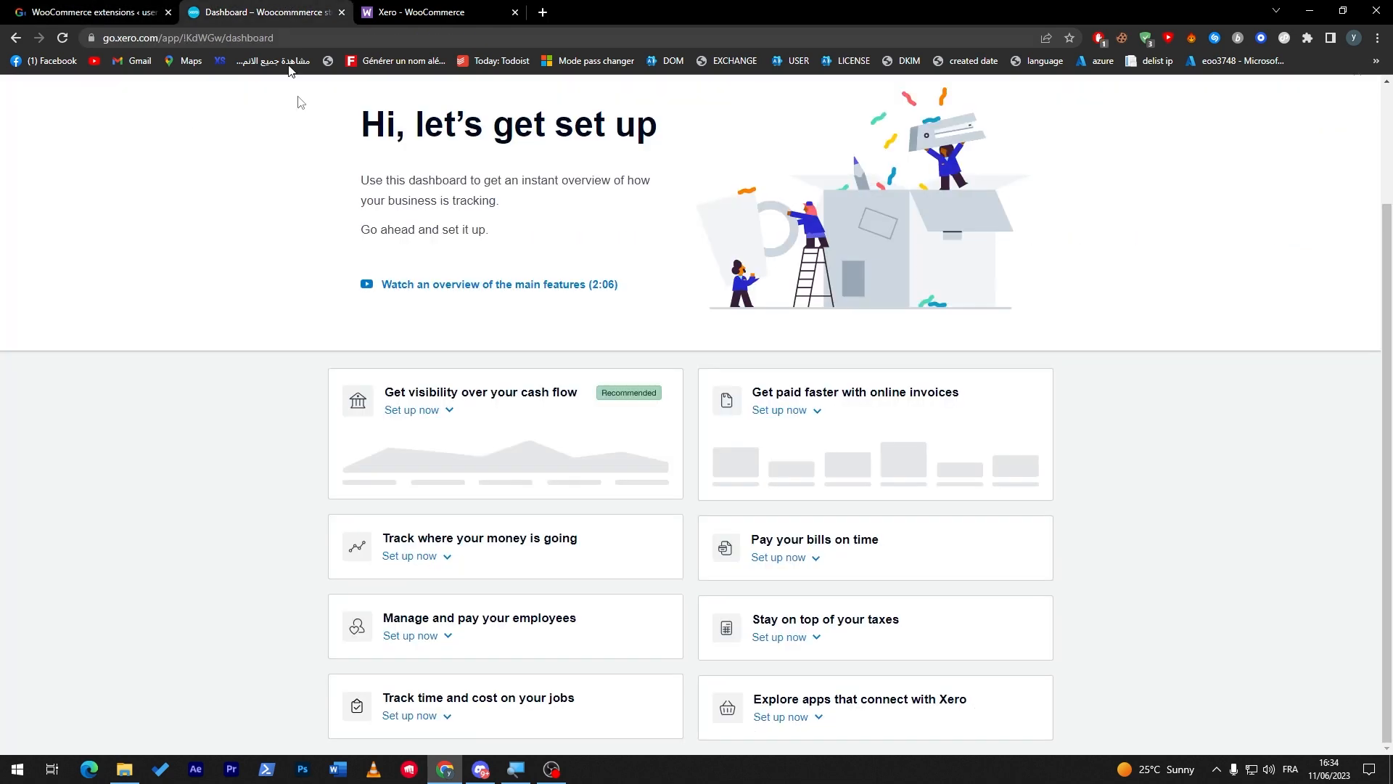
{"action": "mouse_move", "coordinate": [467, 353]}
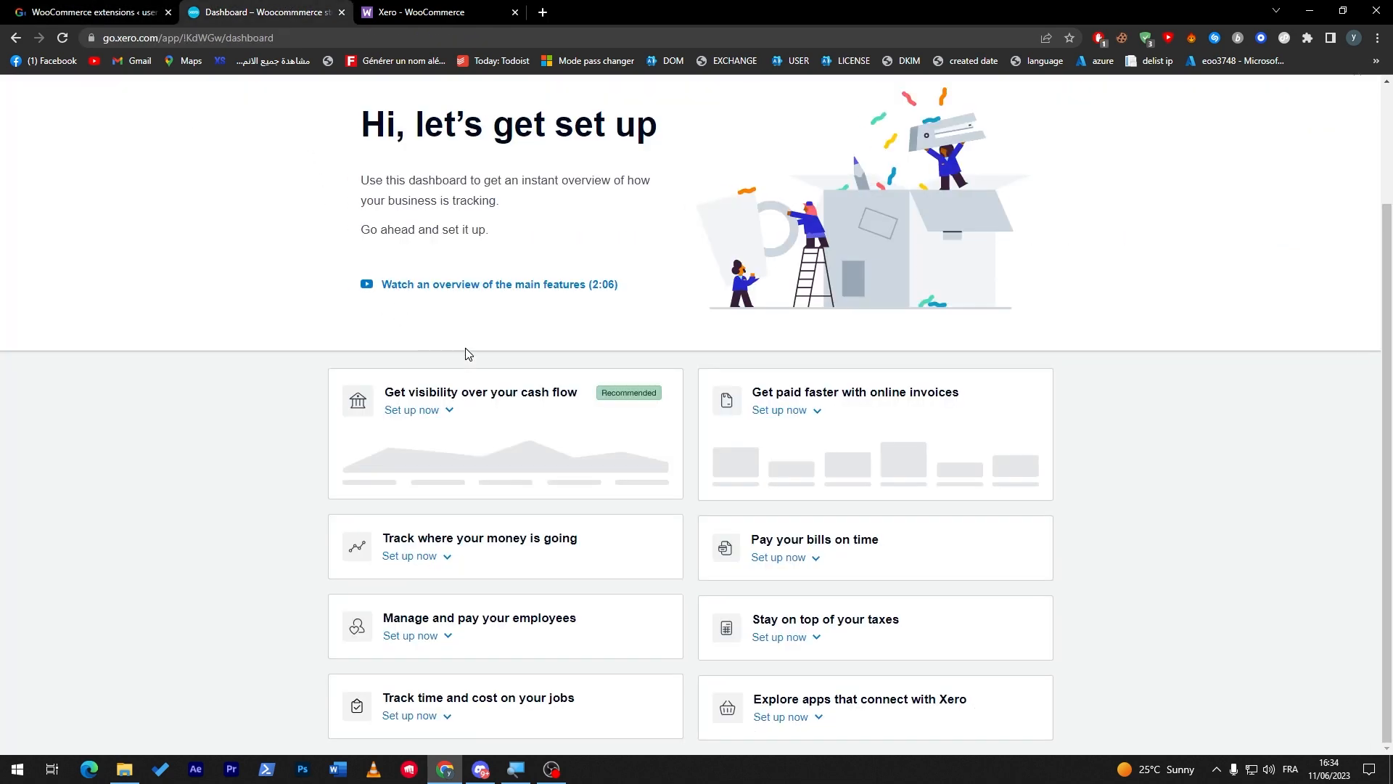
{"action": "mouse_move", "coordinate": [1176, 454]}
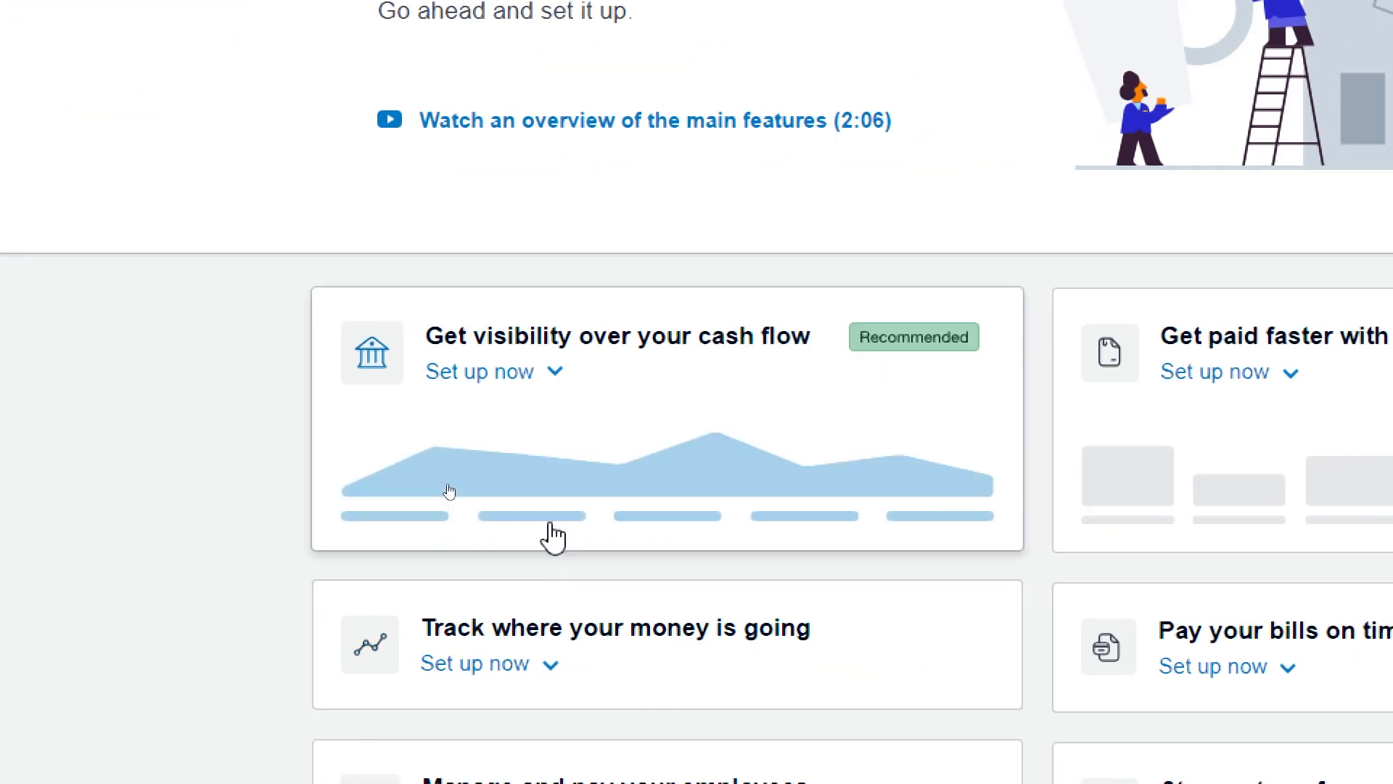
Expand 'Get visibility over your cash flow' via 'Set up now' to reveal the bank-connection option
{"action": "scroll", "scroll_direction": "down", "scroll_amount": 3}
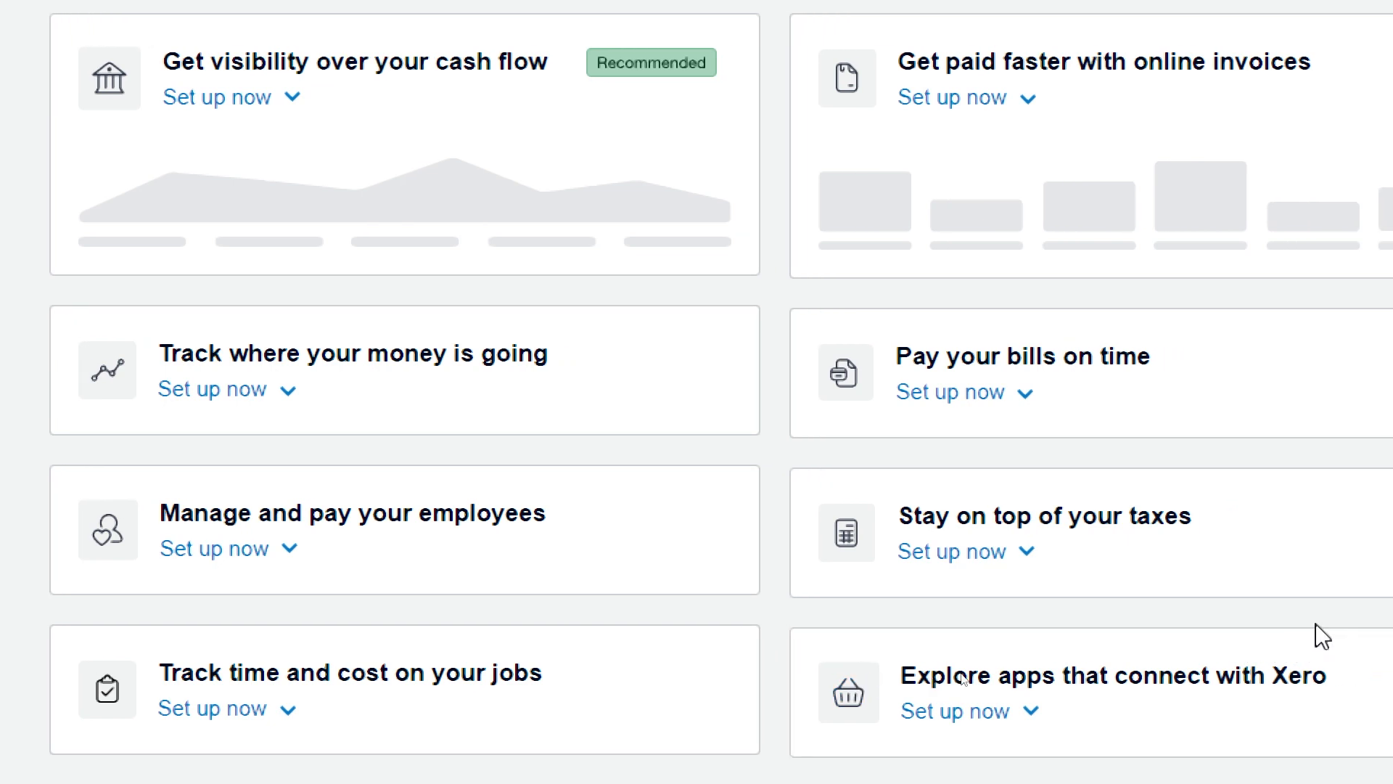
{"action": "mouse_move", "coordinate": [1262, 619]}
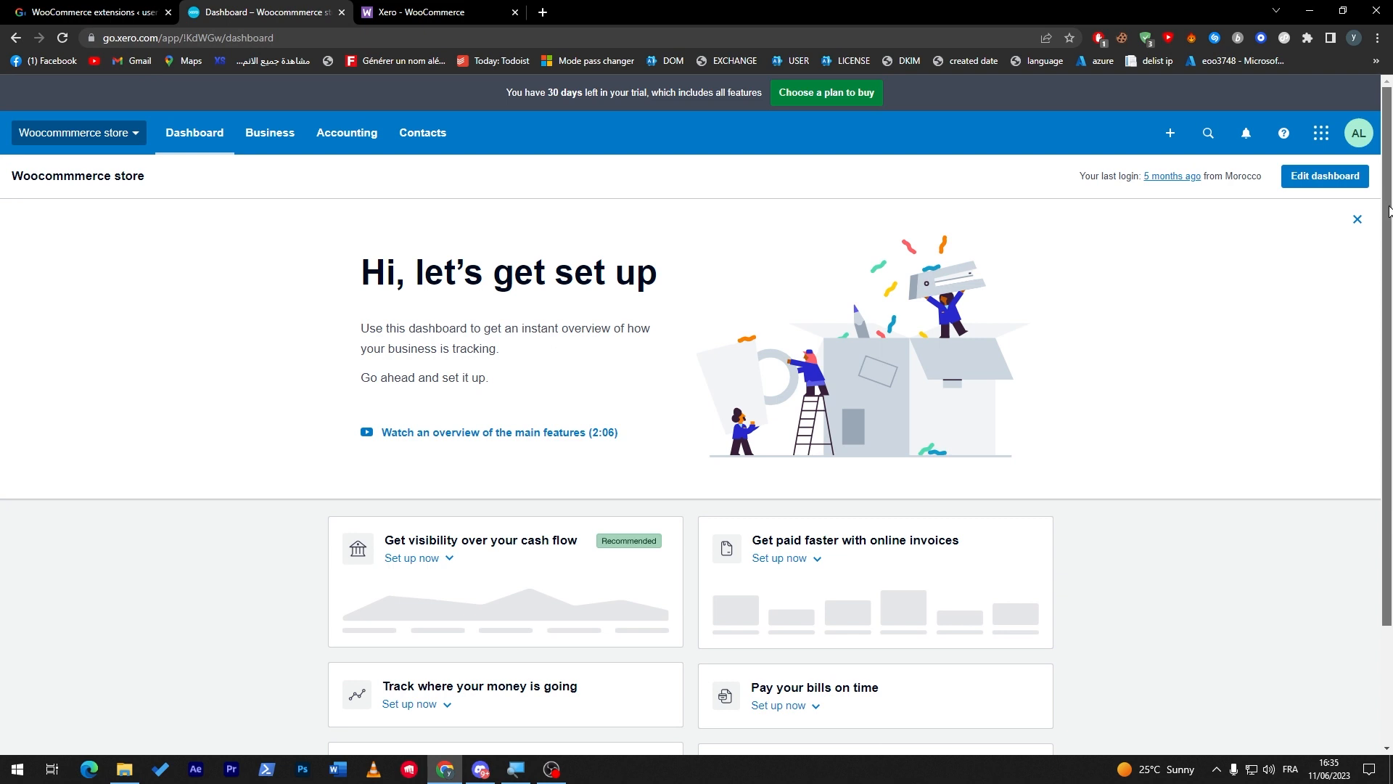
{"action": "mouse_move", "coordinate": [1263, 236]}
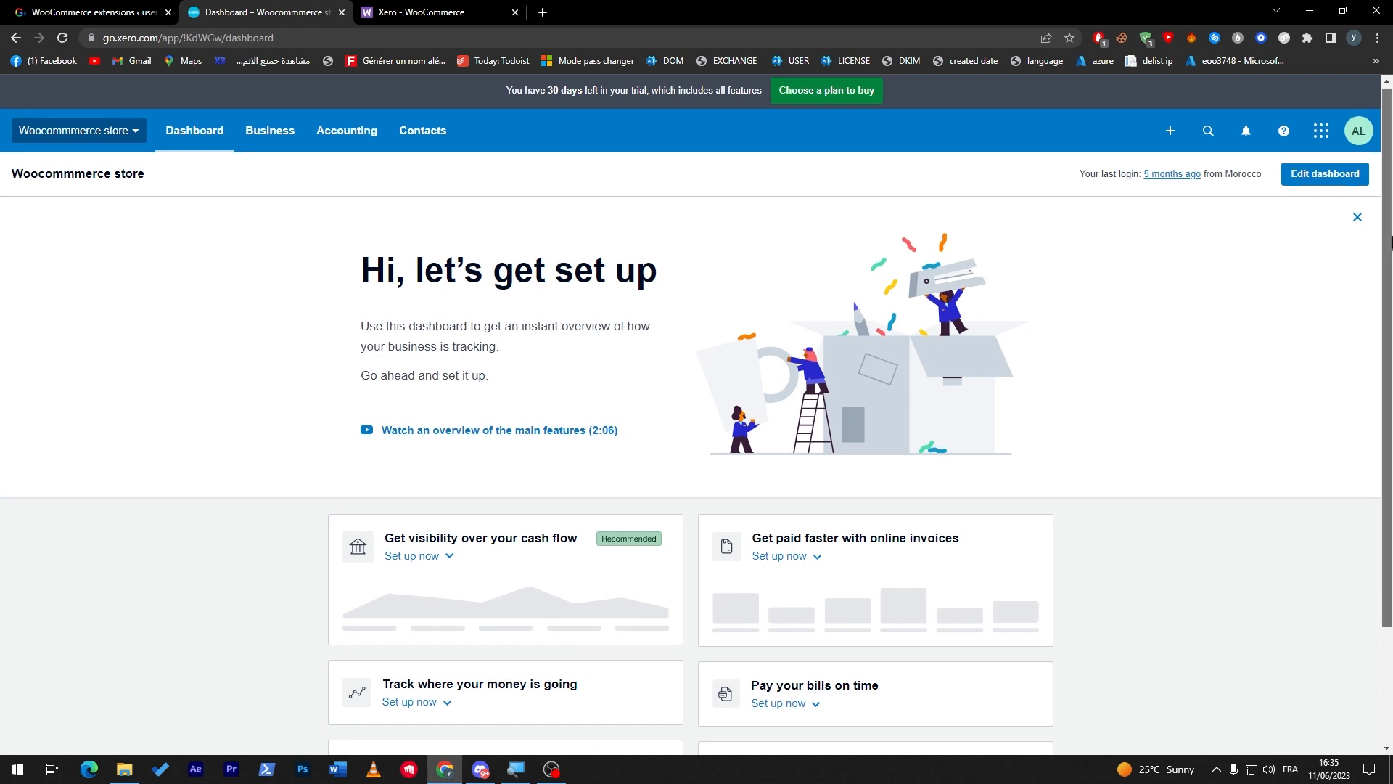
{"action": "scroll", "scroll_direction": "down", "scroll_amount": 3}
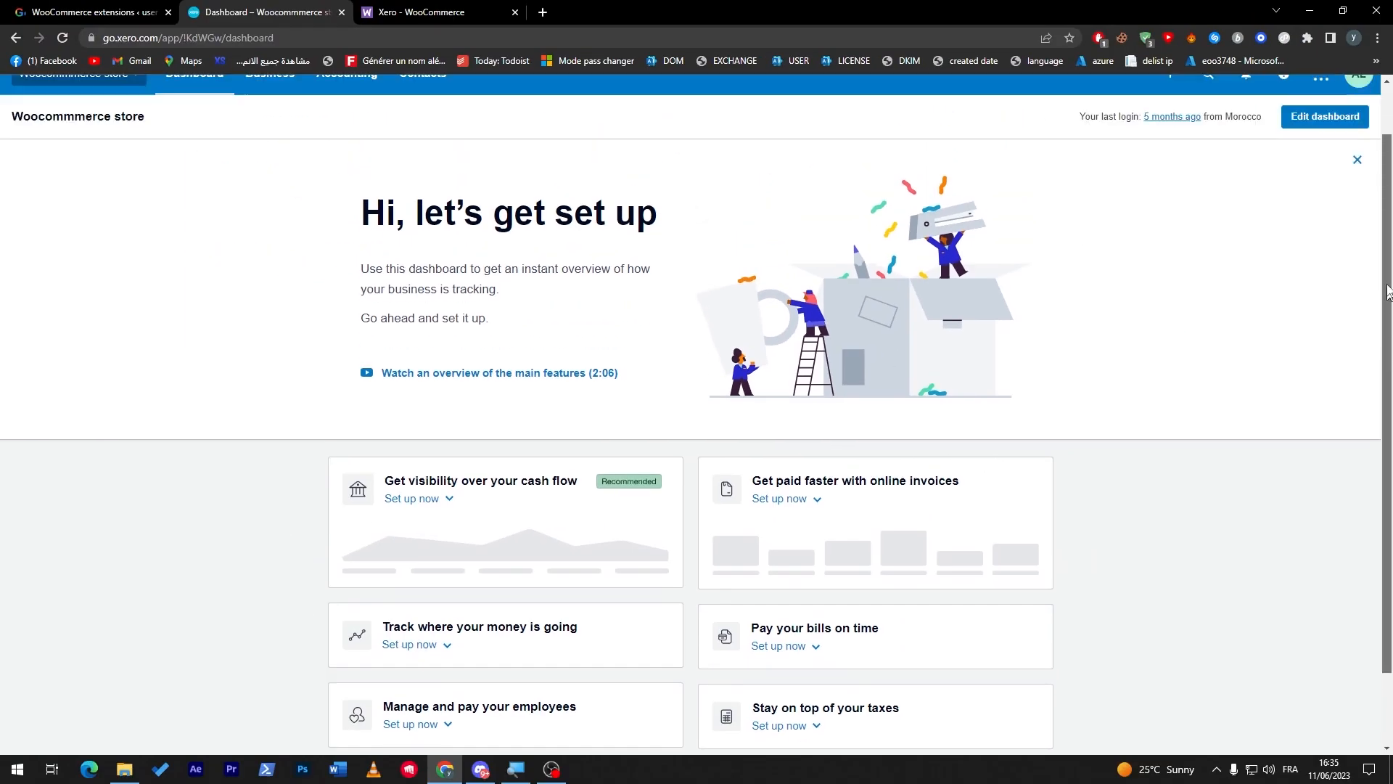
{"action": "scroll", "scroll_direction": "down", "scroll_amount": 3}
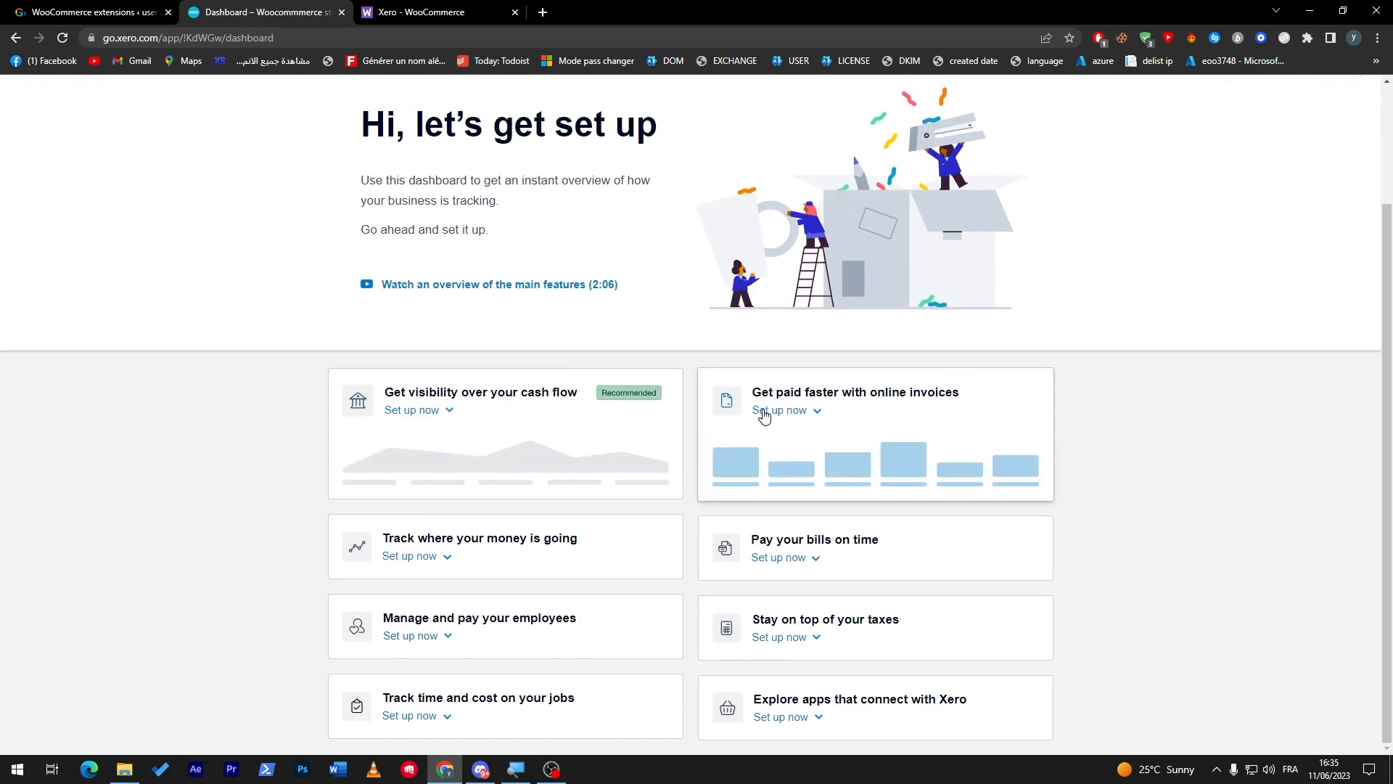
{"action": "left_click", "coordinate": [412, 409]}
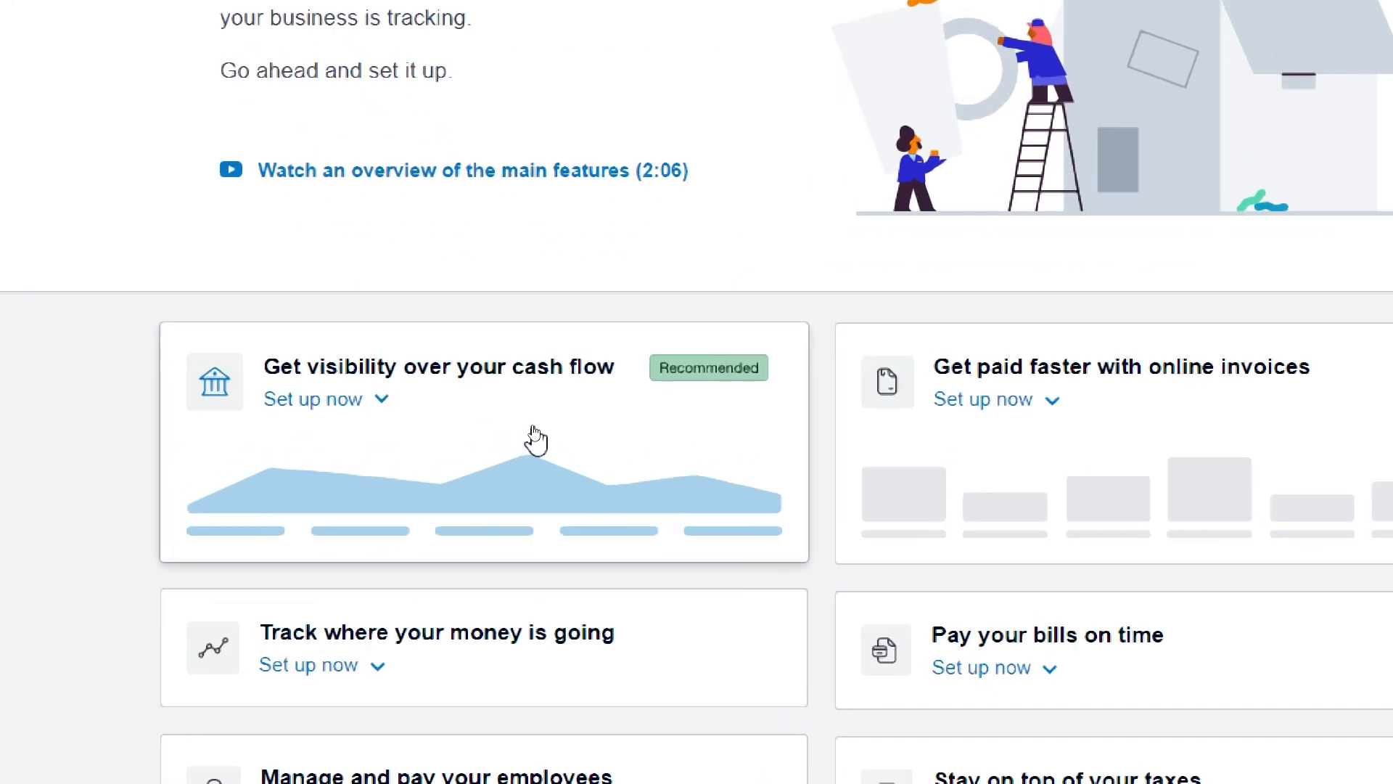
{"action": "left_click", "coordinate": [312, 399]}
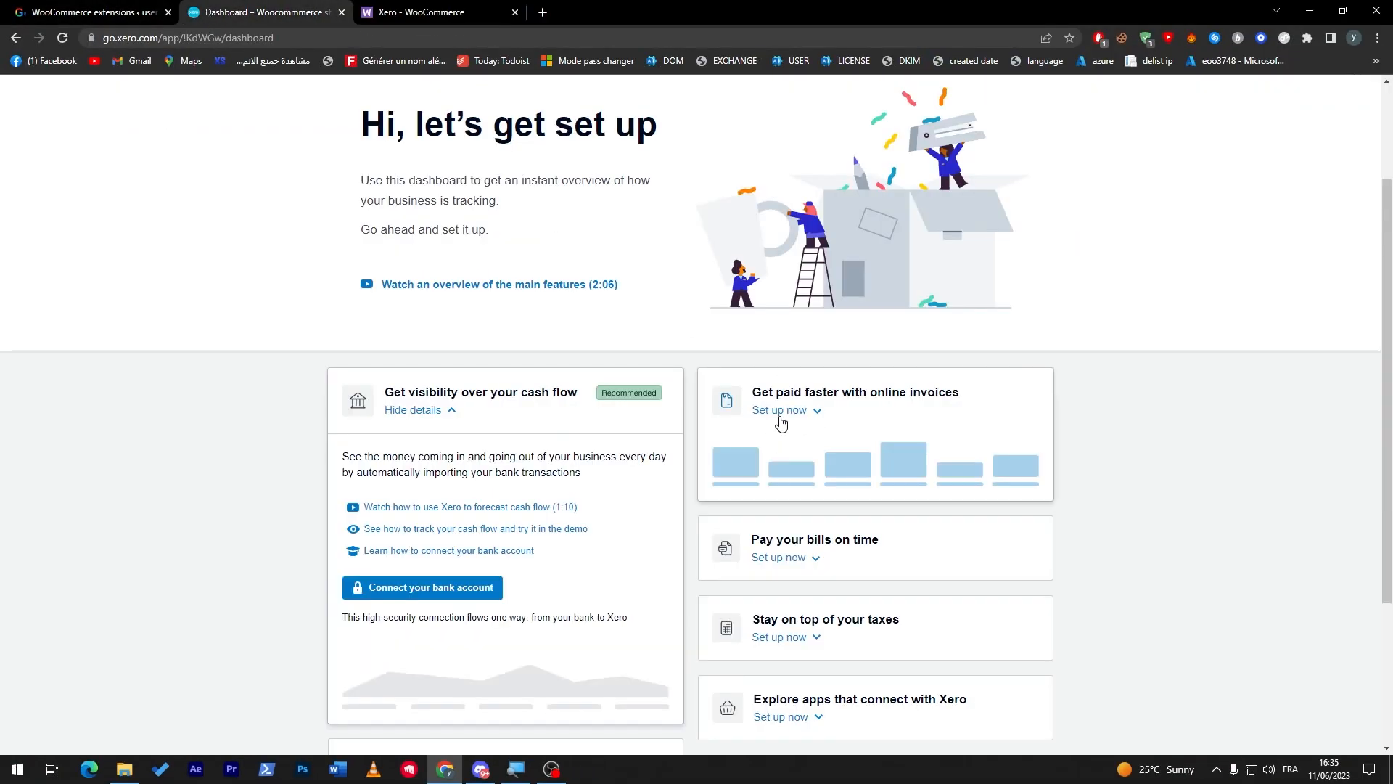
Start the first online invoice and follow the 'verify your account' link from the access warning
{"action": "left_click", "coordinate": [778, 410]}
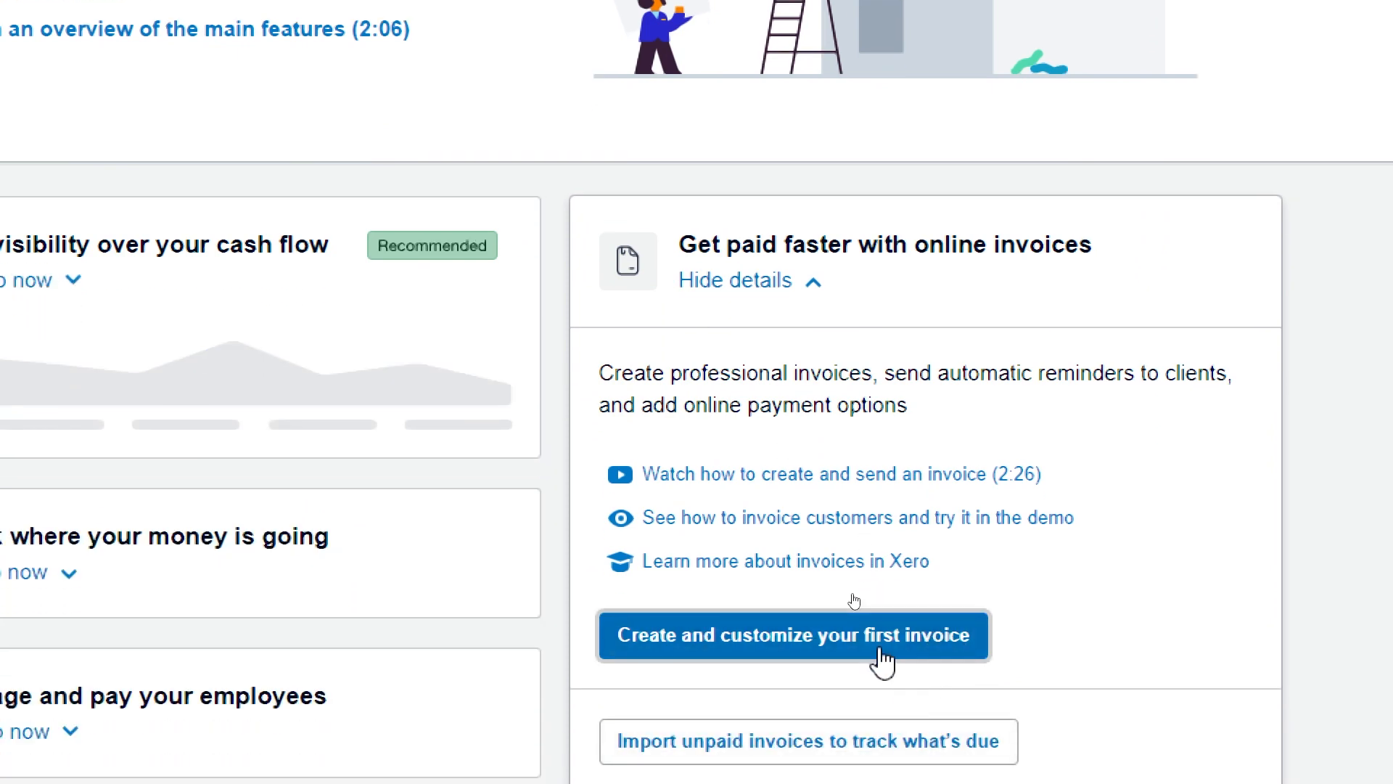
{"action": "left_click", "coordinate": [794, 635]}
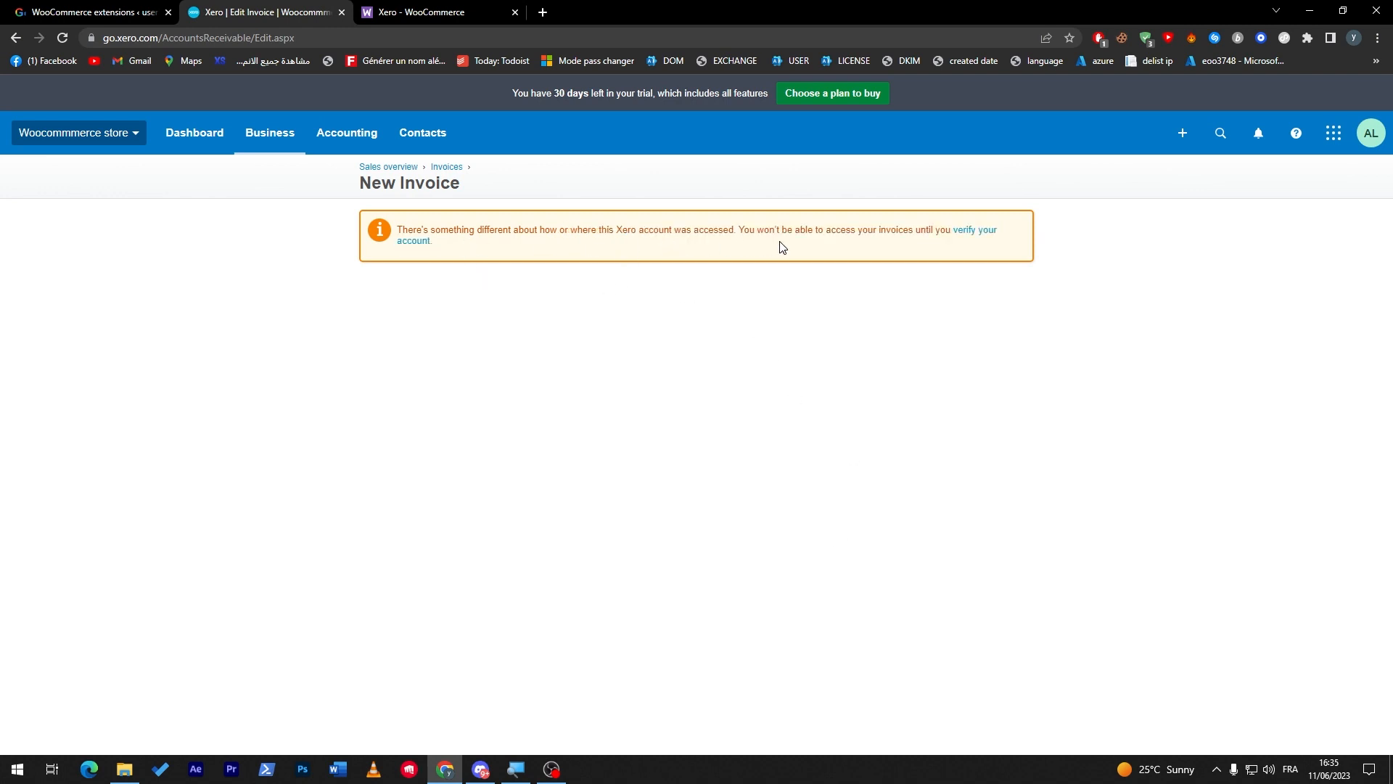
{"action": "mouse_move", "coordinate": [989, 241]}
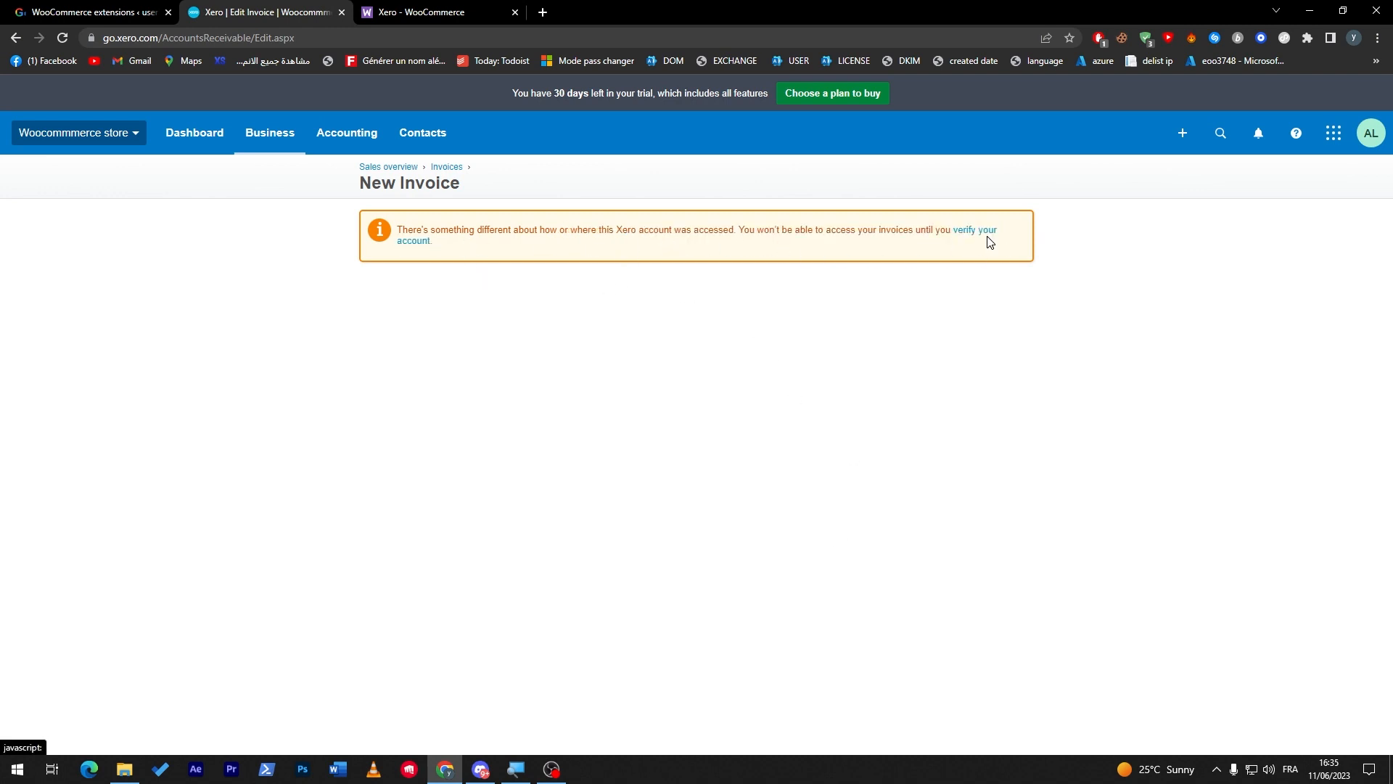
{"action": "left_click", "coordinate": [976, 229]}
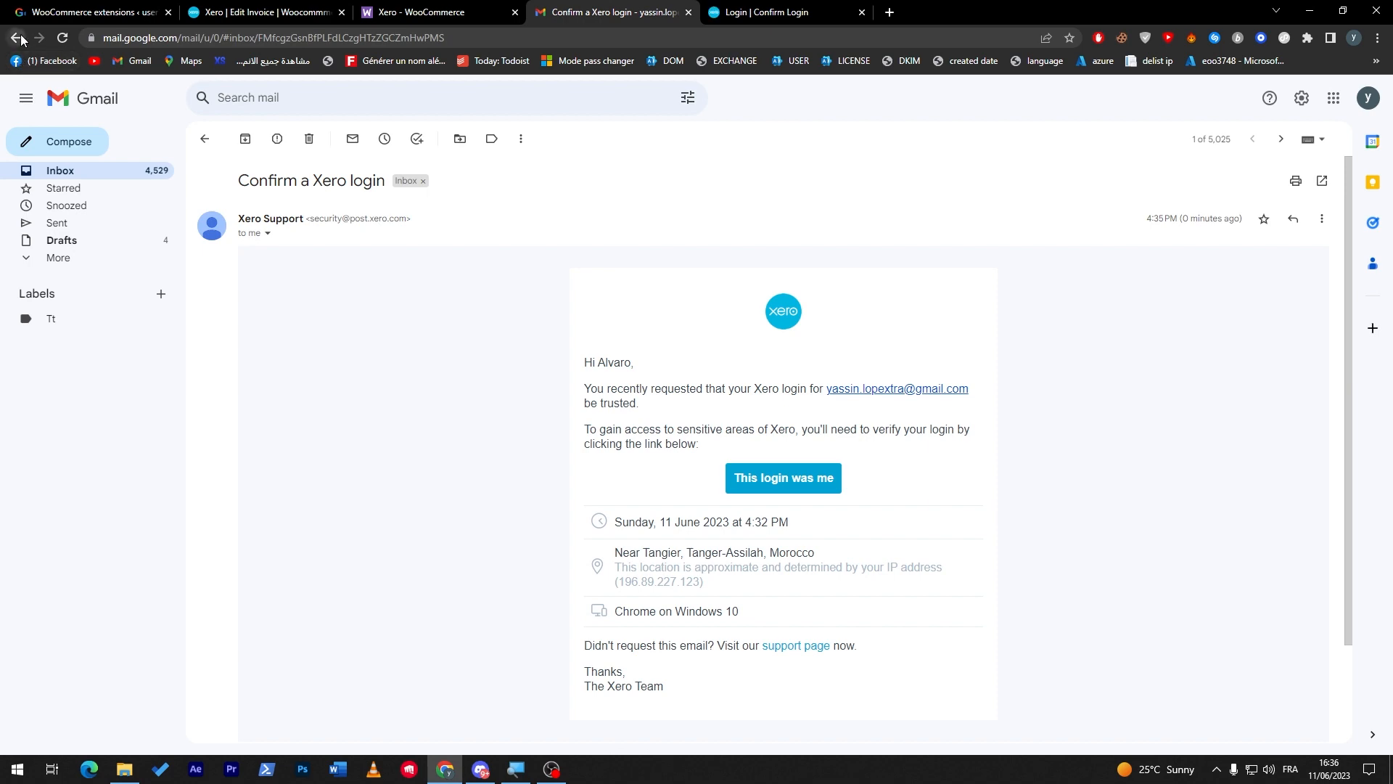
Confirm 'This login was me' in the Gmail email and return to the pending New Invoice
{"action": "left_click", "coordinate": [16, 38]}
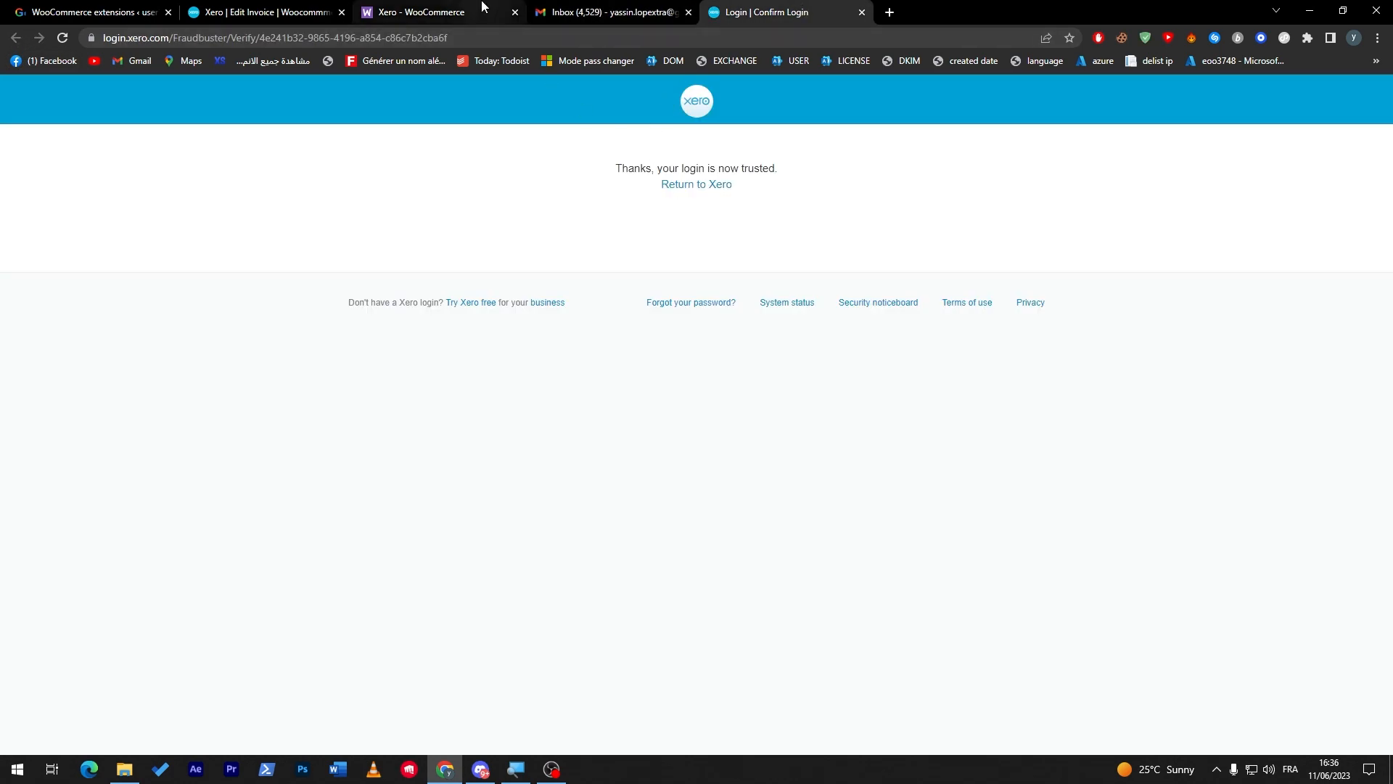
{"action": "left_click", "coordinate": [261, 11]}
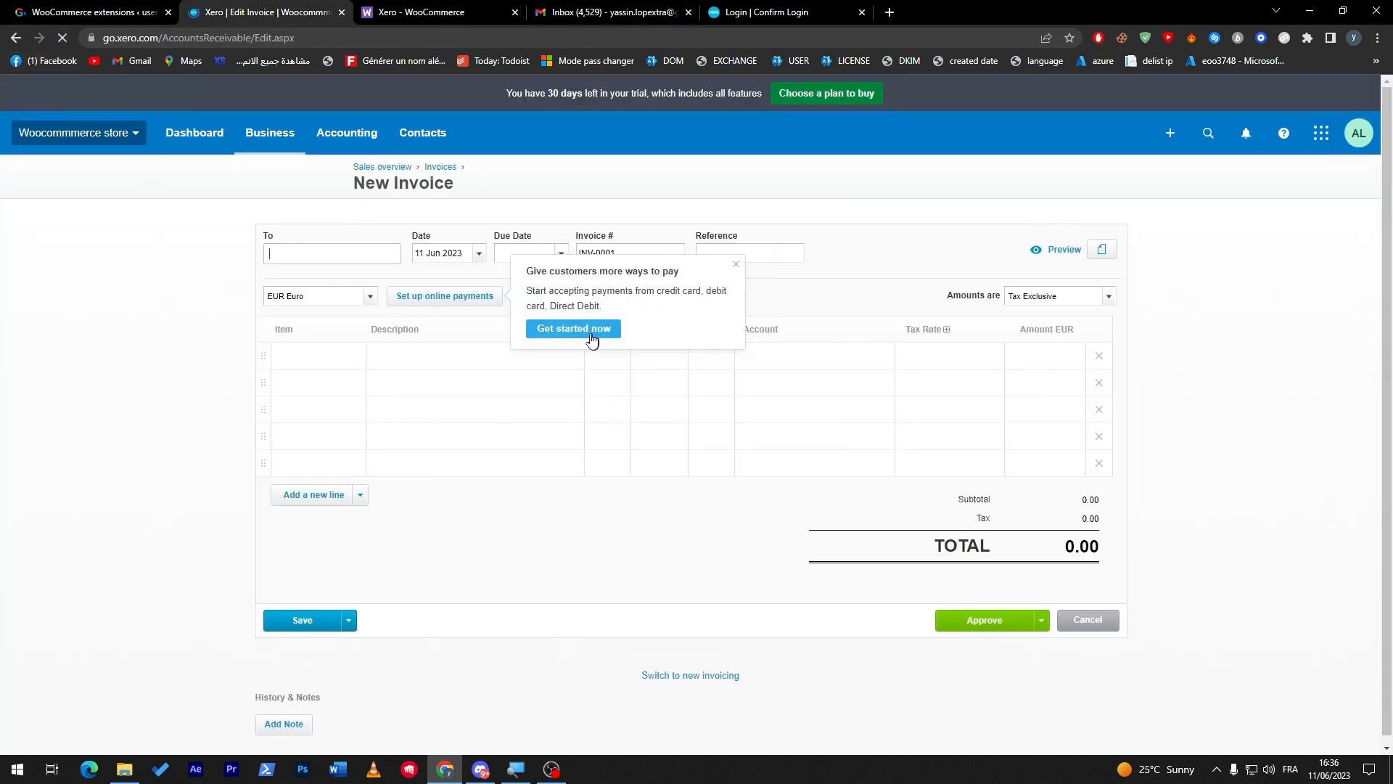
Dismiss the payments popup with 'Get started now' so INV-0001 dated 11 Jun 2023 loads in euros
{"action": "left_click", "coordinate": [736, 263]}
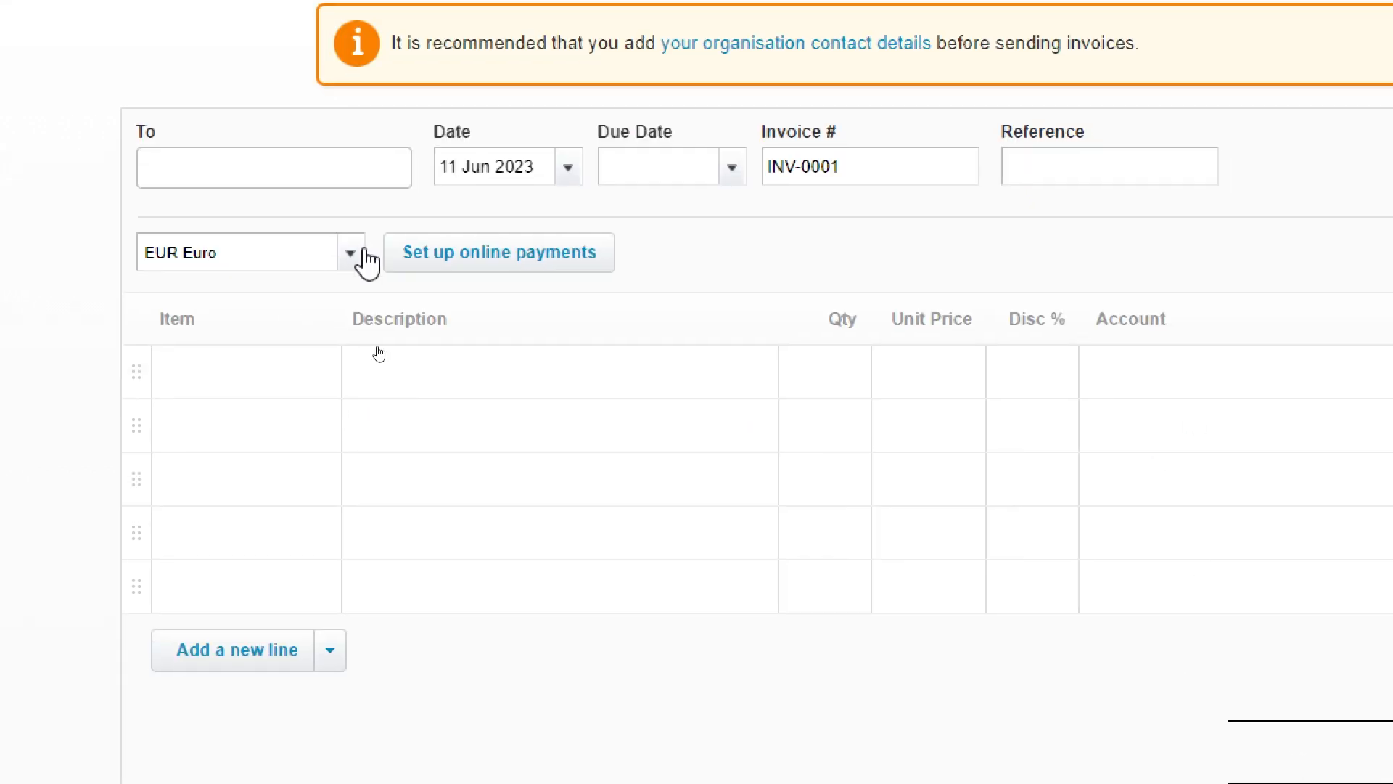
Add 'USD United States Dollar' as the invoice currency, showing 1 EUR = 1.07495 USD
{"action": "left_click", "coordinate": [350, 253]}
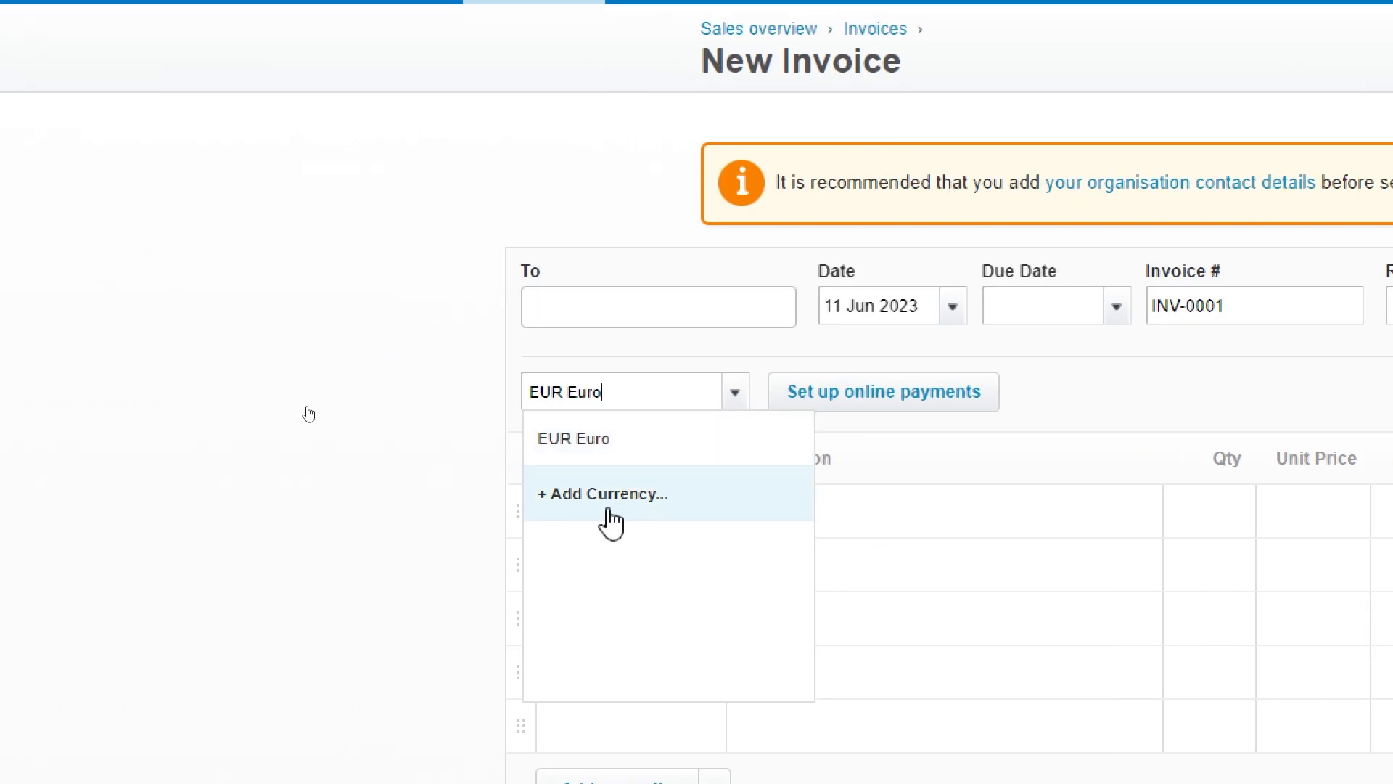
{"action": "left_click", "coordinate": [603, 493]}
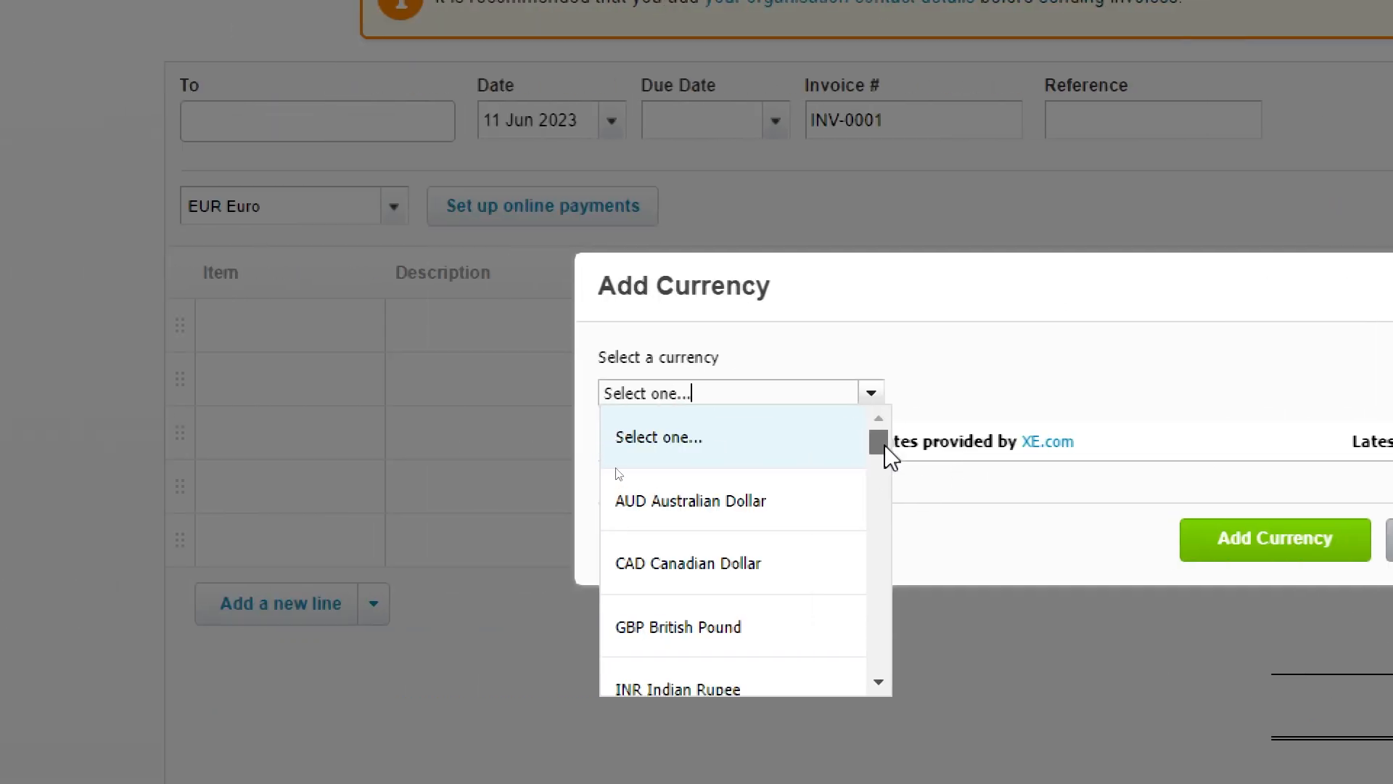
{"action": "scroll", "scroll_direction": "down", "scroll_amount": 3}
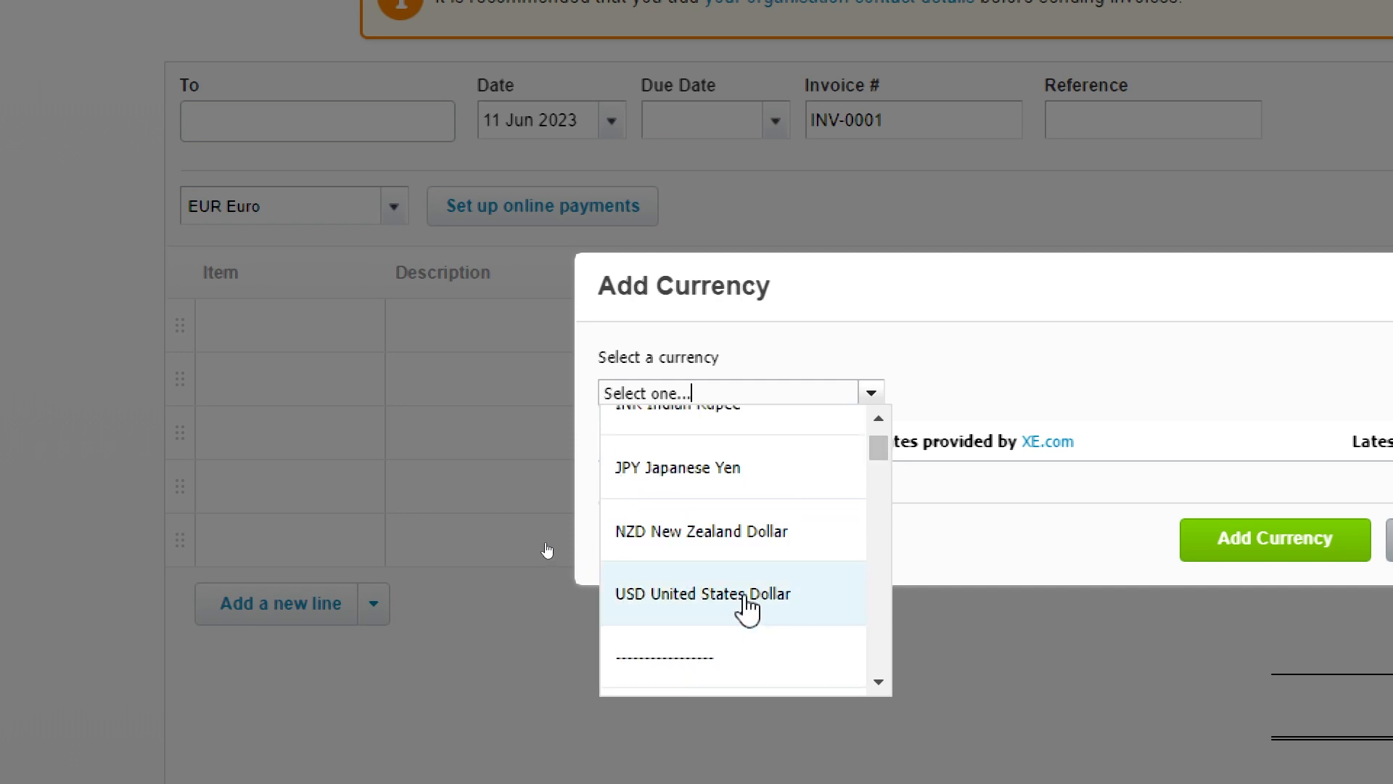
{"action": "left_click", "coordinate": [703, 593]}
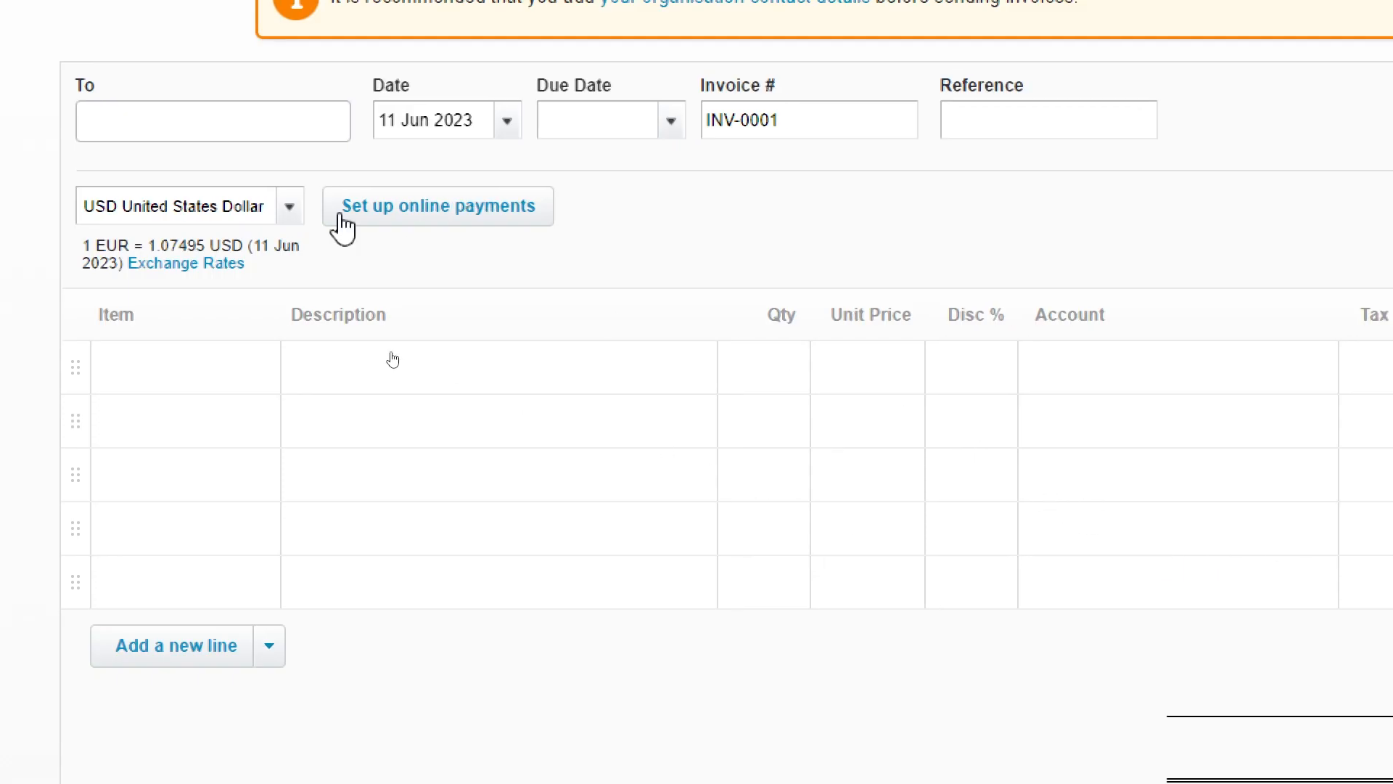
{"action": "mouse_move", "coordinate": [218, 249]}
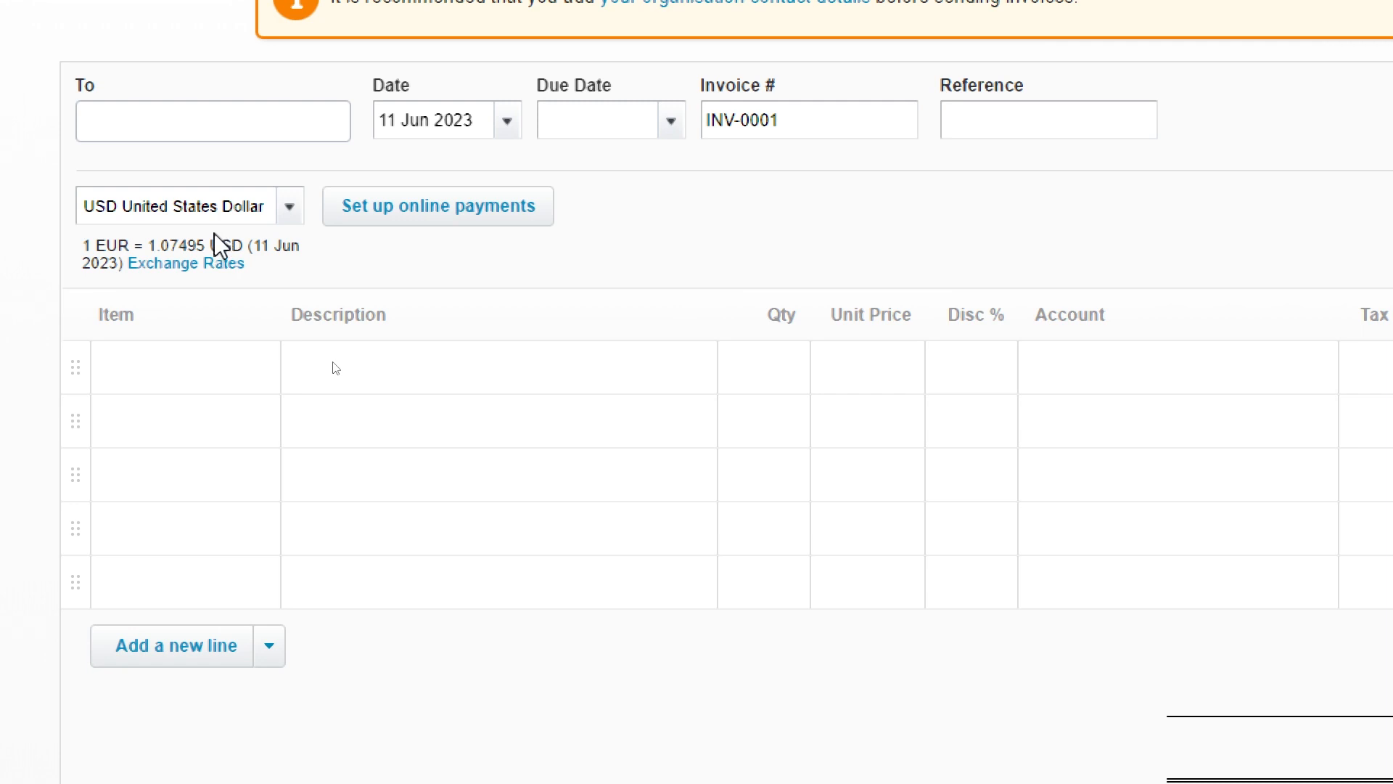
{"action": "left_click_drag", "start_coordinate": [93, 245], "coordinate": [276, 246]}
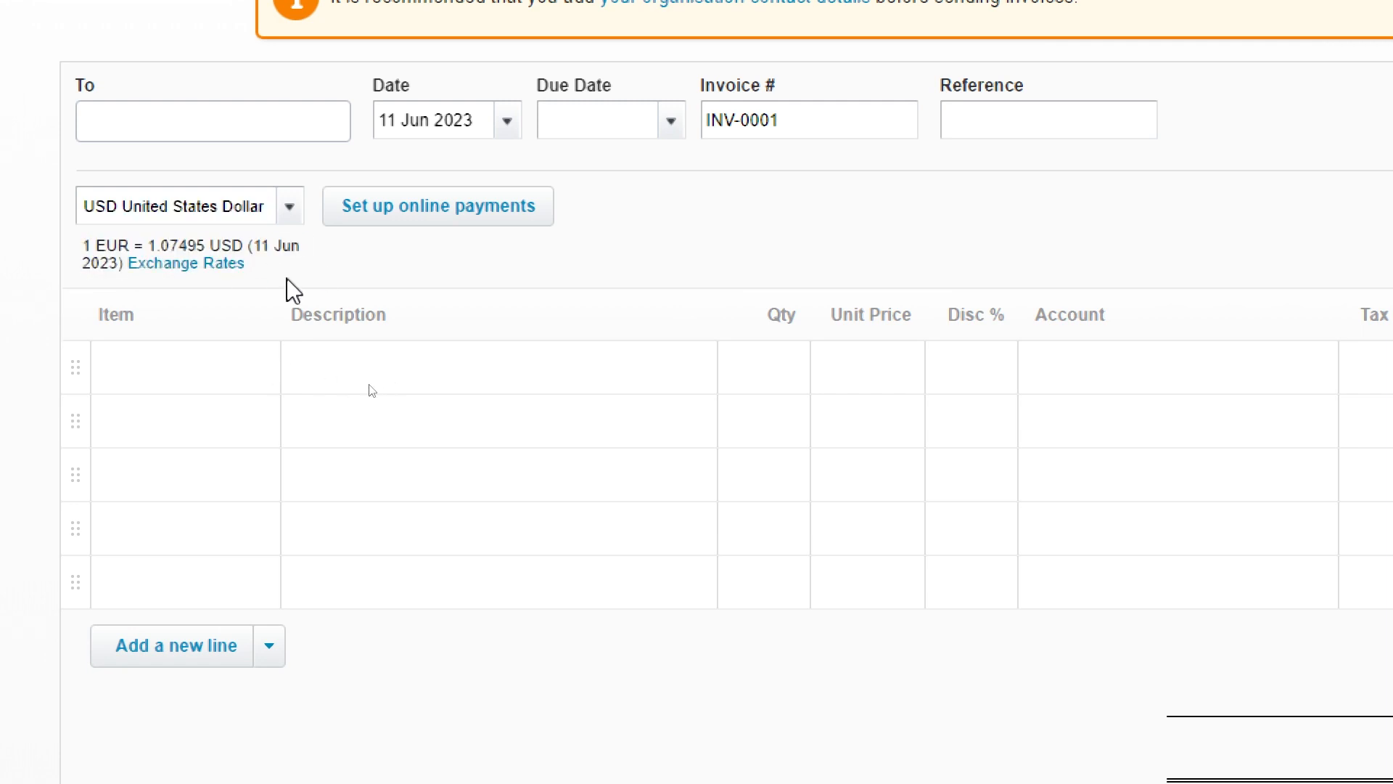
{"action": "mouse_move", "coordinate": [352, 293]}
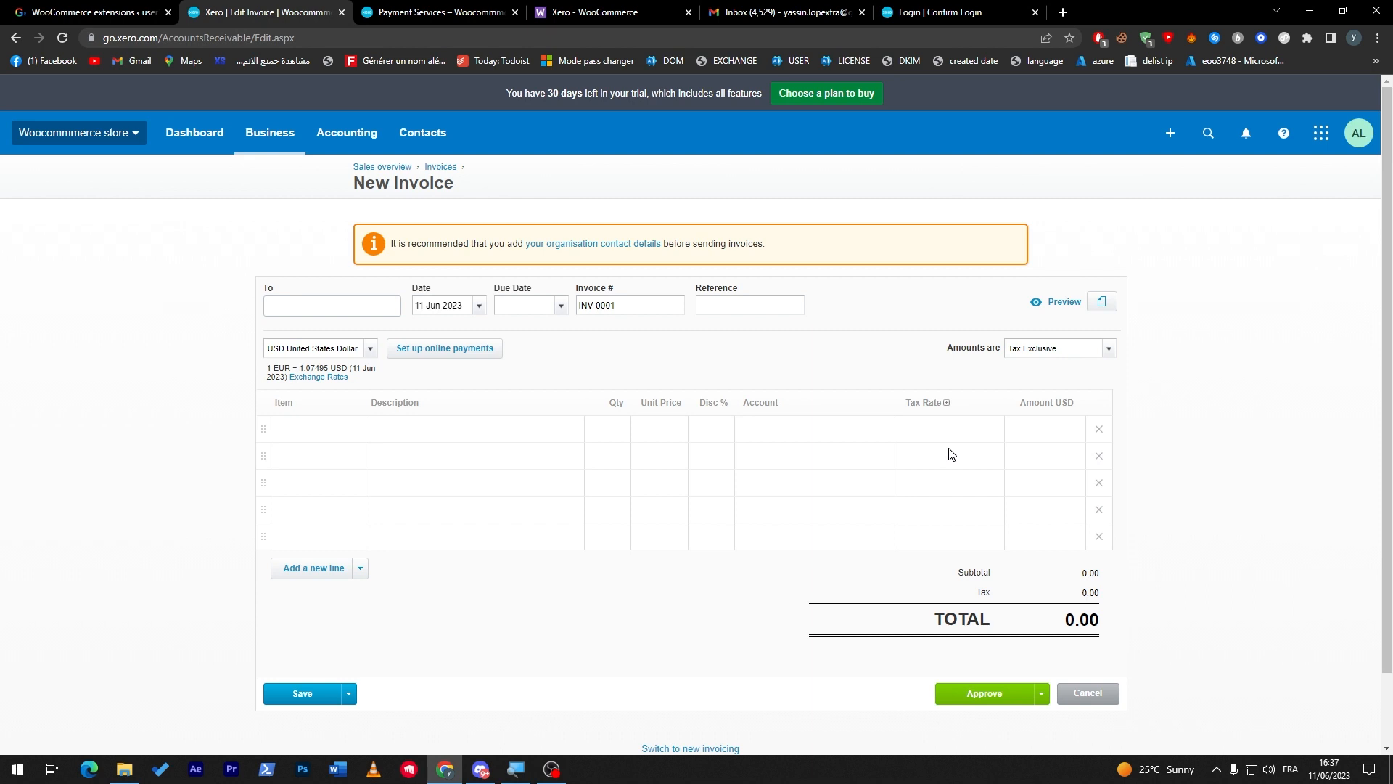
{"action": "mouse_move", "coordinate": [852, 499]}
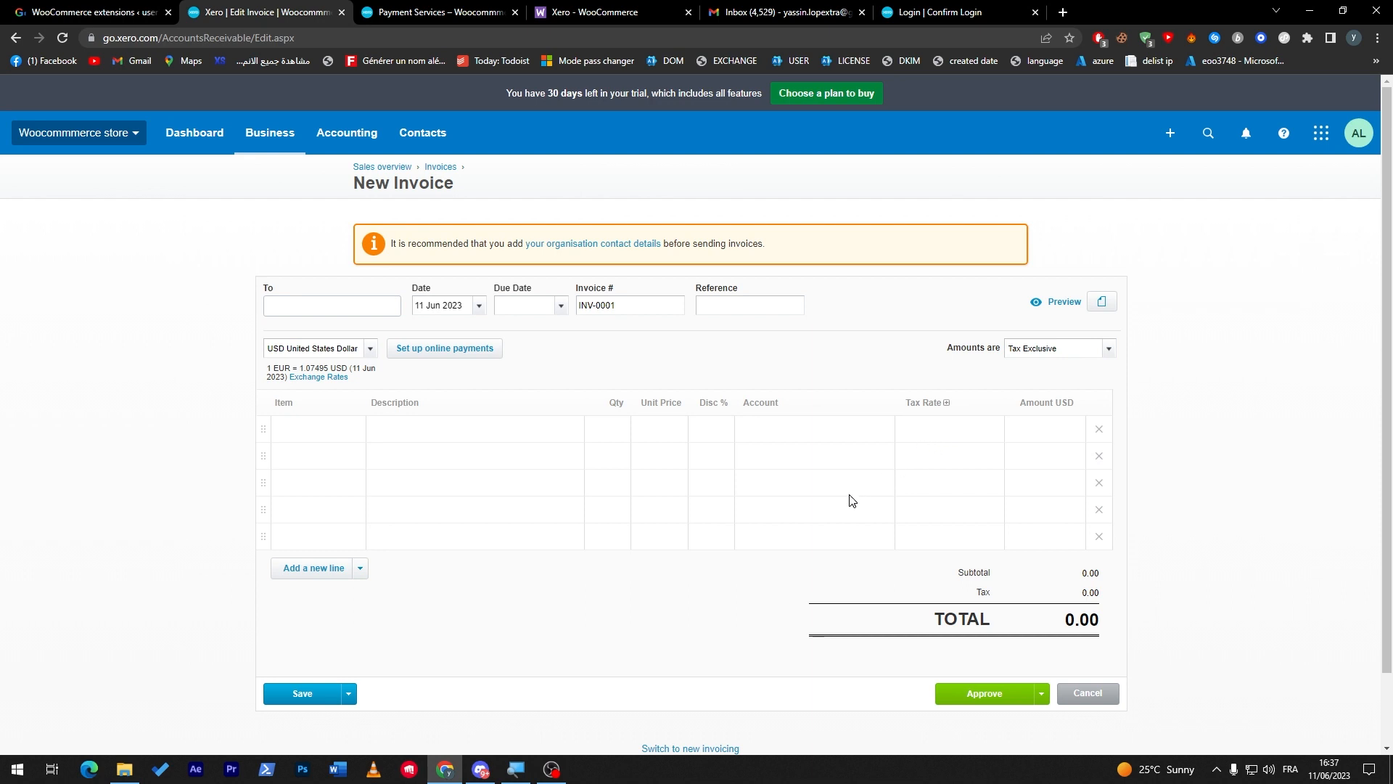
{"action": "mouse_move", "coordinate": [761, 534]}
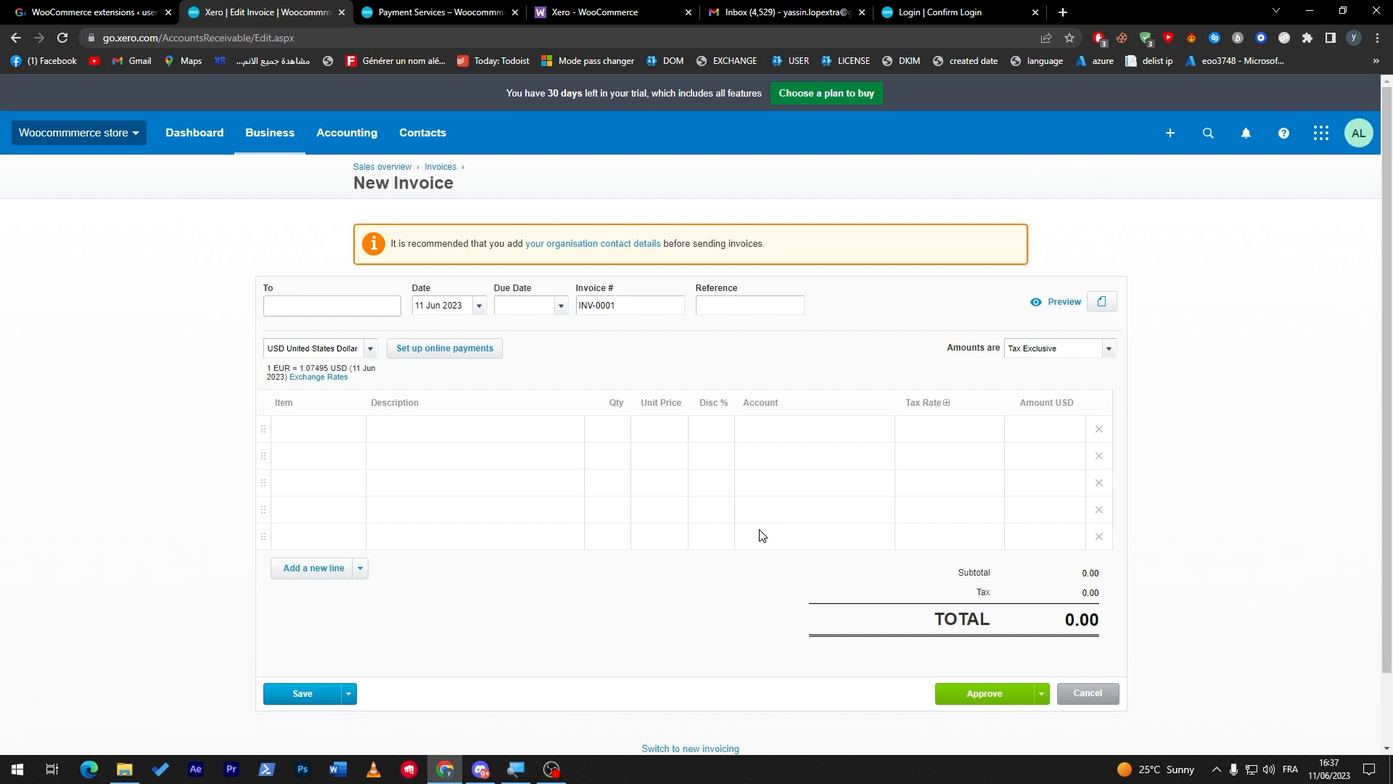
{"action": "mouse_move", "coordinate": [788, 514]}
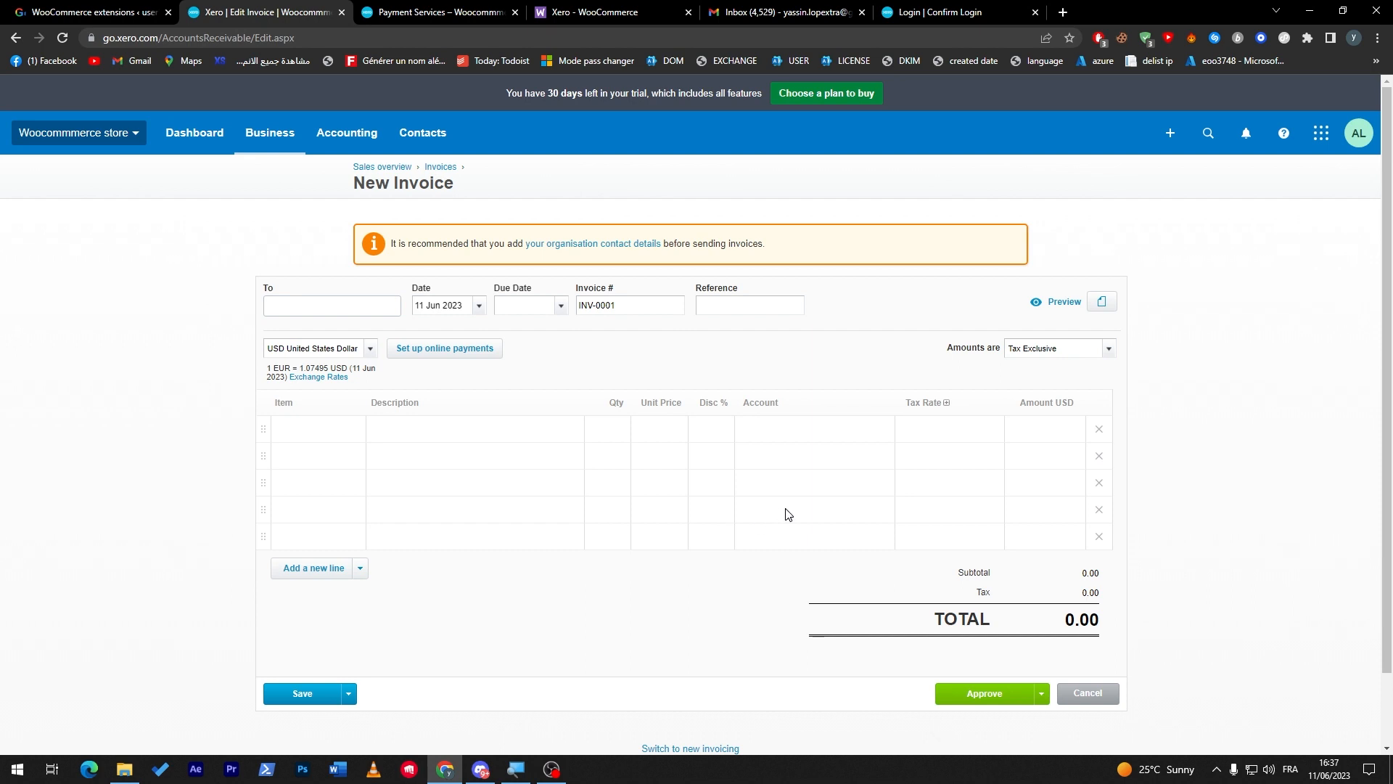
{"action": "mouse_move", "coordinate": [1071, 305]}
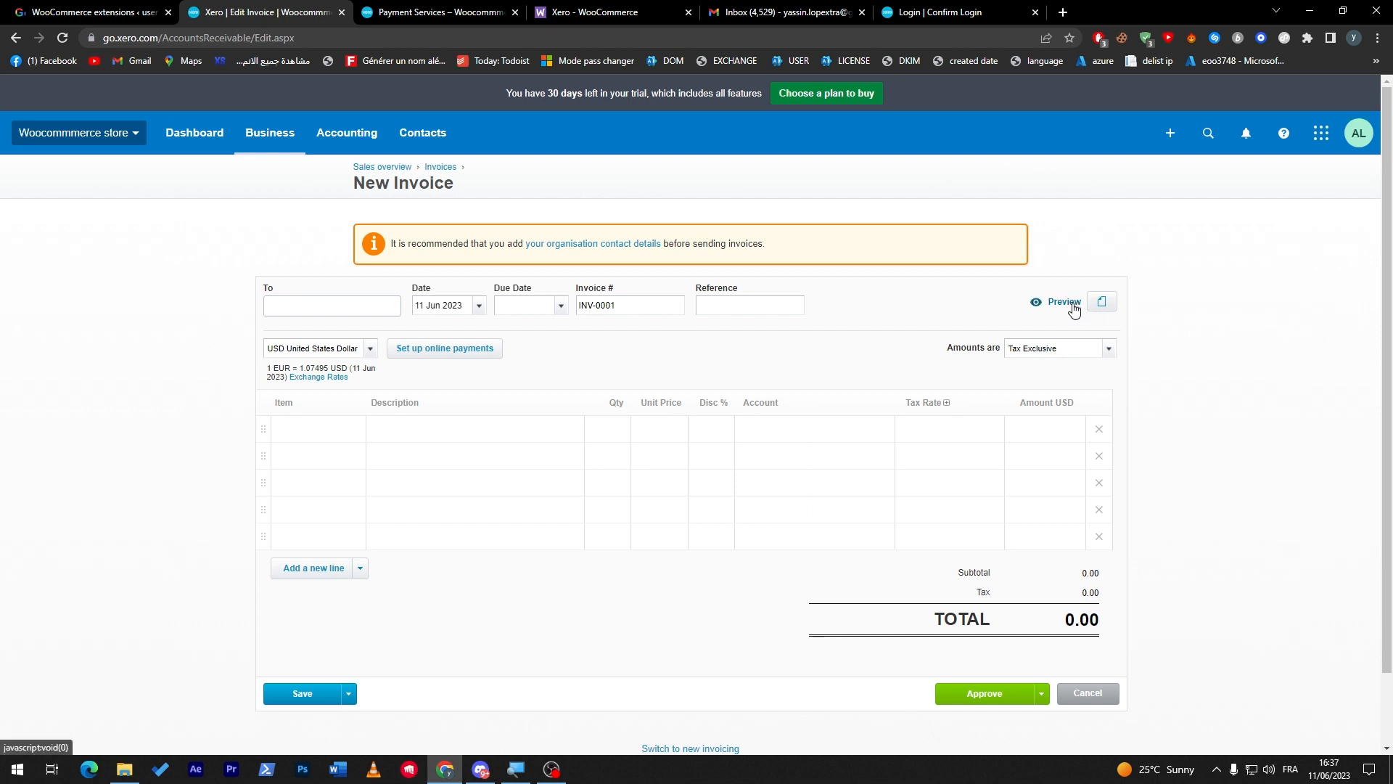
{"action": "scroll", "scroll_direction": "down", "scroll_amount": 3}
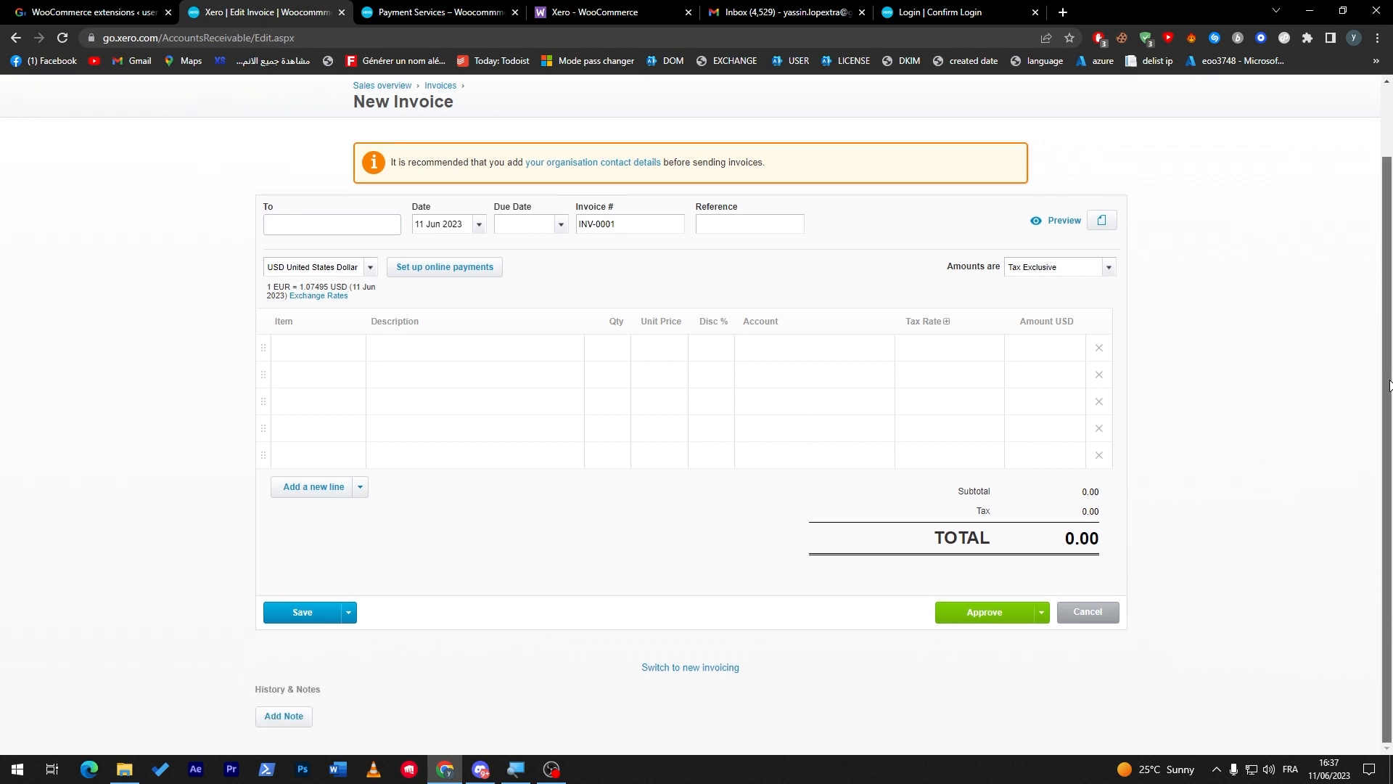